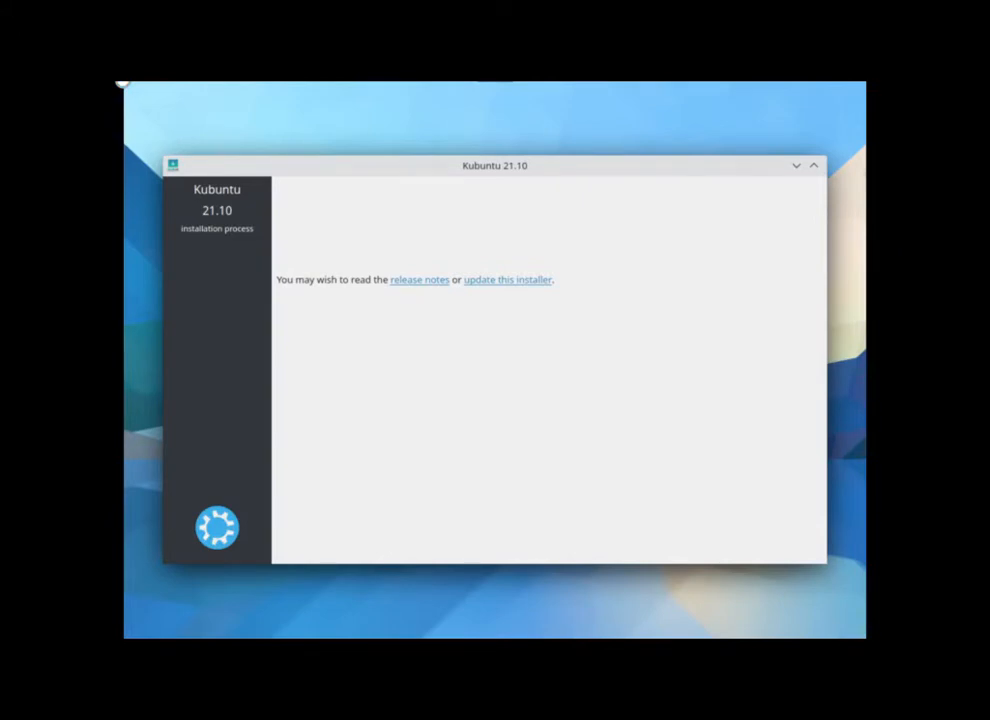
mouse_move(208, 112)
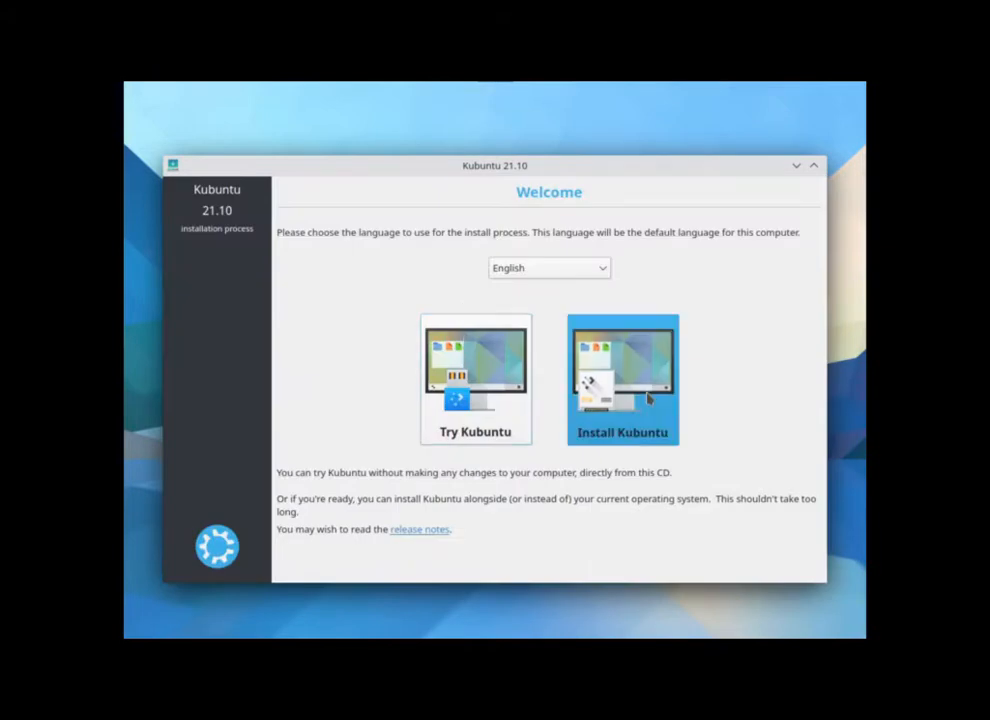
Step: Start a full Kubuntu installation and accept the English (US) keyboard layout
click(622, 380)
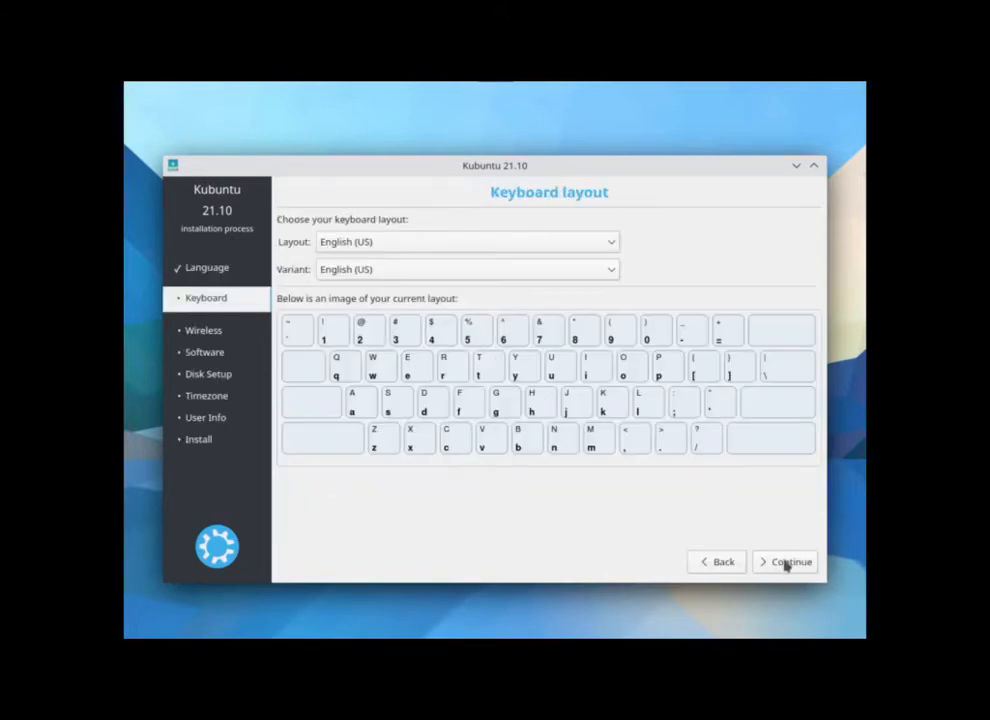
click(788, 560)
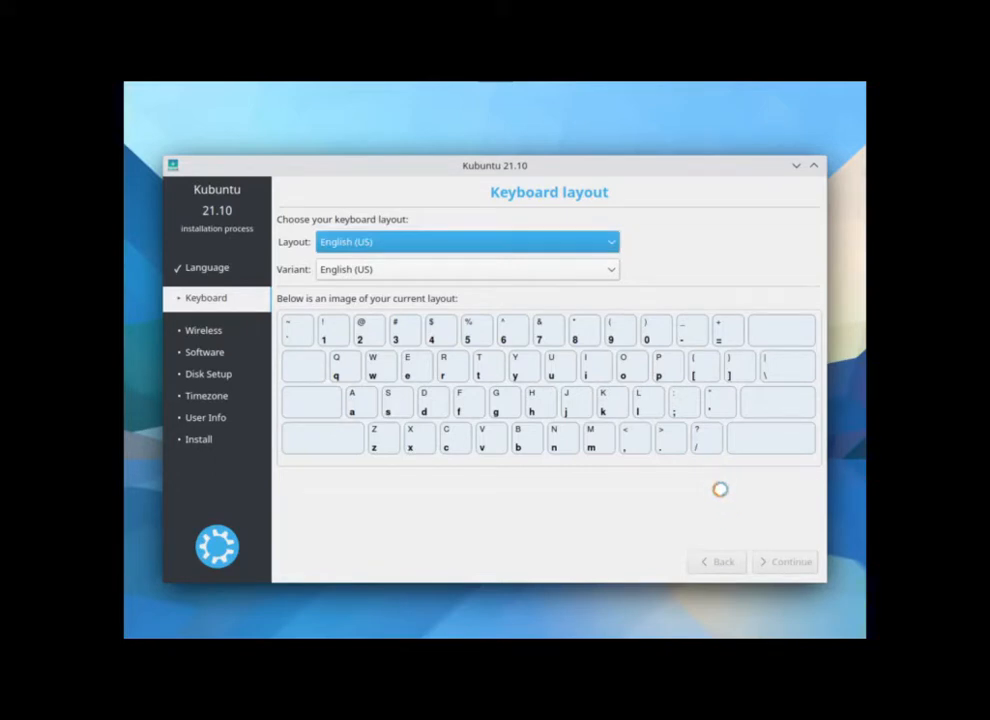
Step: Keep Normal installation, include third-party graphics and Wi-Fi software, and continue
click(784, 560)
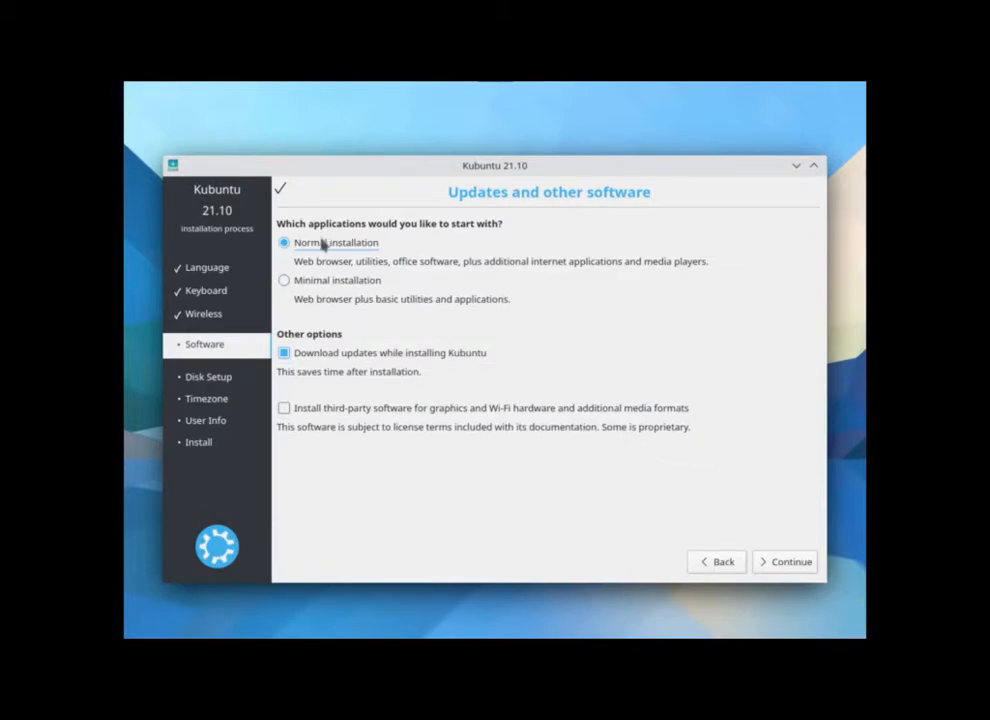
mouse_move(724, 280)
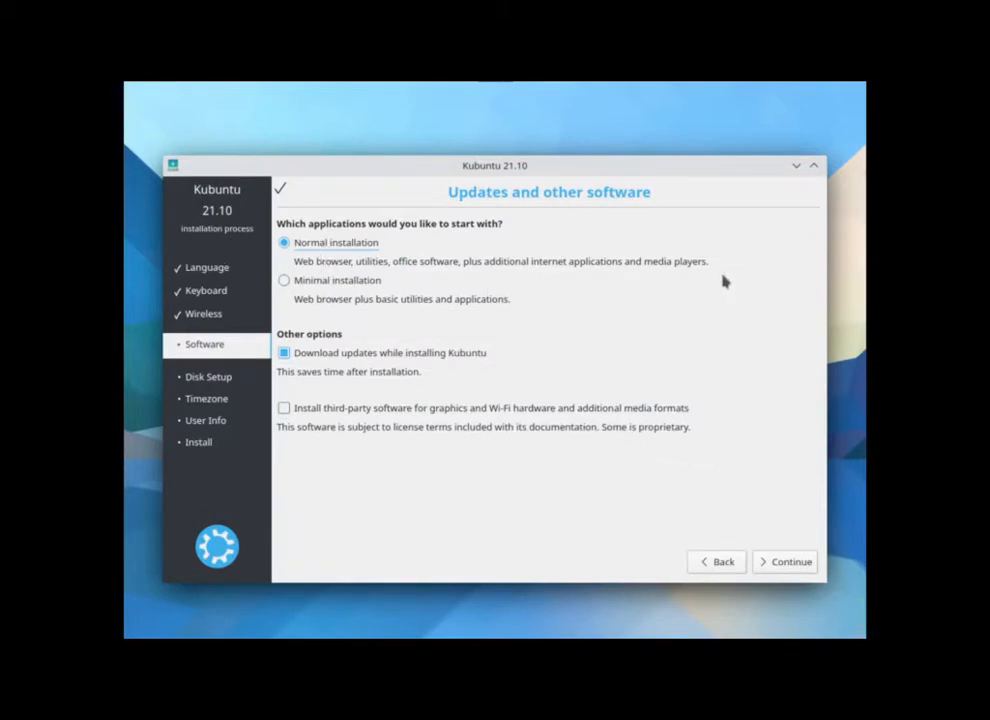
mouse_move(308, 442)
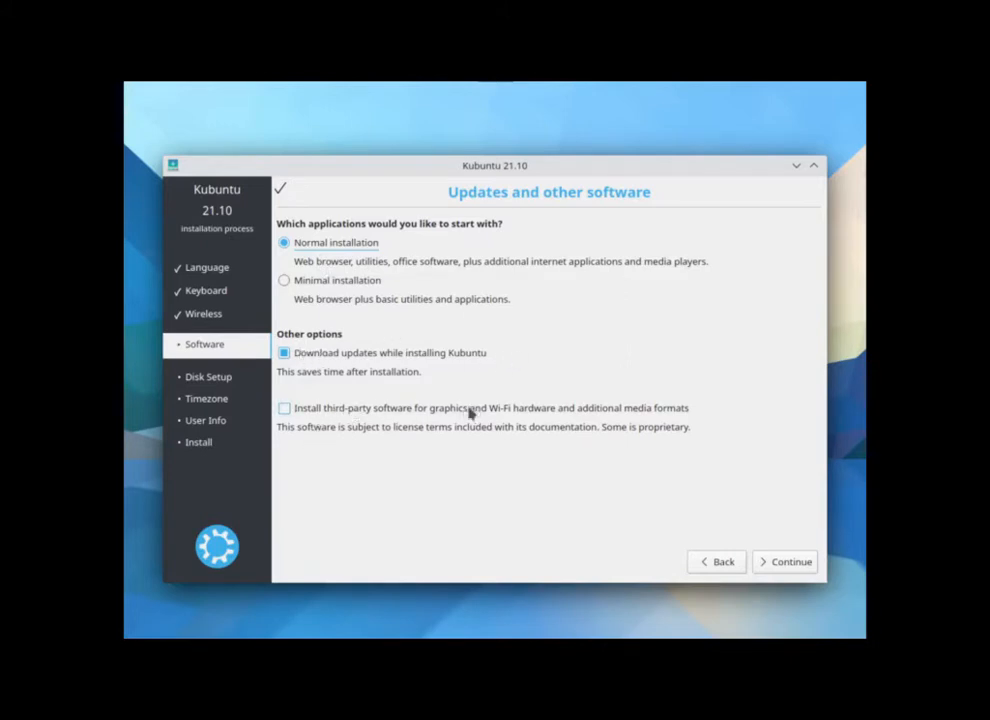
click(284, 408)
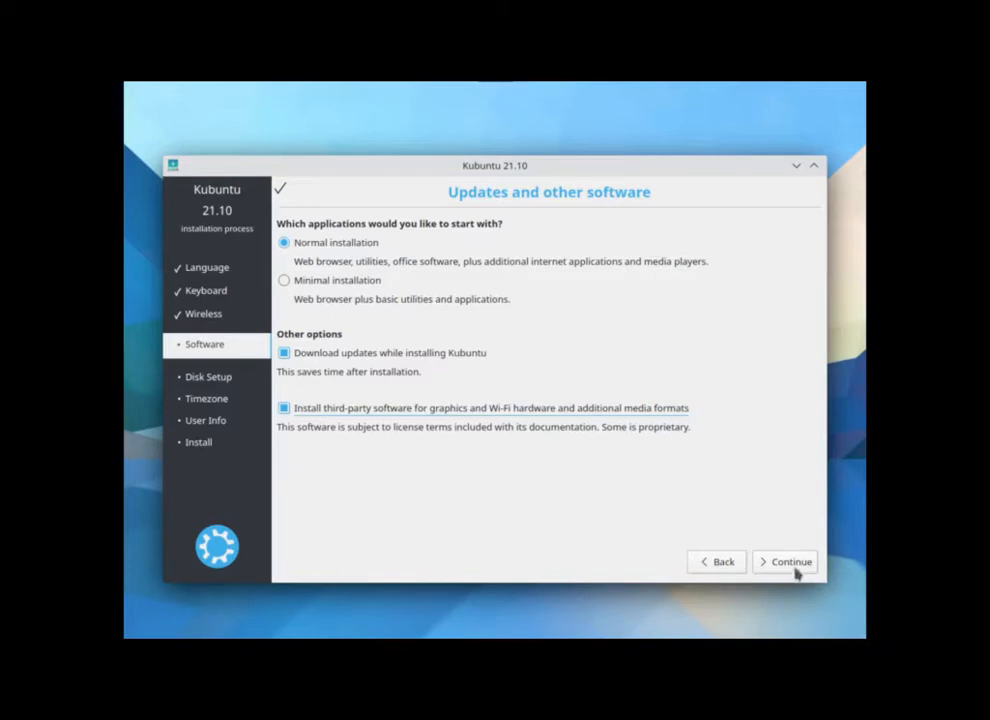
click(784, 560)
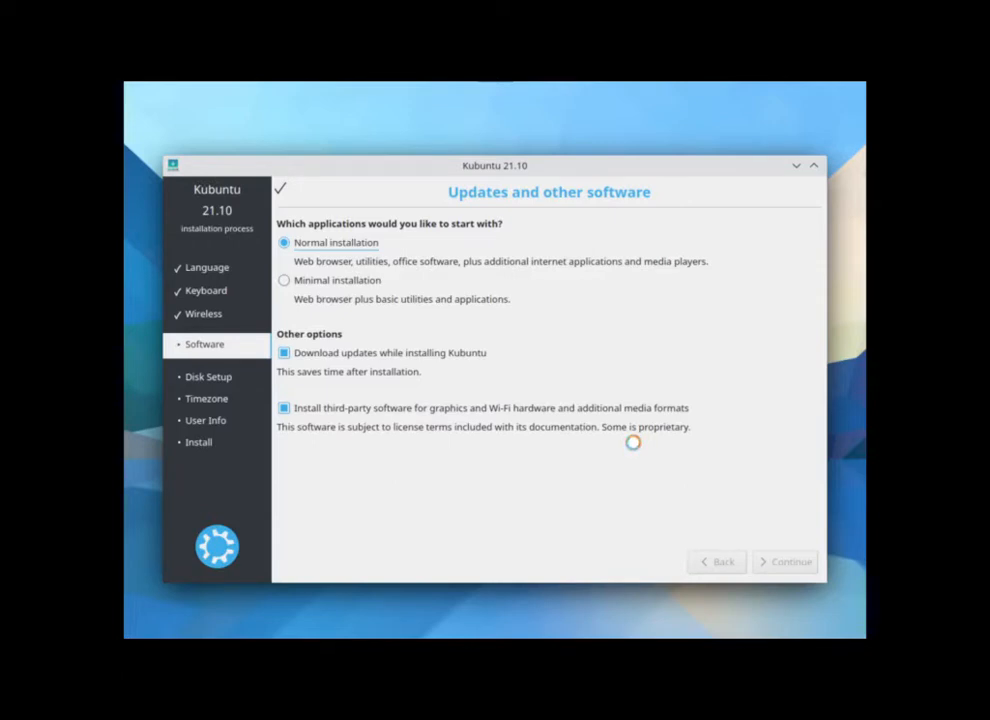
Step: Install onto the entire disk with the guided layout and confirm writing partition changes
click(784, 560)
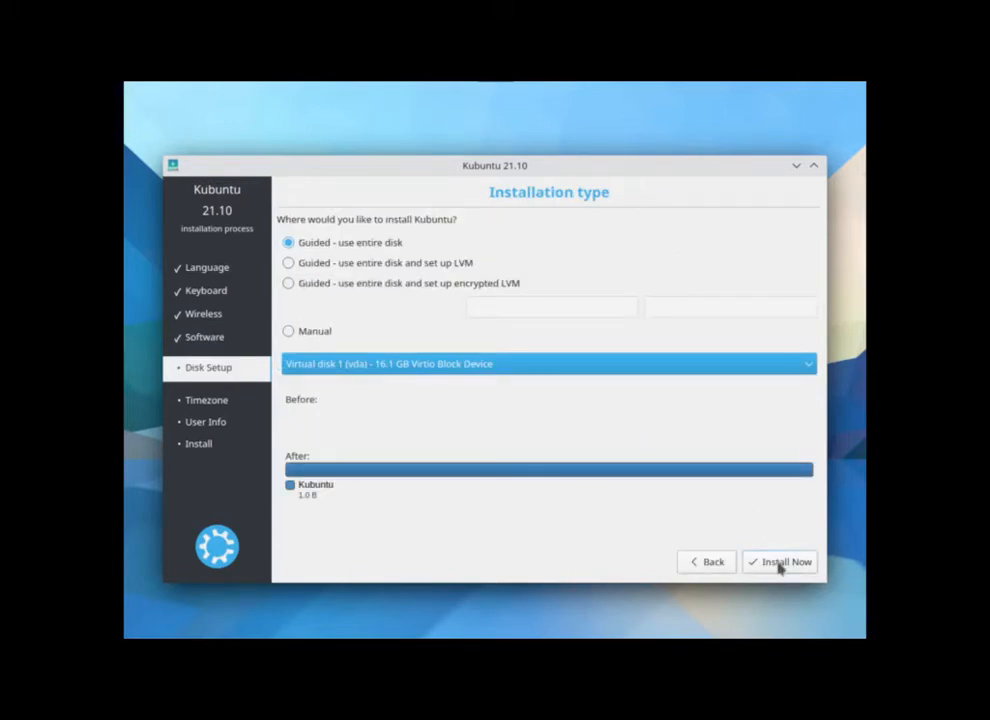
click(780, 560)
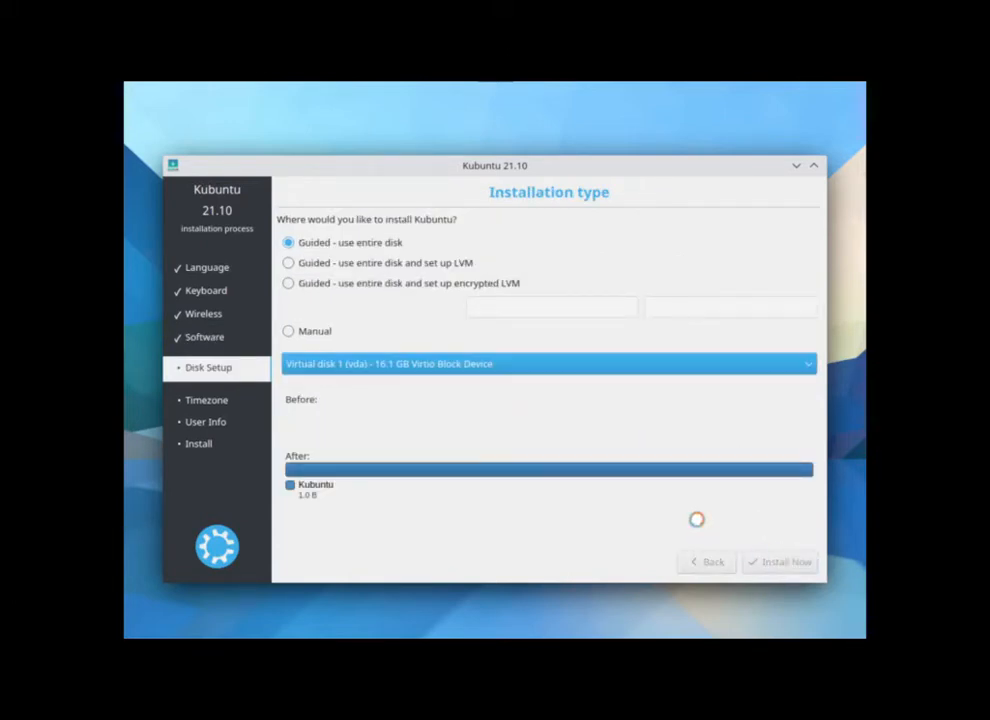
click(780, 560)
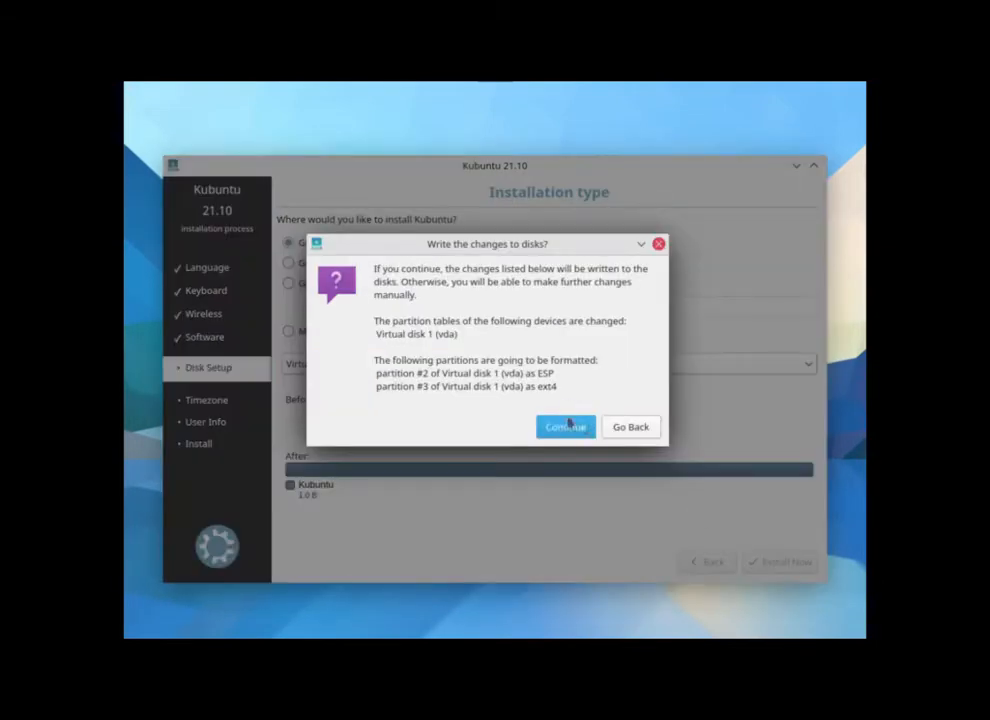
click(564, 426)
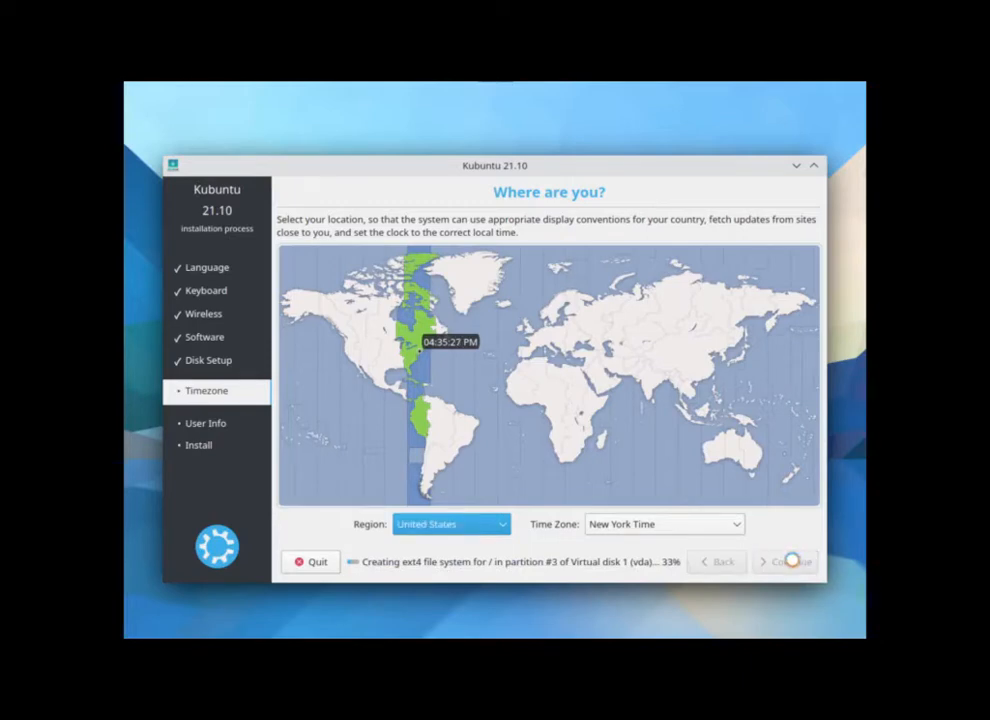
Step: Accept the New York time zone and create account 'Test User' with a password and automatic login
click(784, 560)
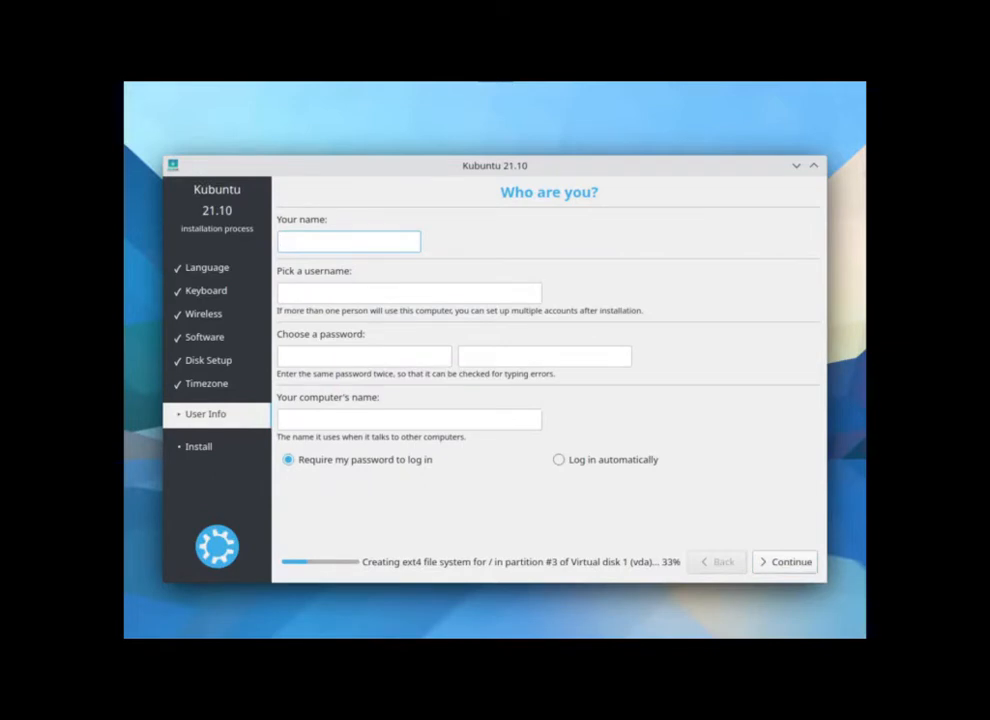
text(Te)
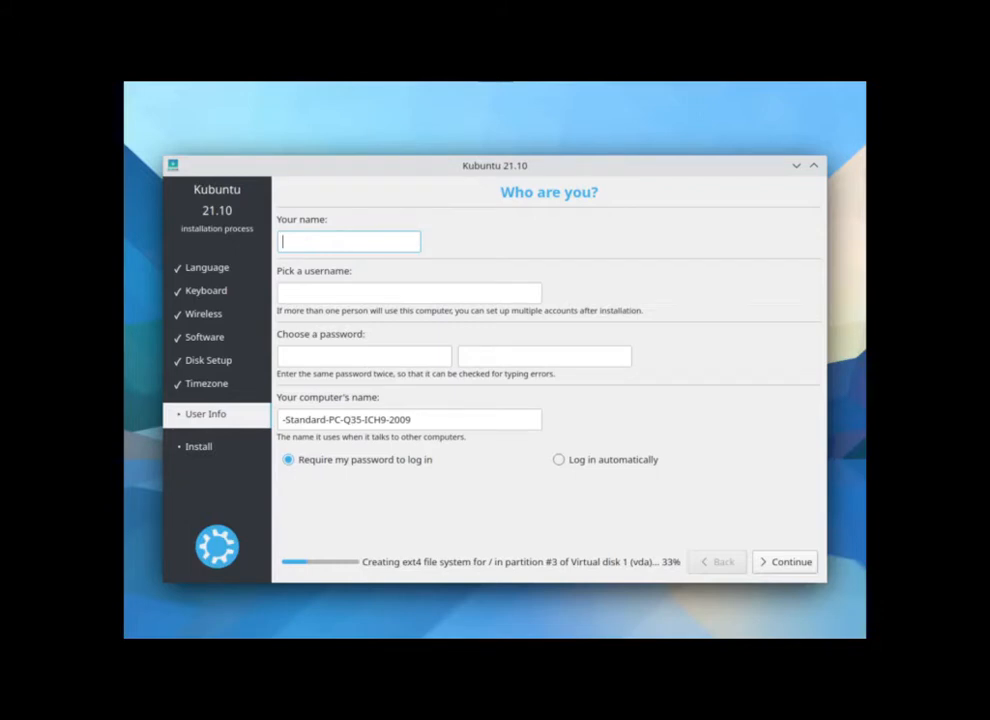
text(Test User)
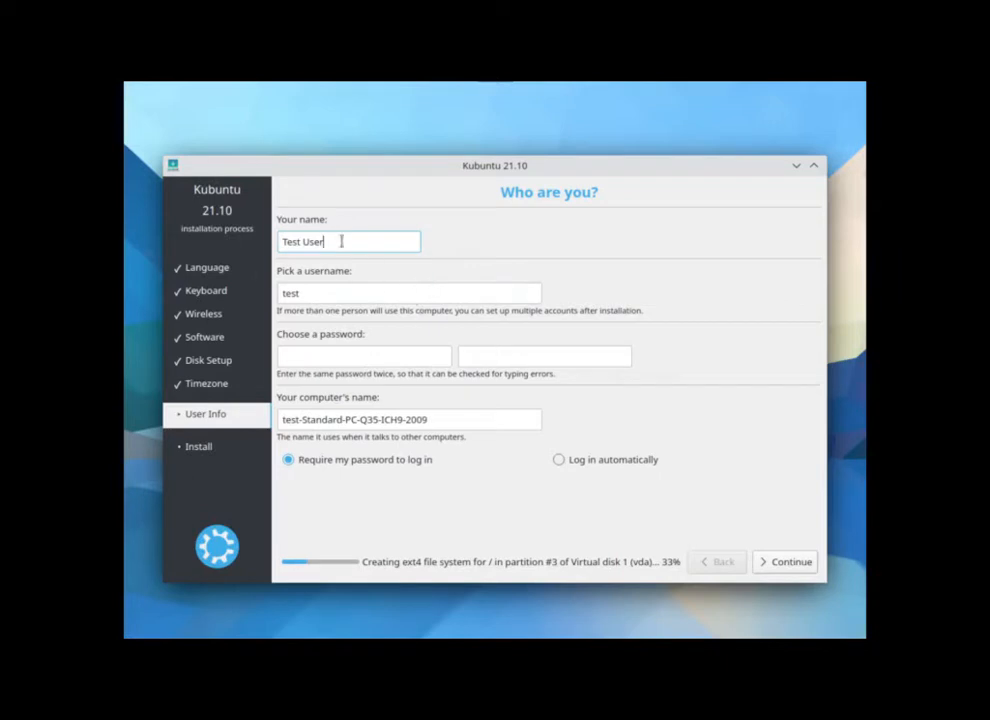
click(364, 356)
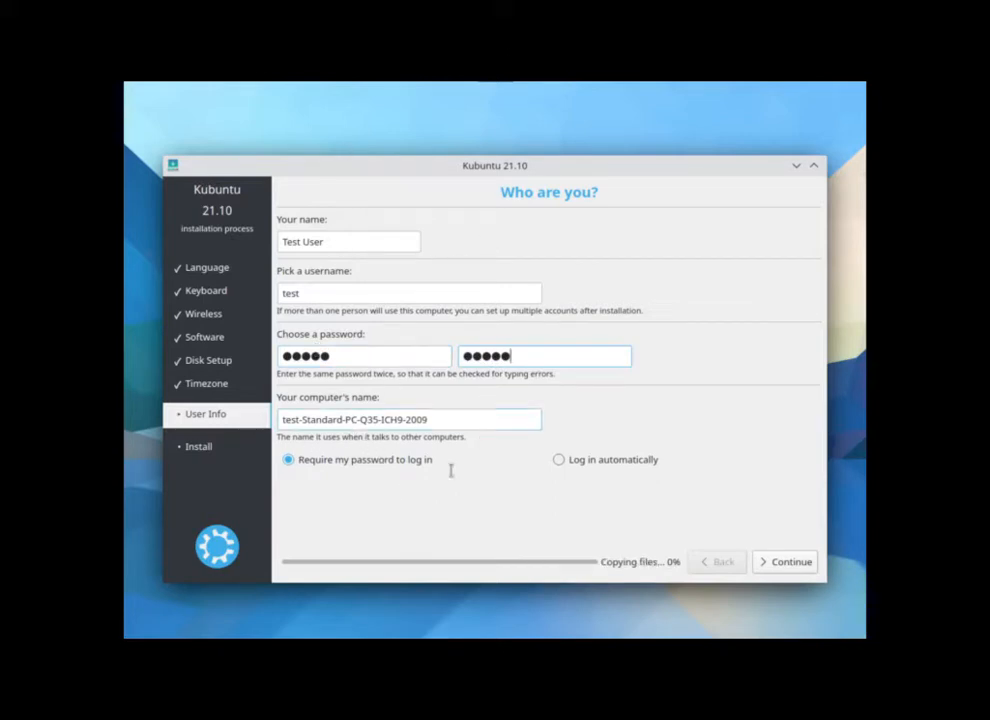
click(558, 458)
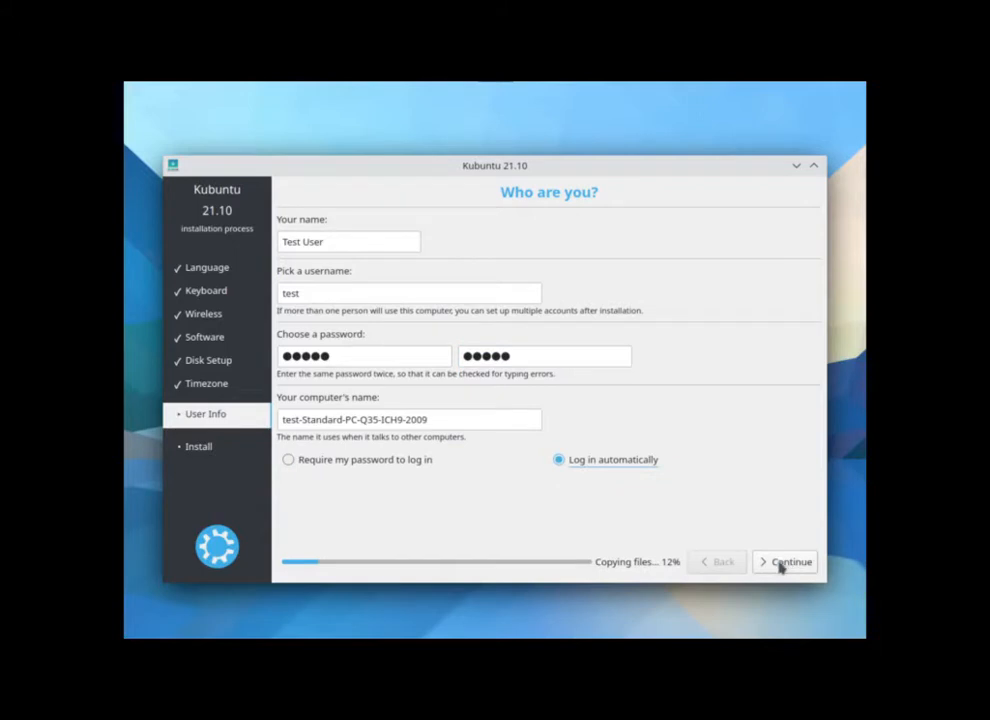
click(784, 560)
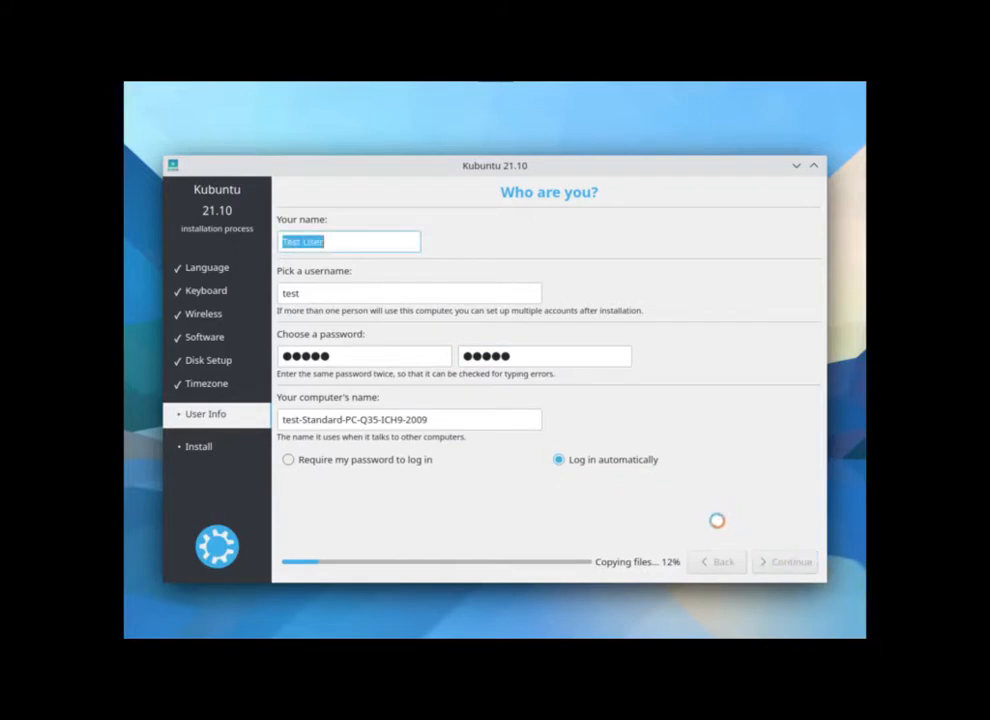
mouse_move(612, 408)
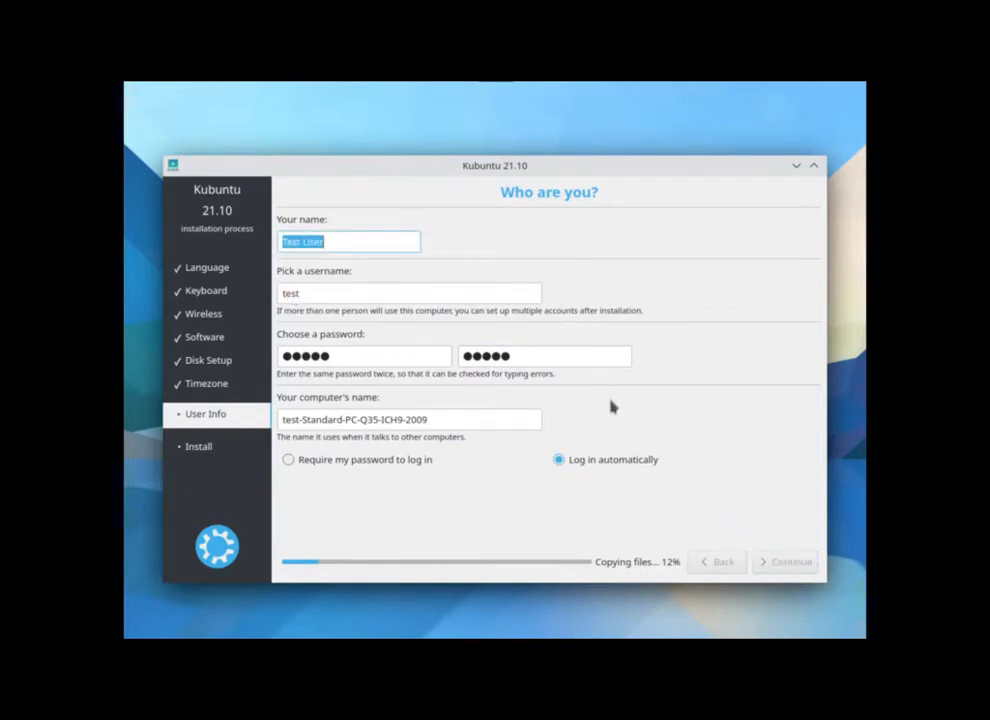
Step: Let the installer run until it reports Installation Complete with Restart Now
click(784, 560)
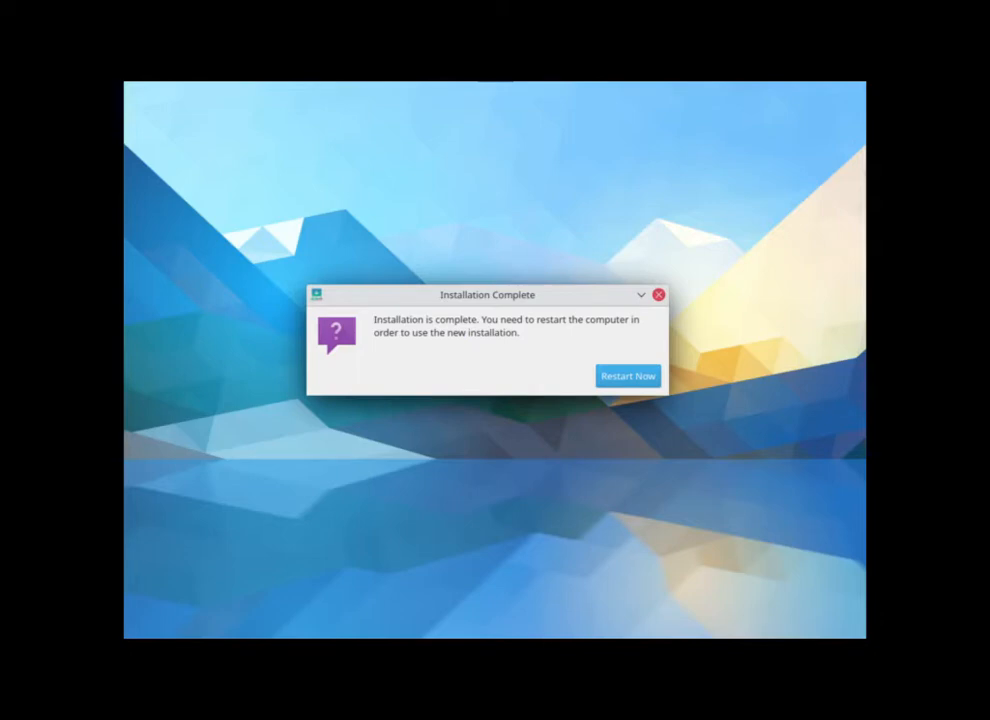
Step: Restart into the newly installed system and reach the Plasma desktop
click(628, 376)
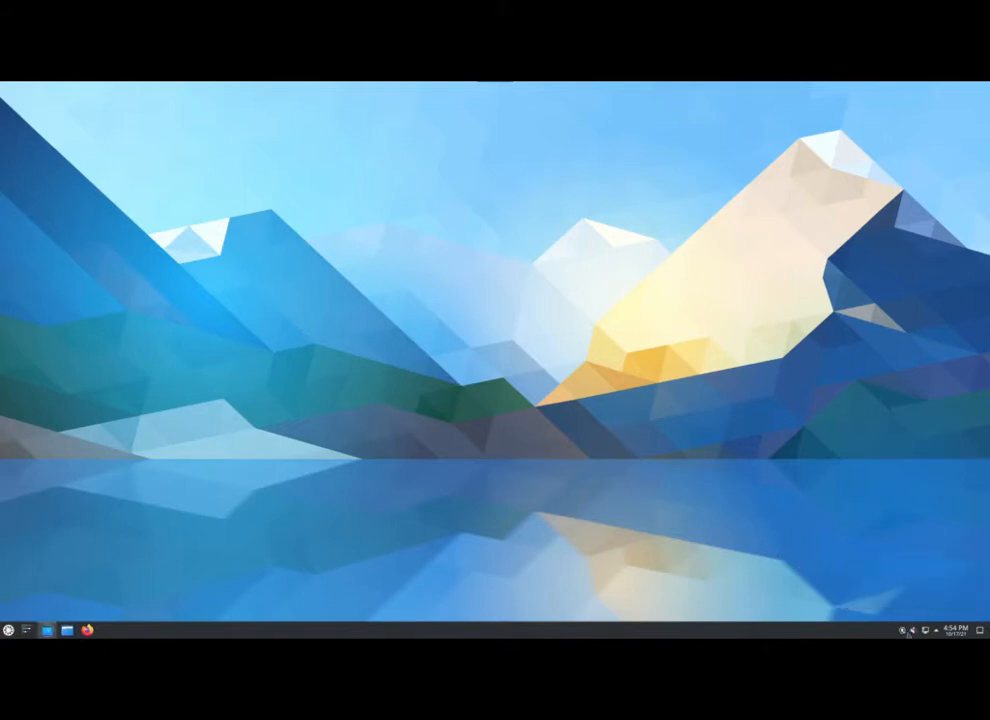
Step: Launch Discover, reposition its window, and bring up the application launcher beside it
click(52, 632)
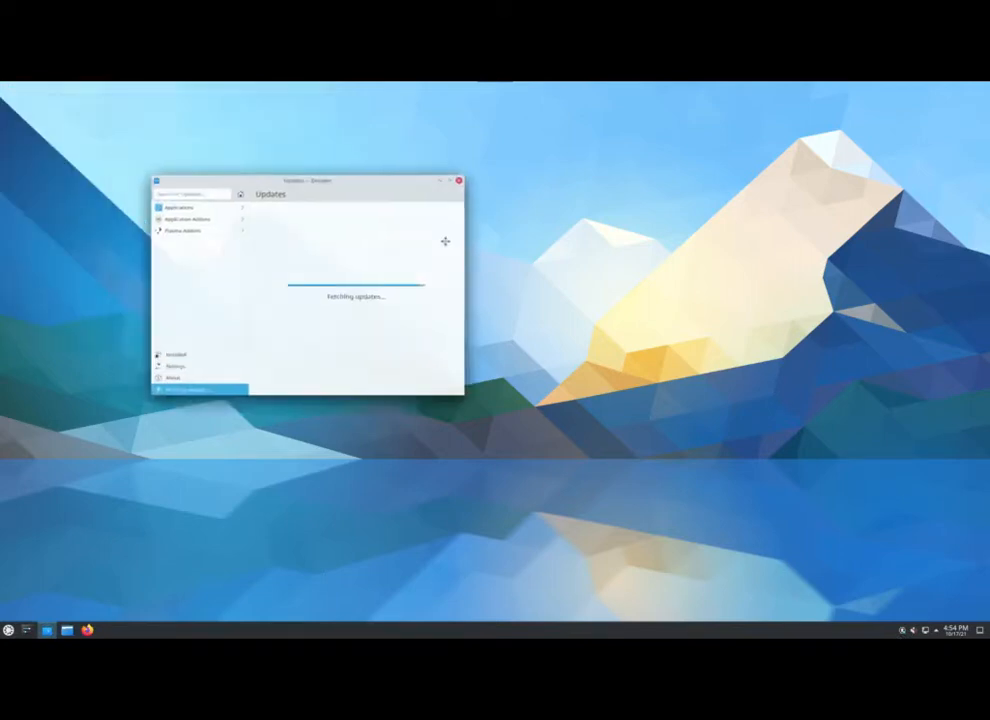
drag(304, 180, 392, 246)
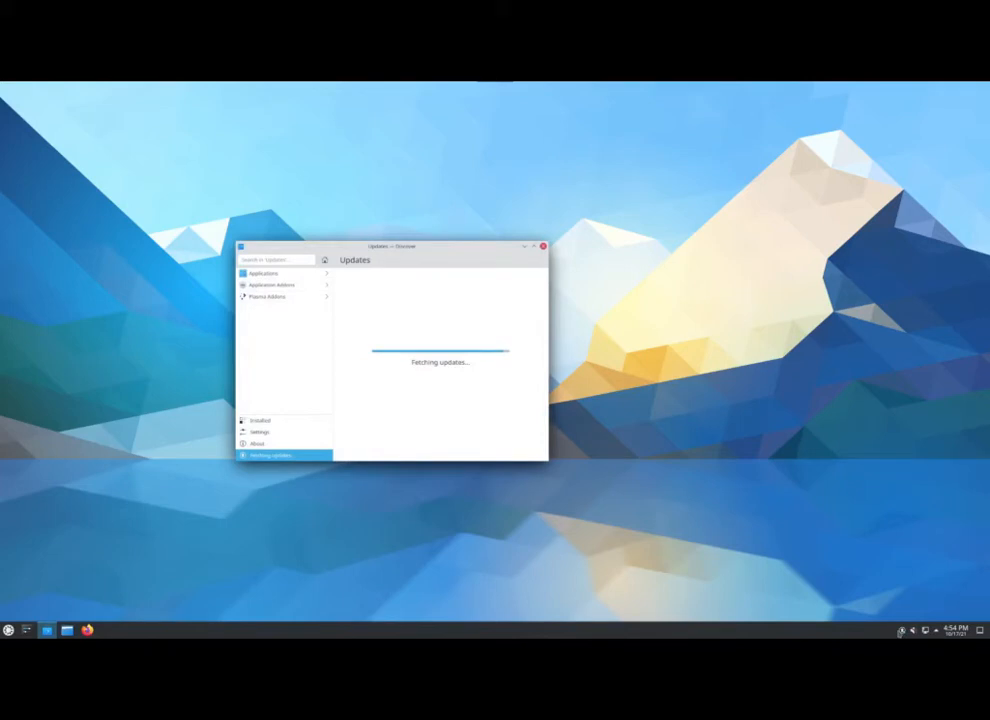
mouse_move(900, 632)
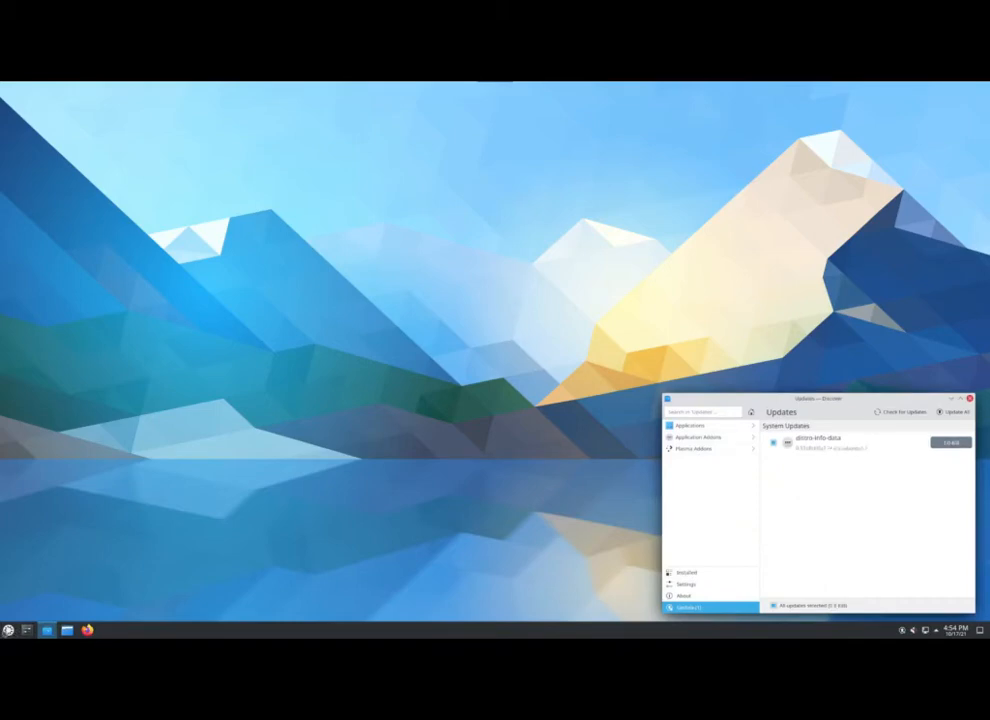
click(8, 630)
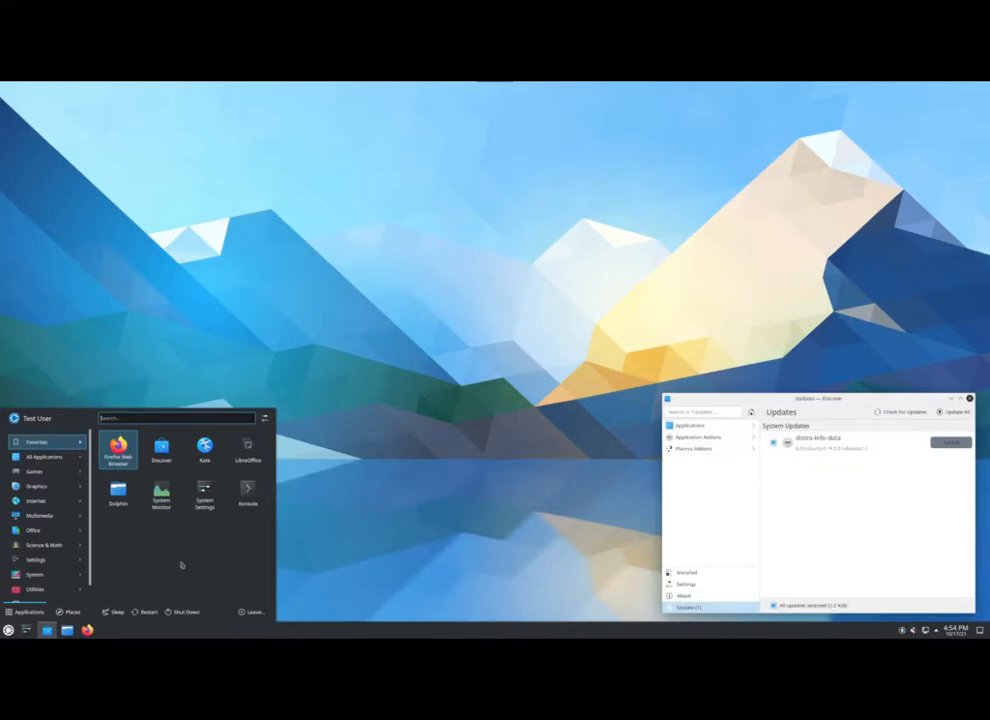
mouse_move(184, 568)
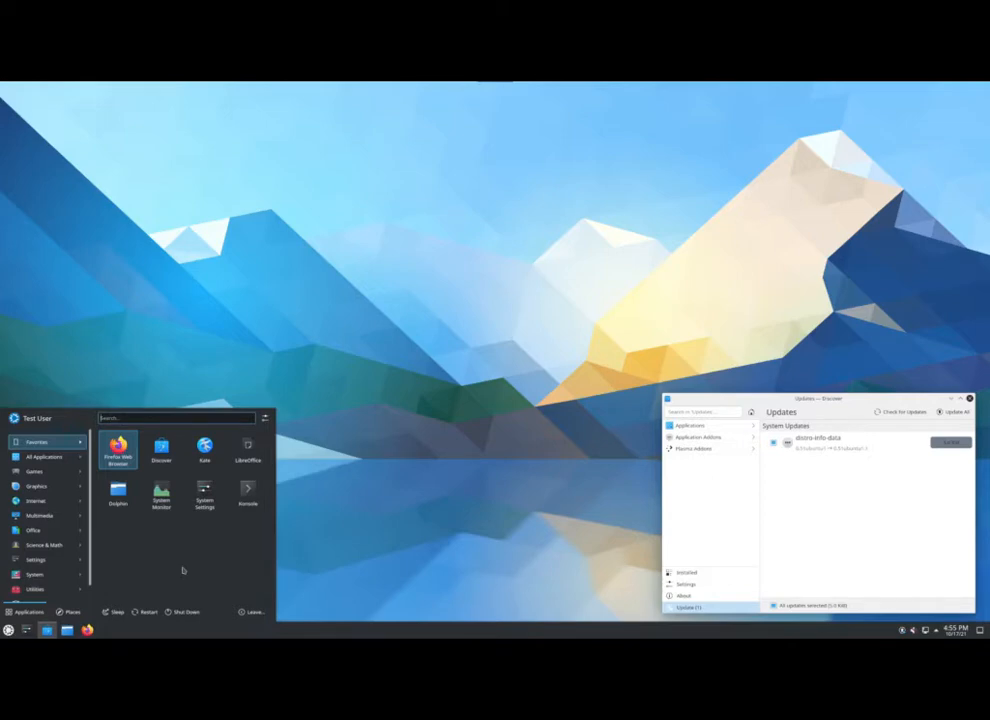
mouse_move(178, 568)
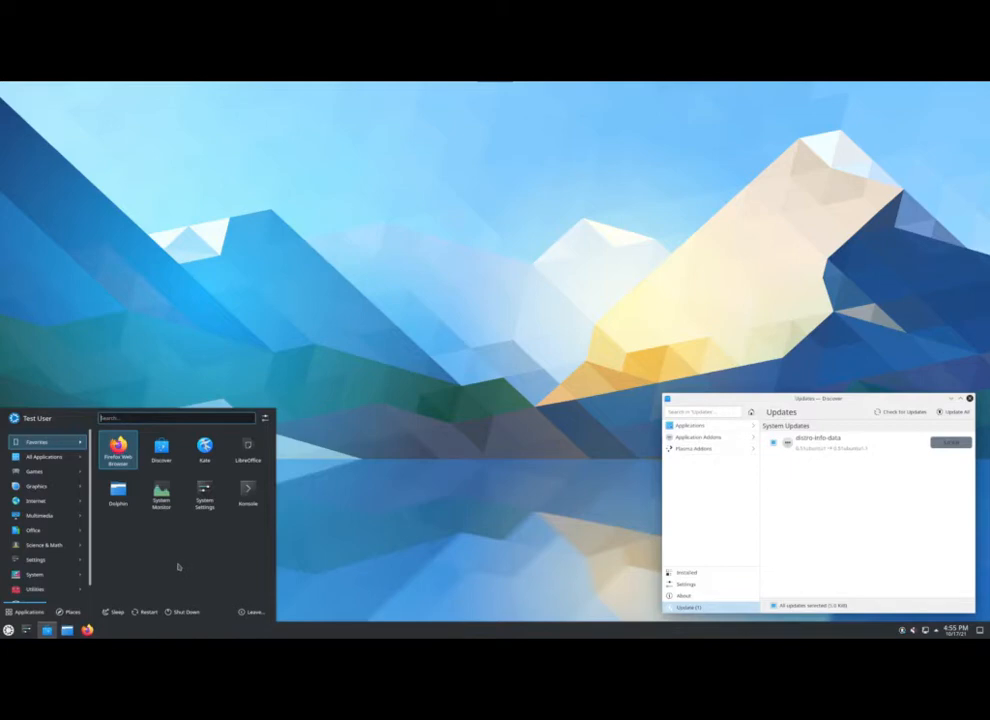
mouse_move(214, 552)
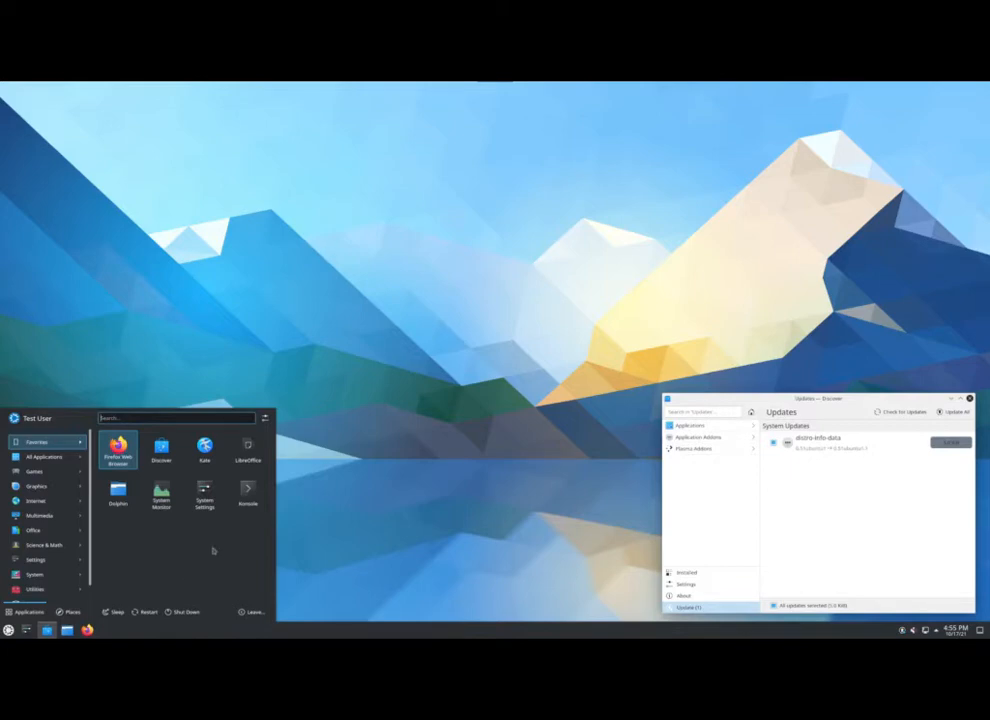
mouse_move(218, 548)
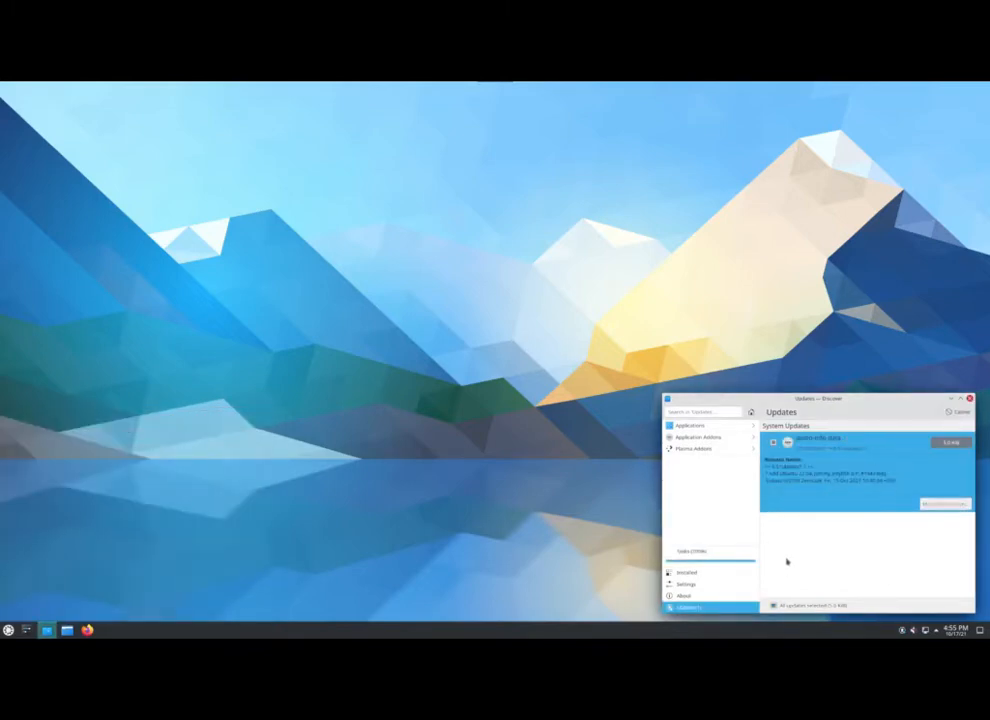
Step: Choose Update All and authorize it with the account password
click(948, 442)
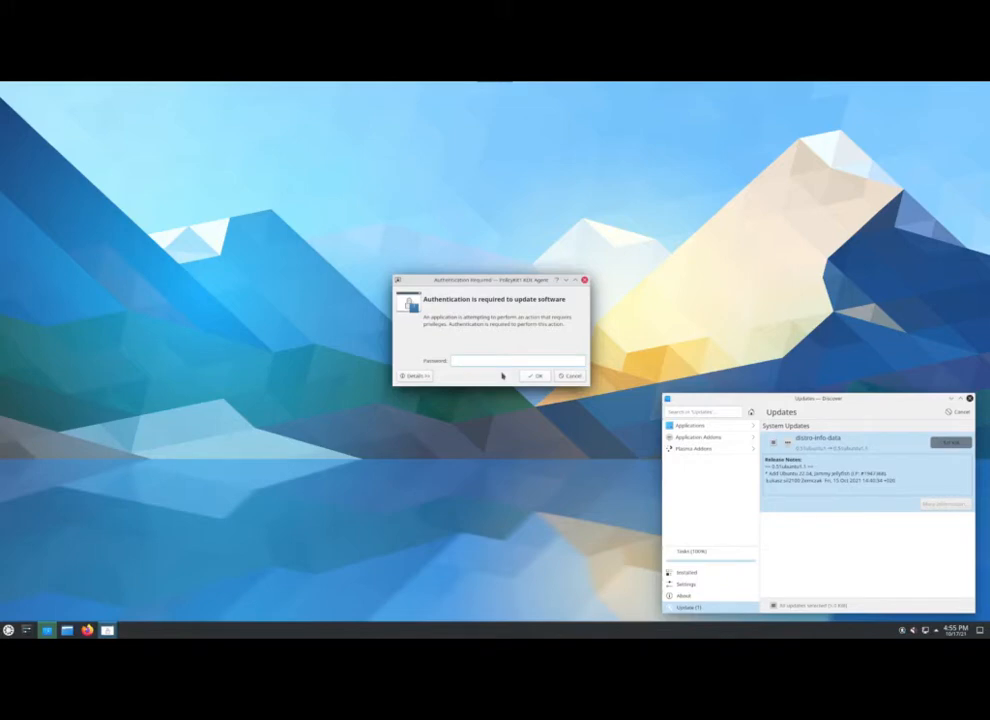
text(password)
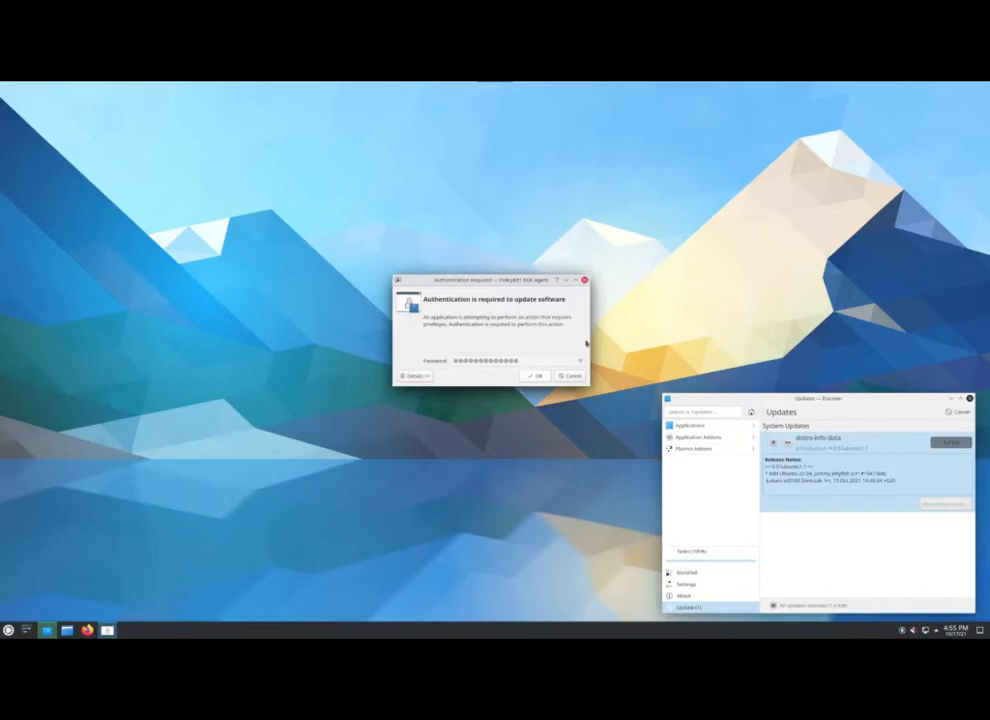
click(536, 376)
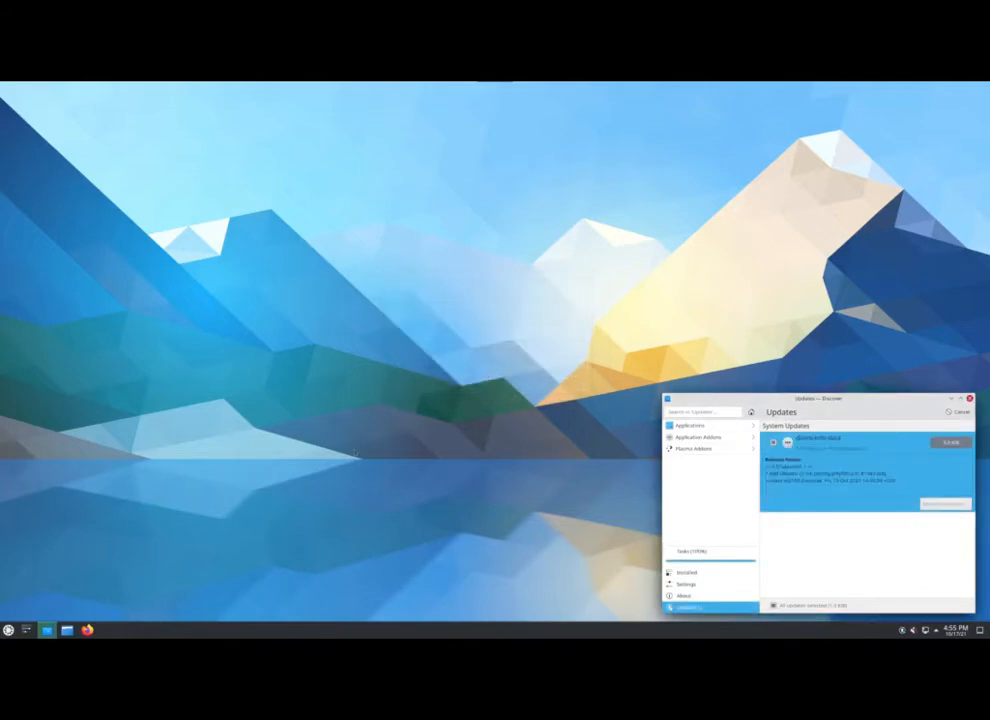
Step: Browse the Games category in the launcher while Discover finishes updating
click(8, 628)
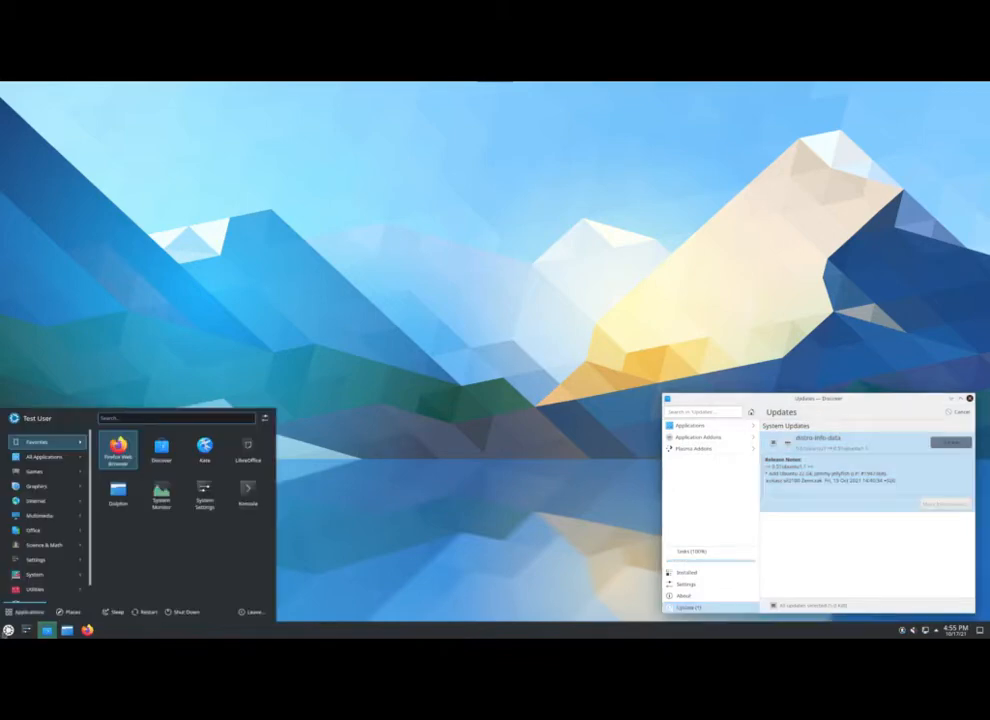
click(36, 472)
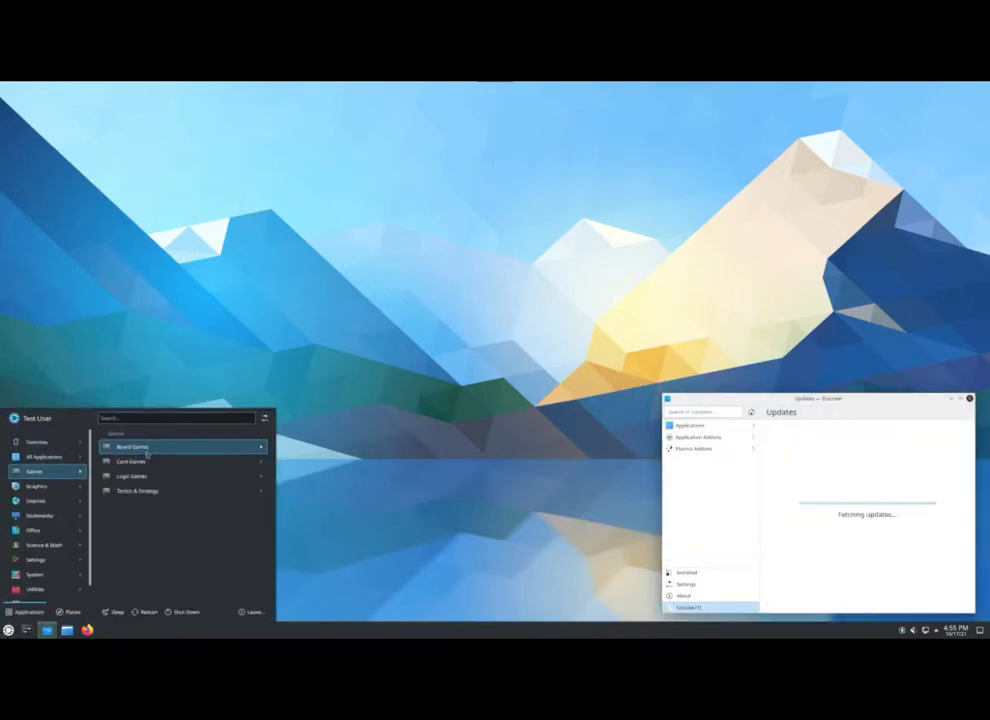
click(132, 446)
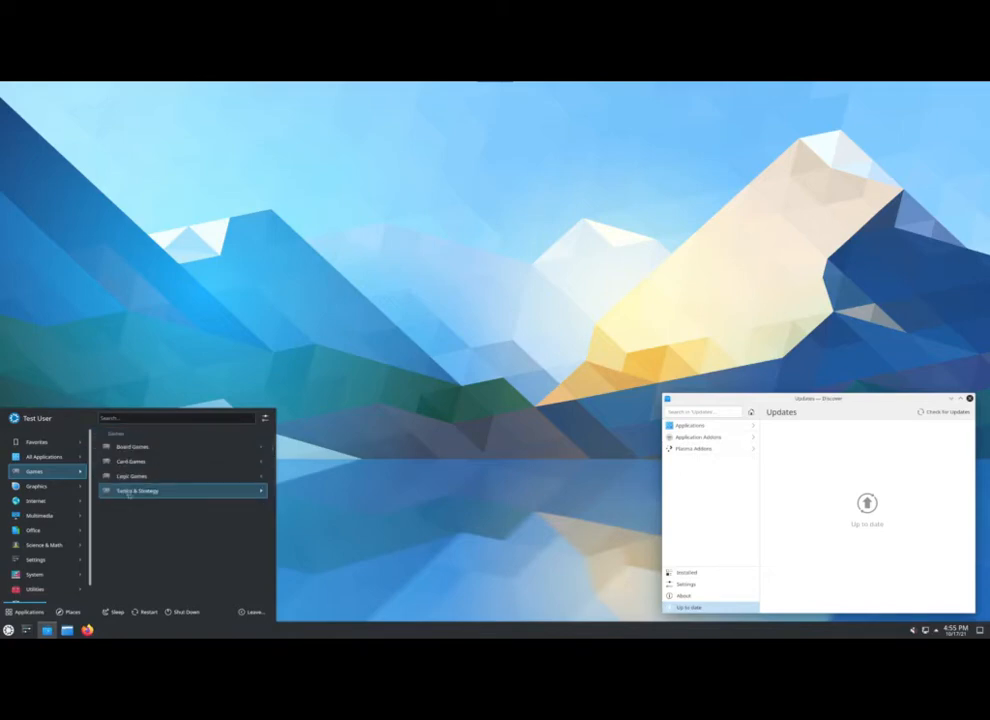
mouse_move(132, 460)
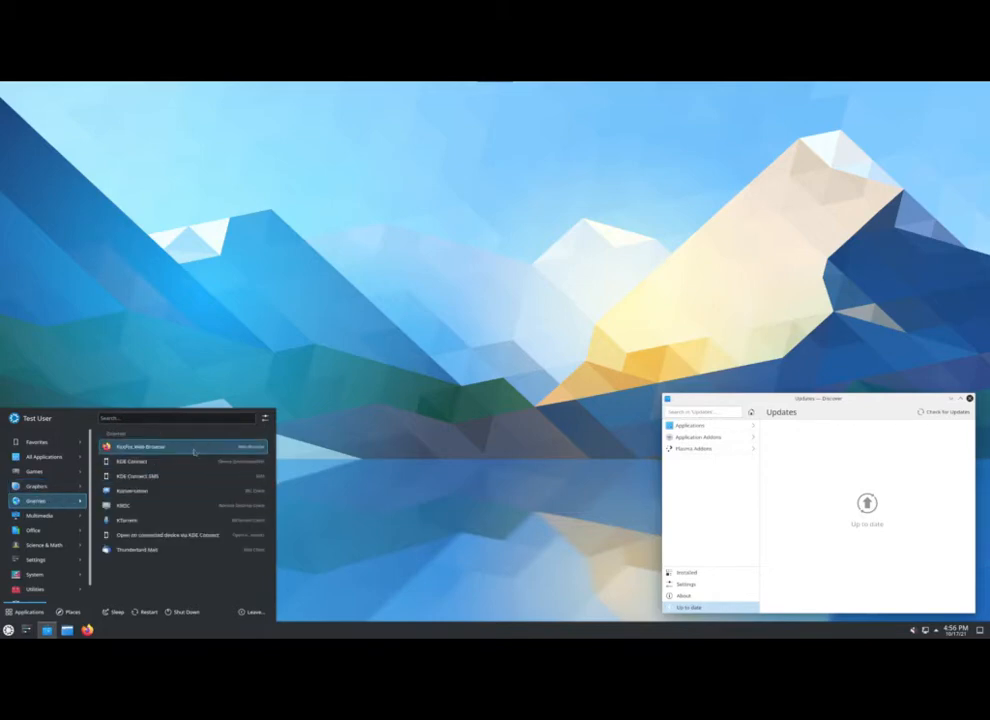
mouse_move(184, 492)
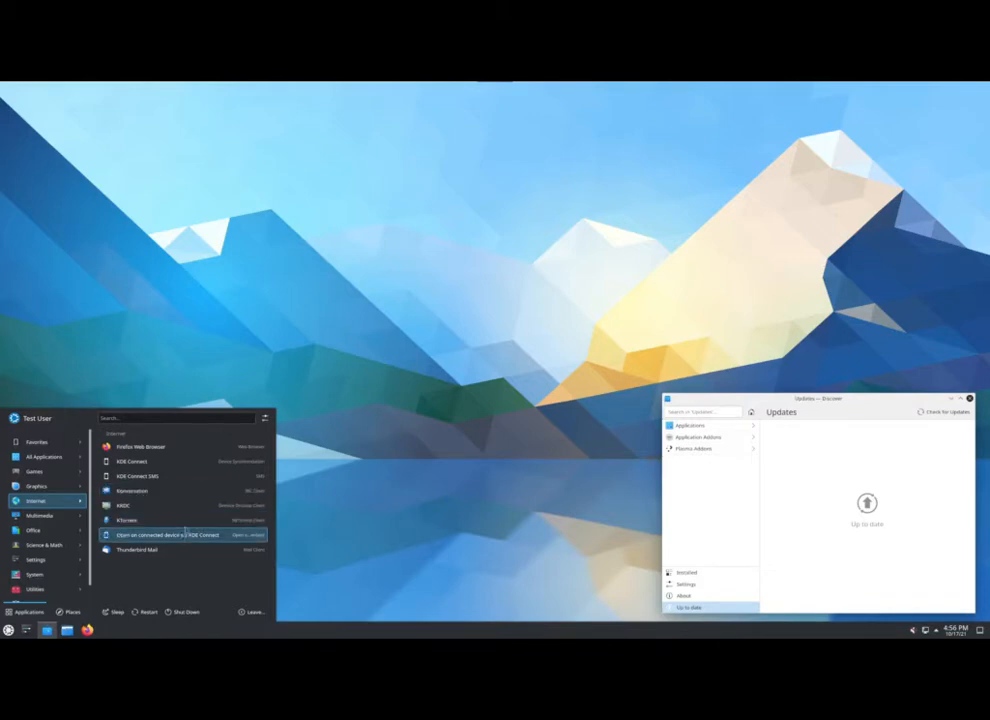
mouse_move(184, 548)
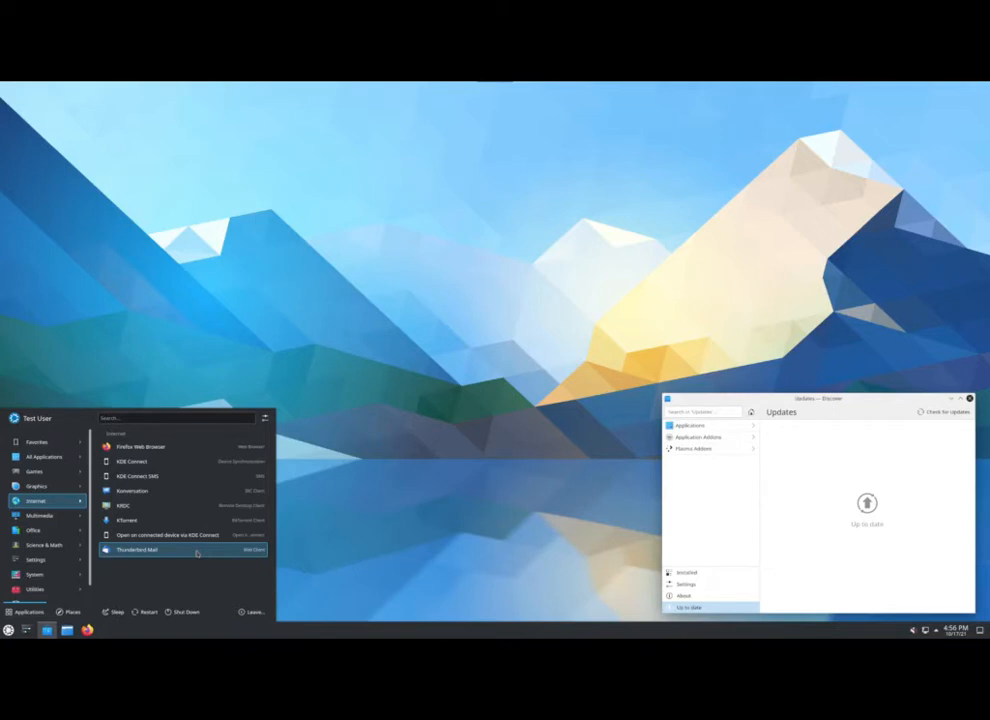
mouse_move(184, 536)
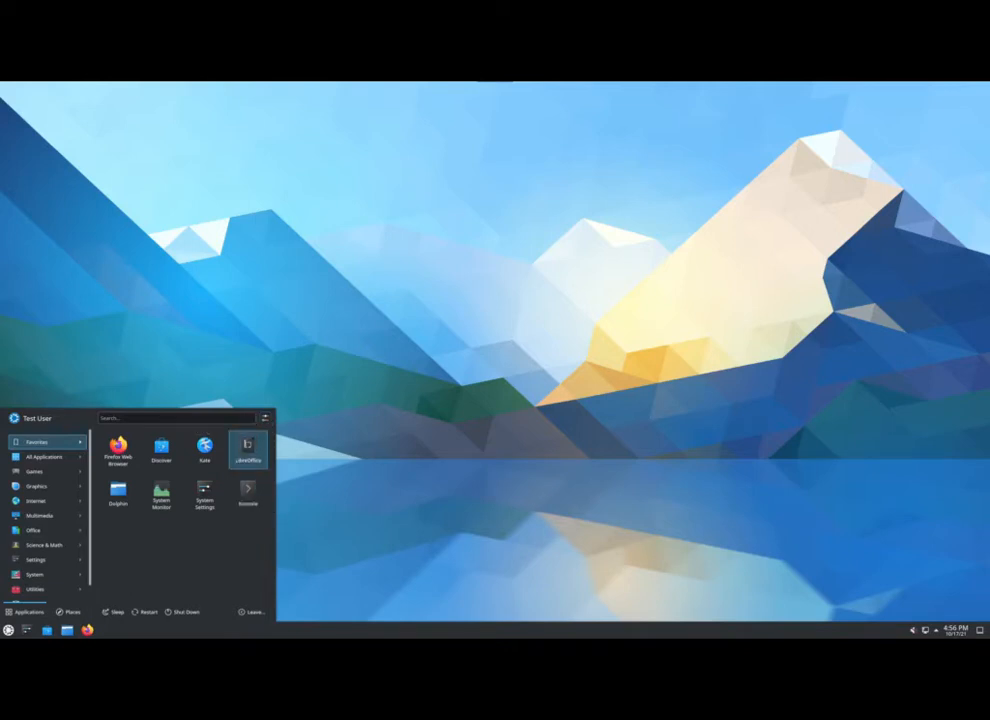
Step: List the preinstalled Graphics, Internet and Multimedia apps in the launcher
click(36, 486)
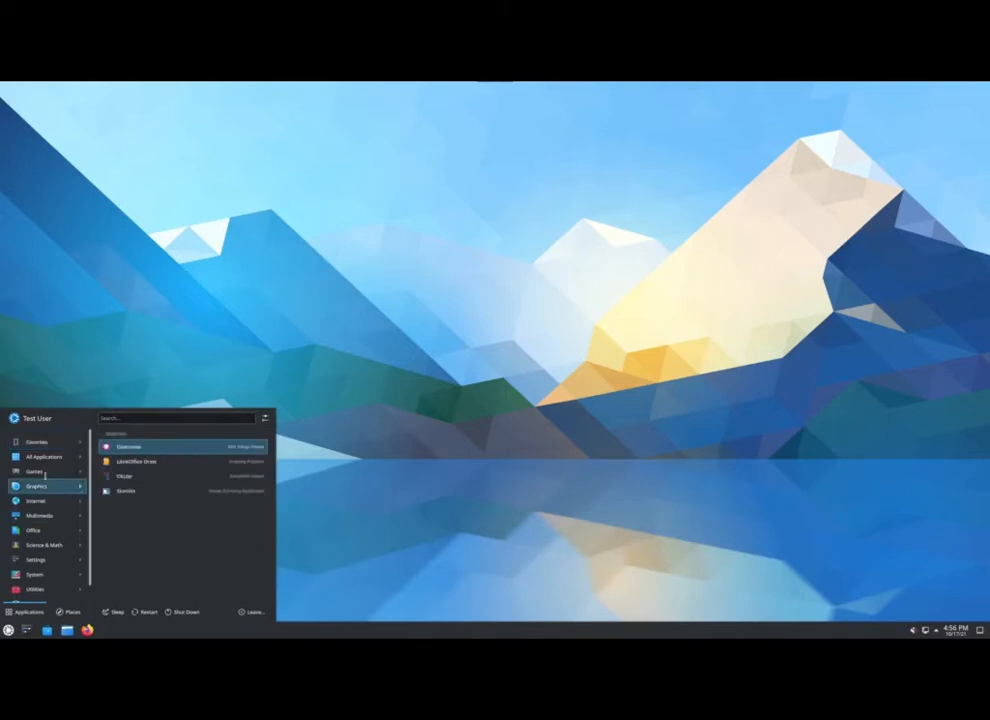
click(38, 472)
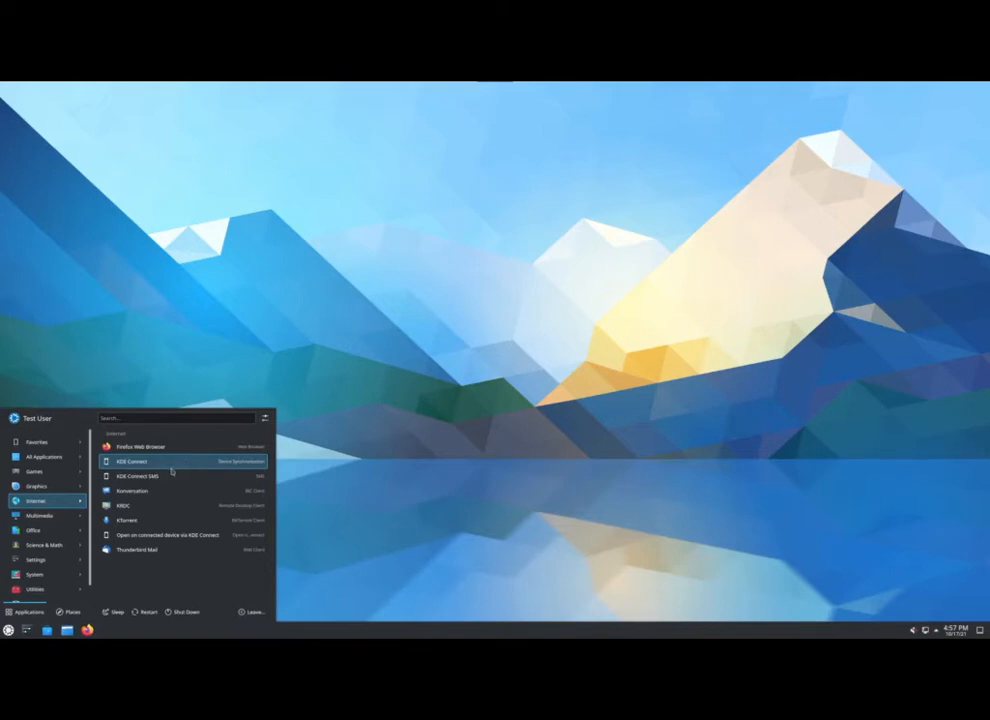
mouse_move(172, 466)
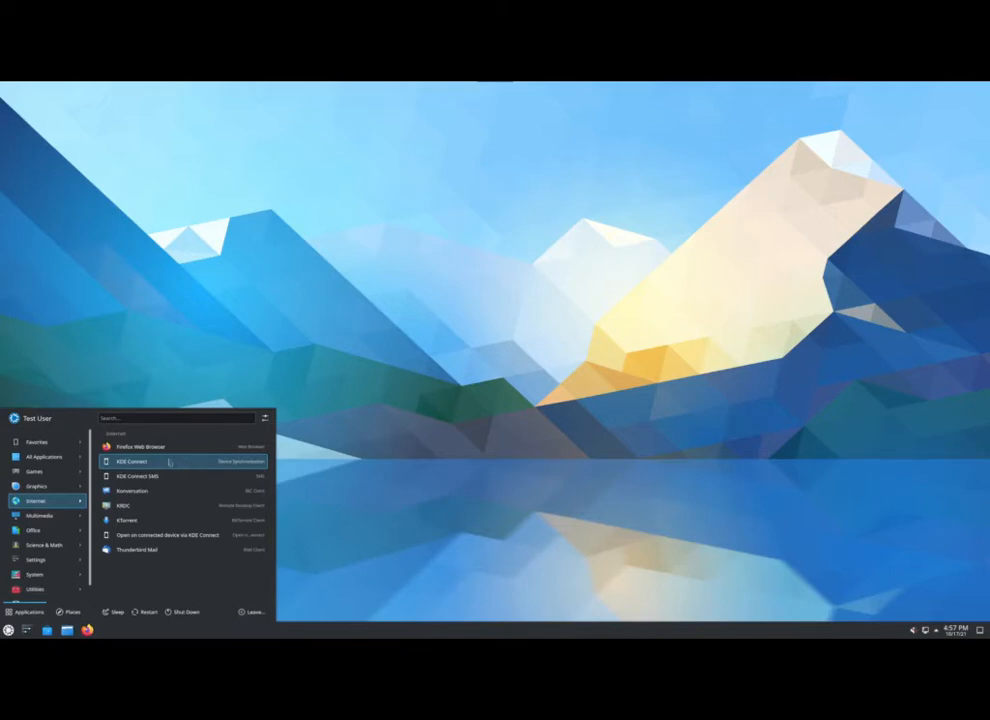
click(36, 516)
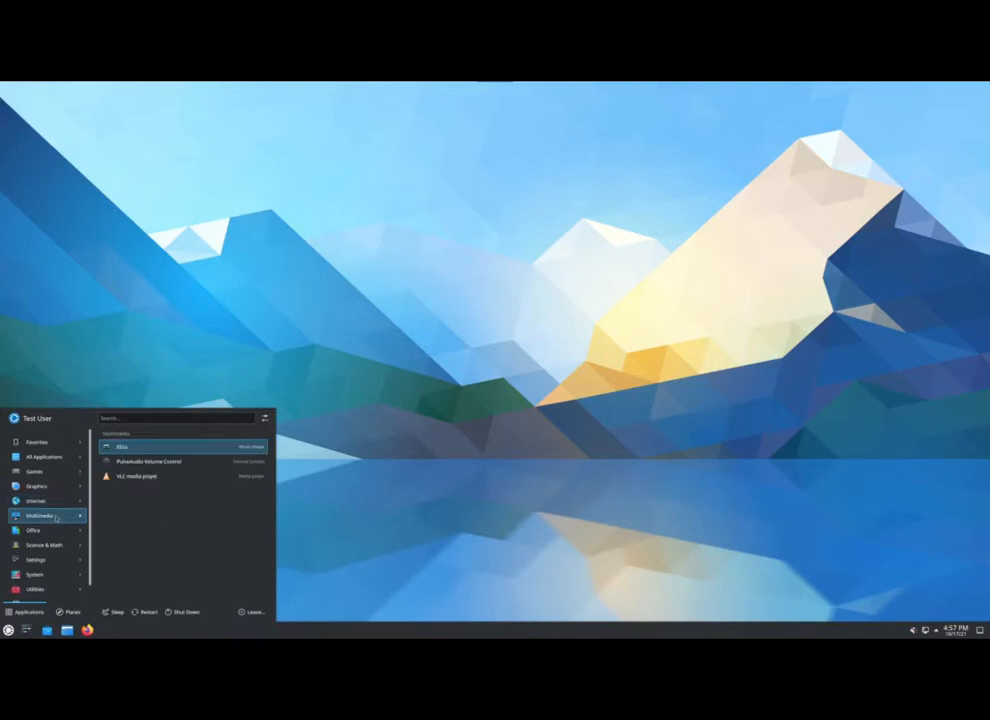
mouse_move(218, 452)
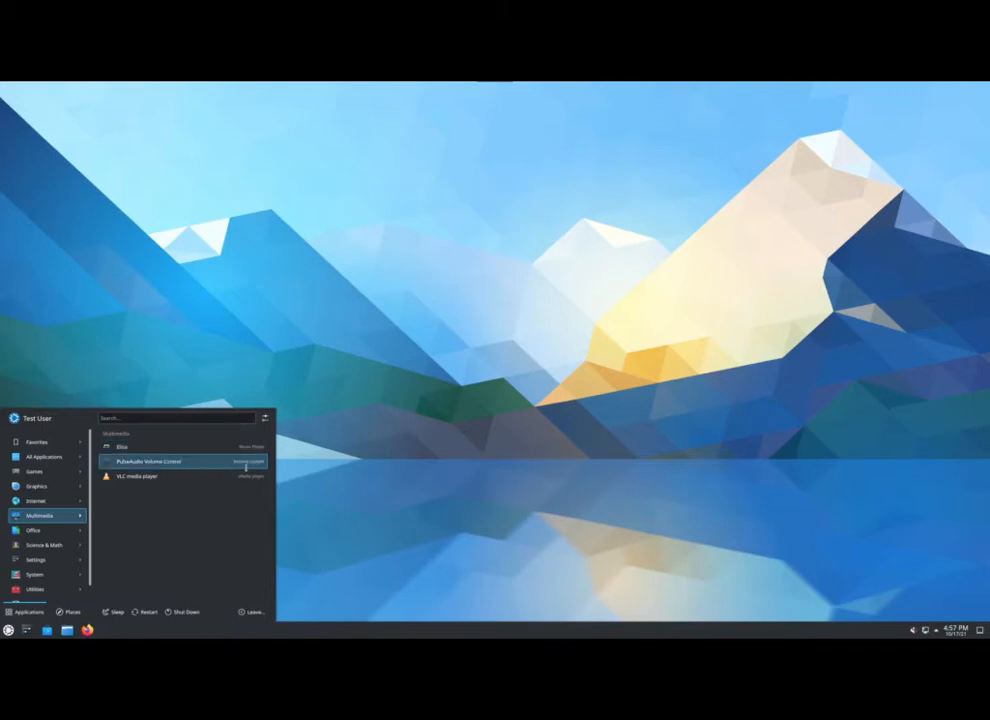
mouse_move(138, 476)
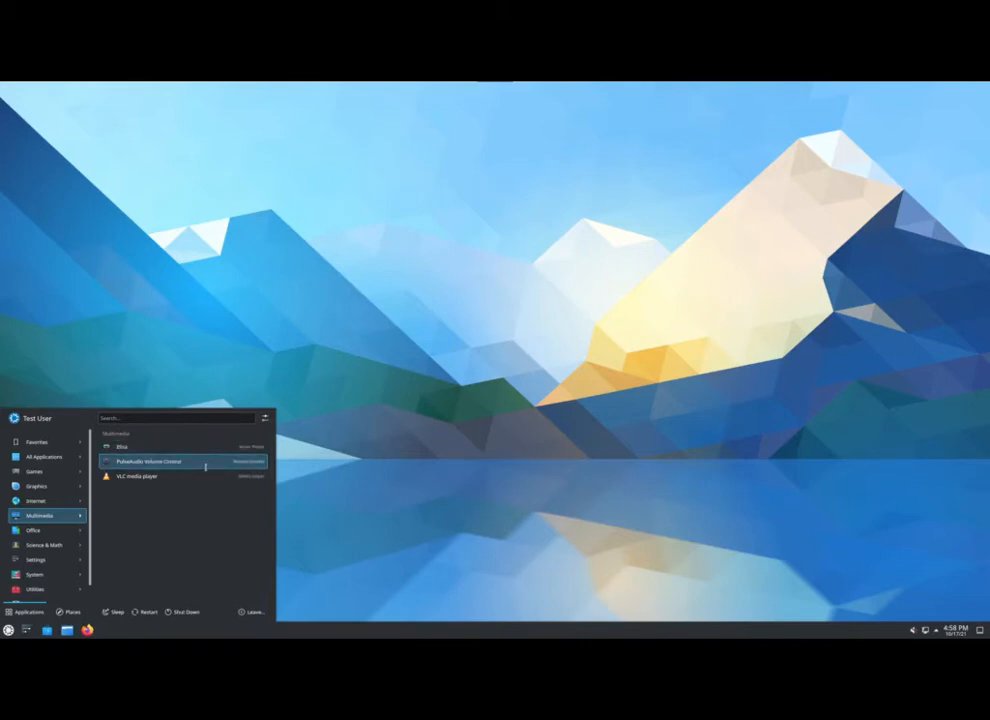
Step: Browse the Office and System categories in the application launcher
click(36, 530)
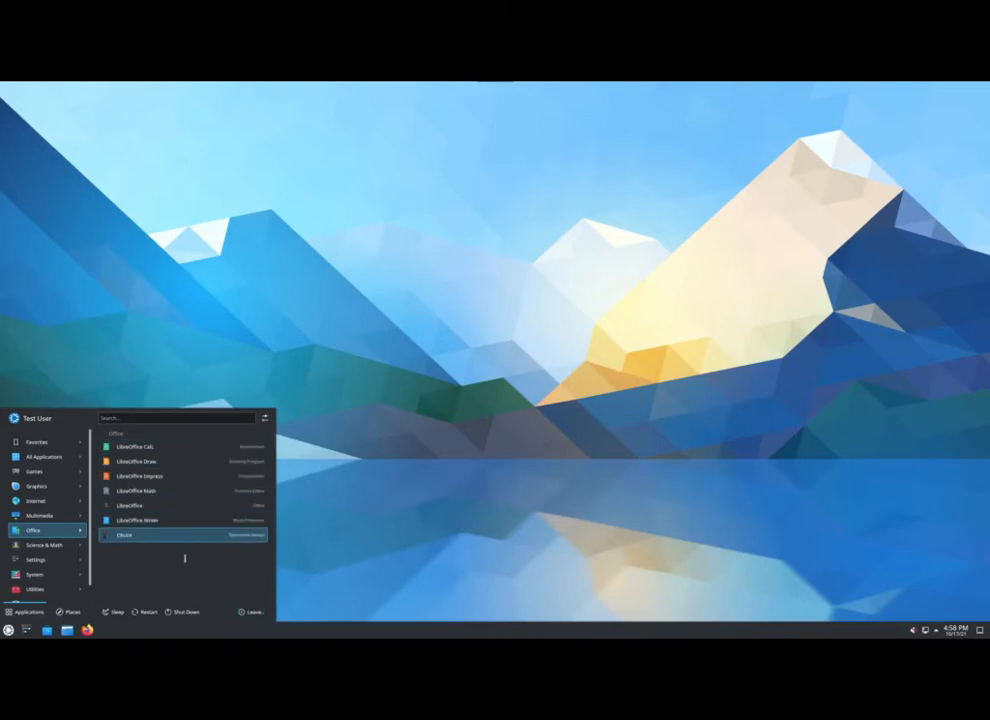
mouse_move(136, 446)
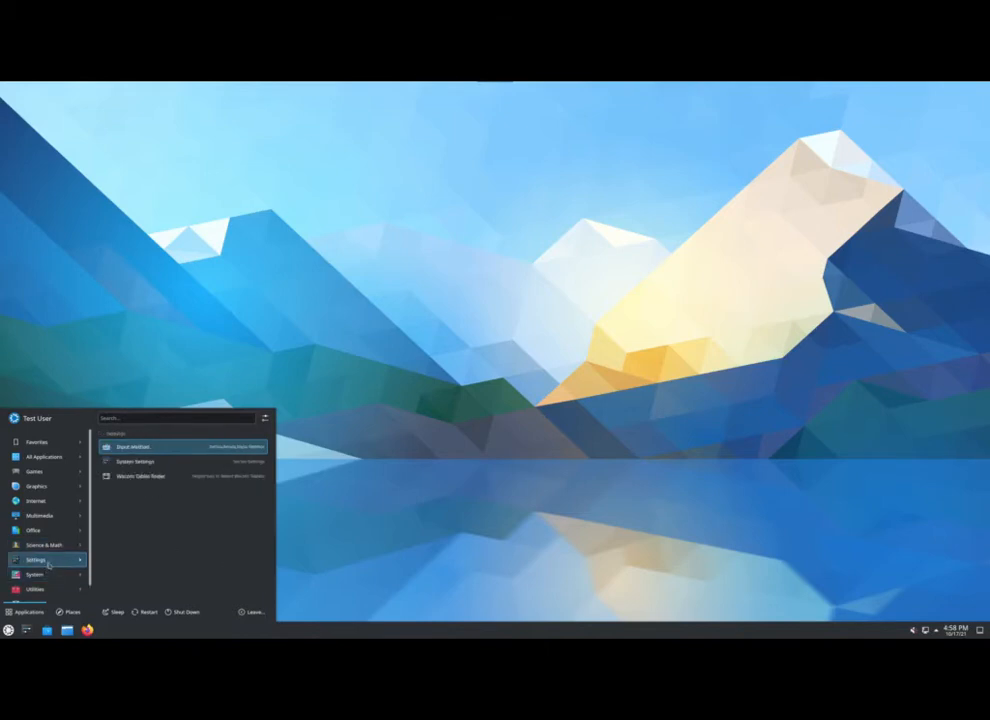
click(36, 560)
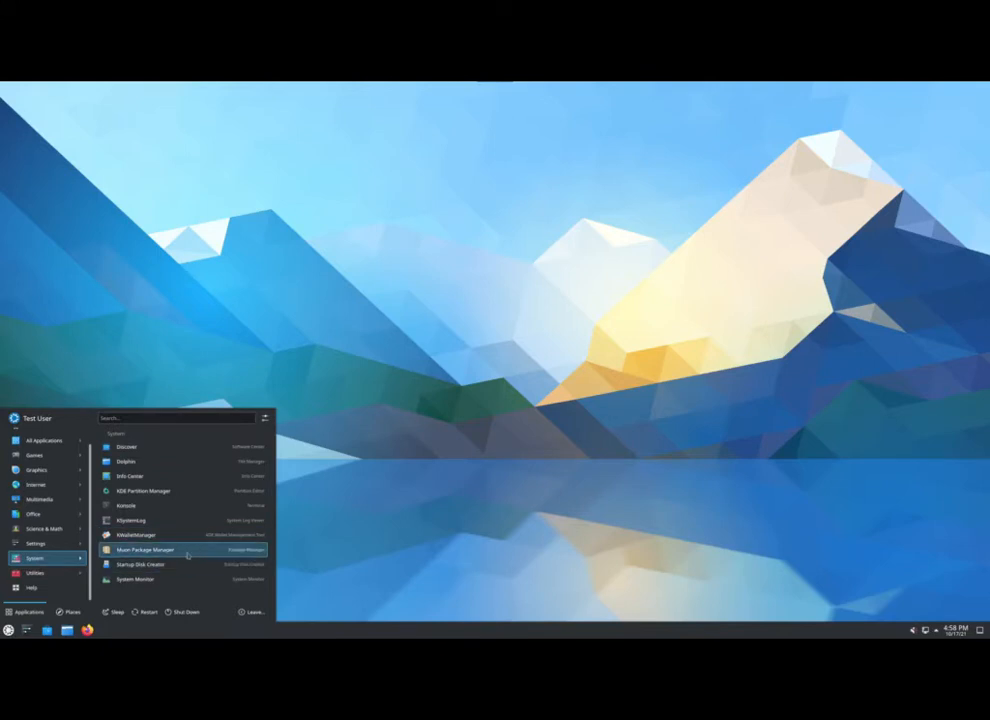
mouse_move(160, 564)
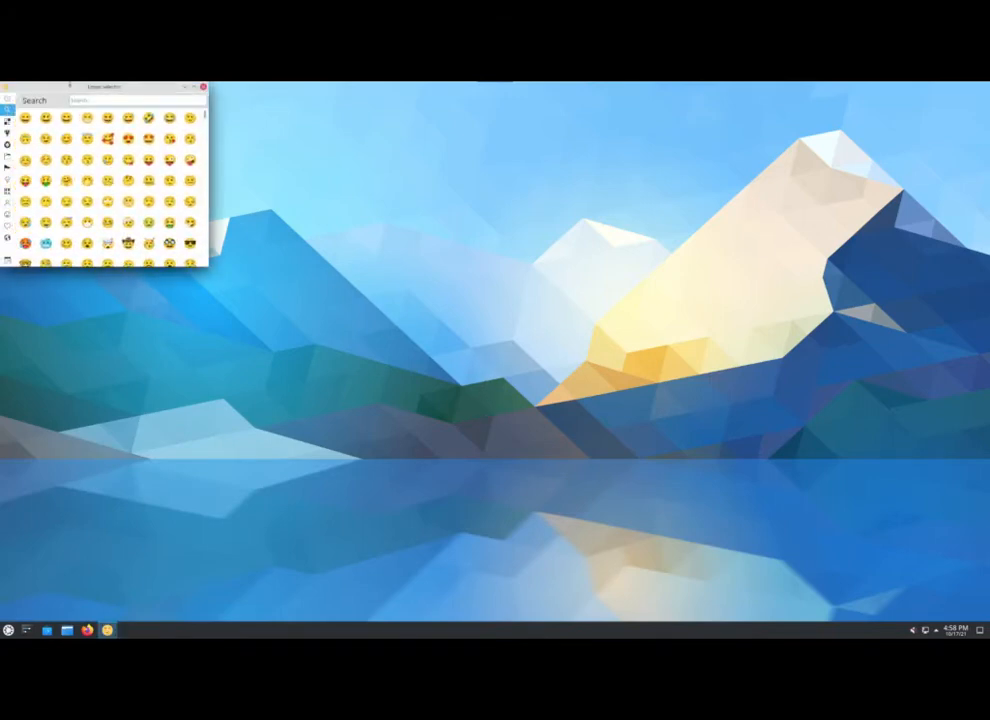
Step: Move the emoji picker, view the Travel & Places emoji, then close it
drag(100, 88, 220, 172)
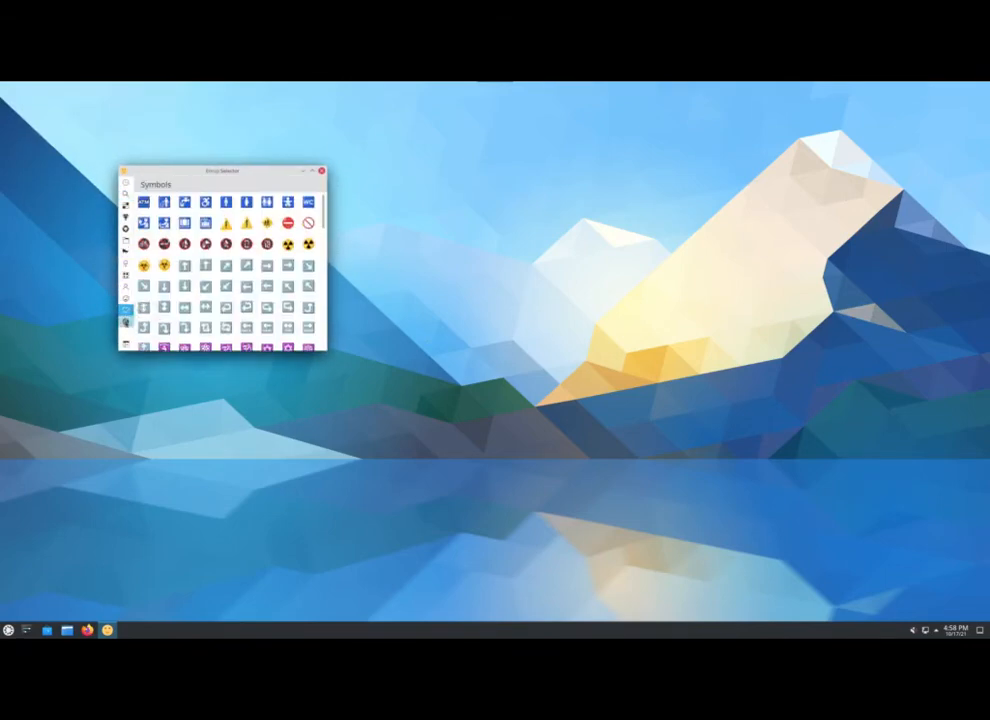
click(126, 322)
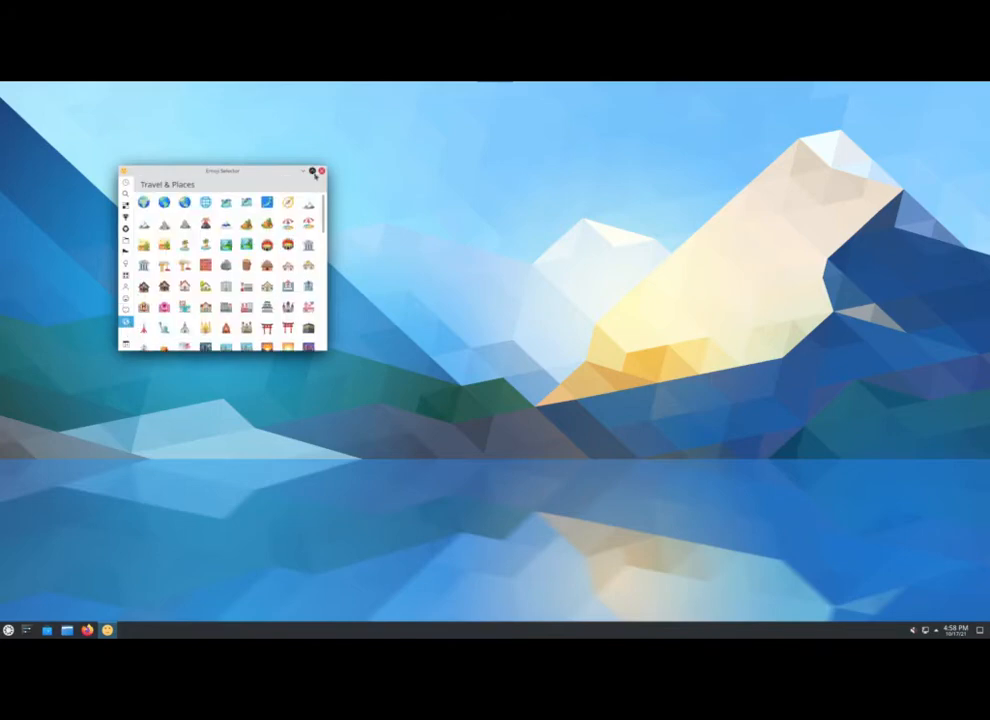
click(320, 172)
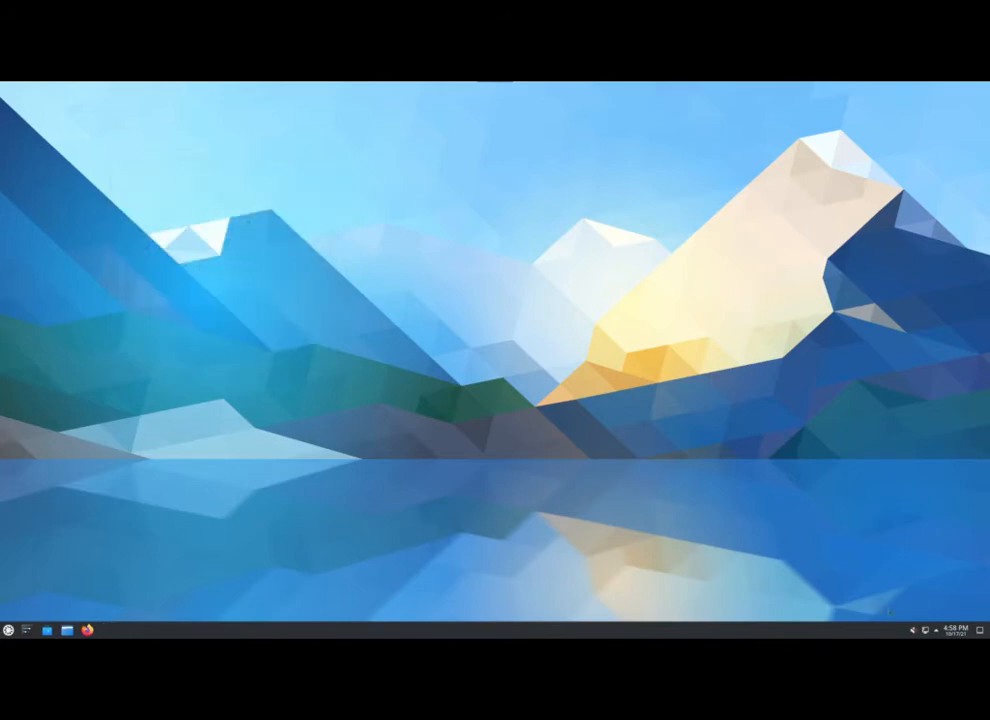
Step: Reopen Discover, view Kdenlive's details page and dismiss the install authentication prompt
click(8, 632)
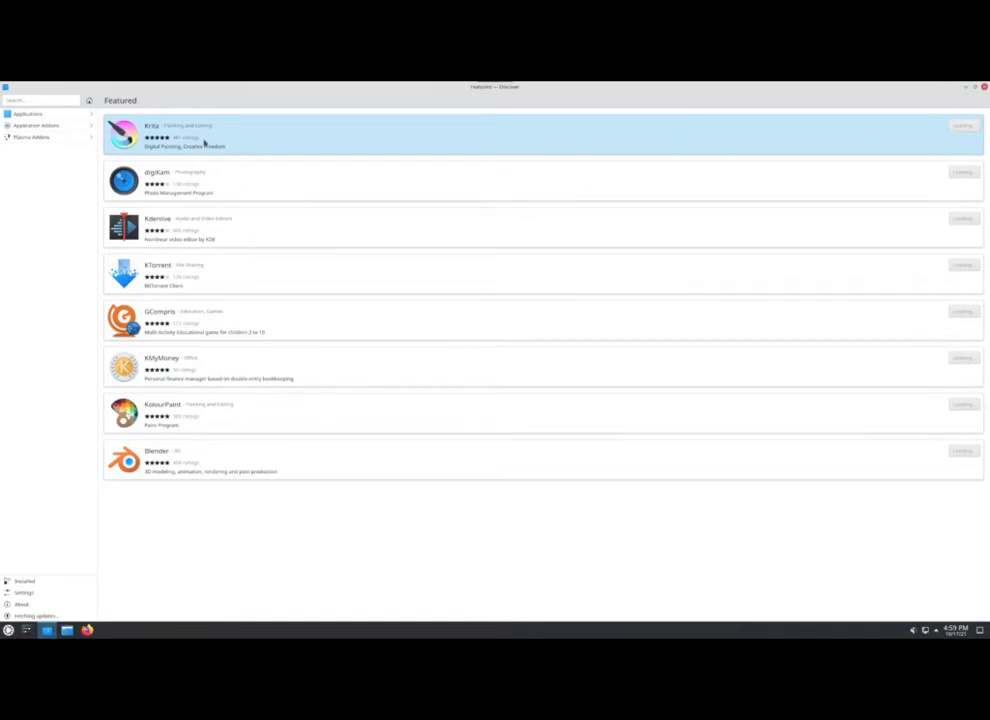
click(180, 136)
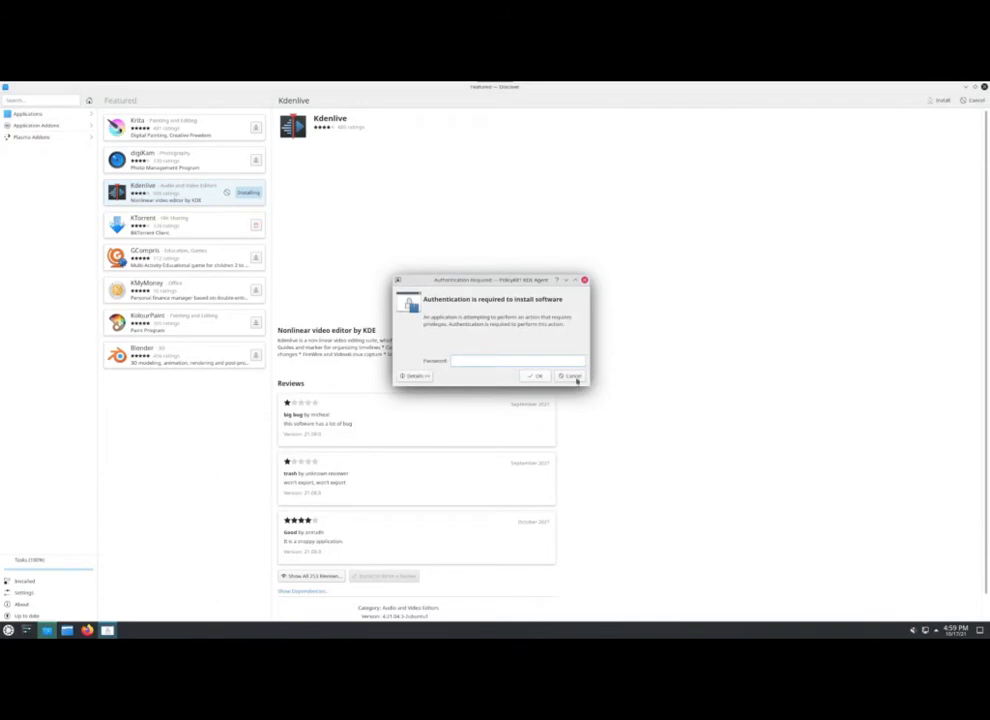
click(570, 376)
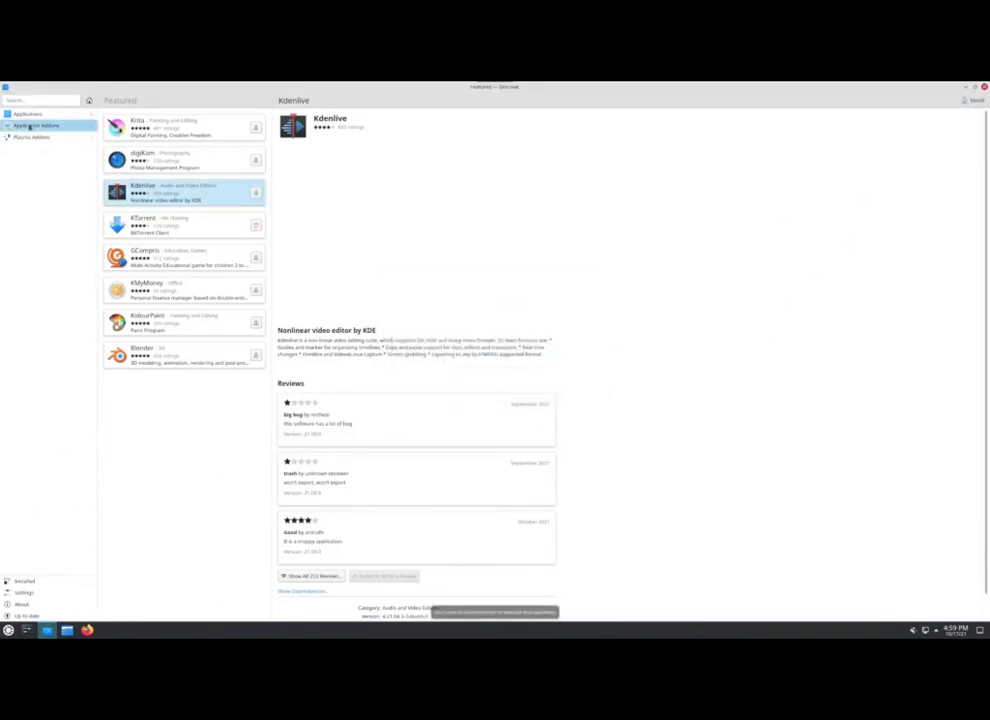
Step: Go to the Applications catalogue in Discover's sidebar
click(32, 136)
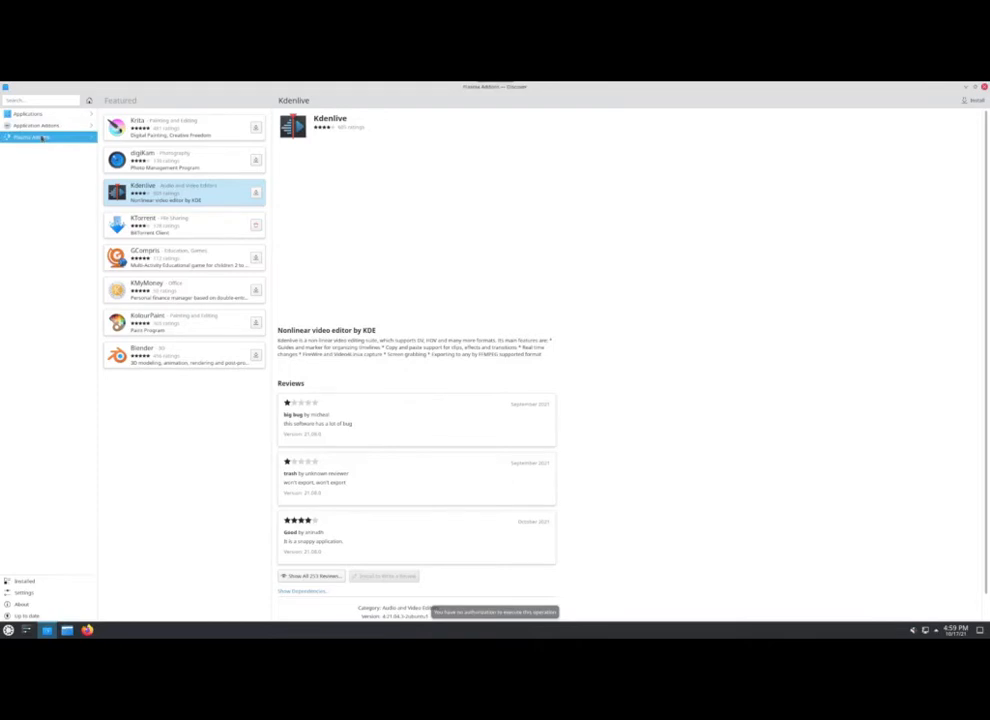
click(30, 136)
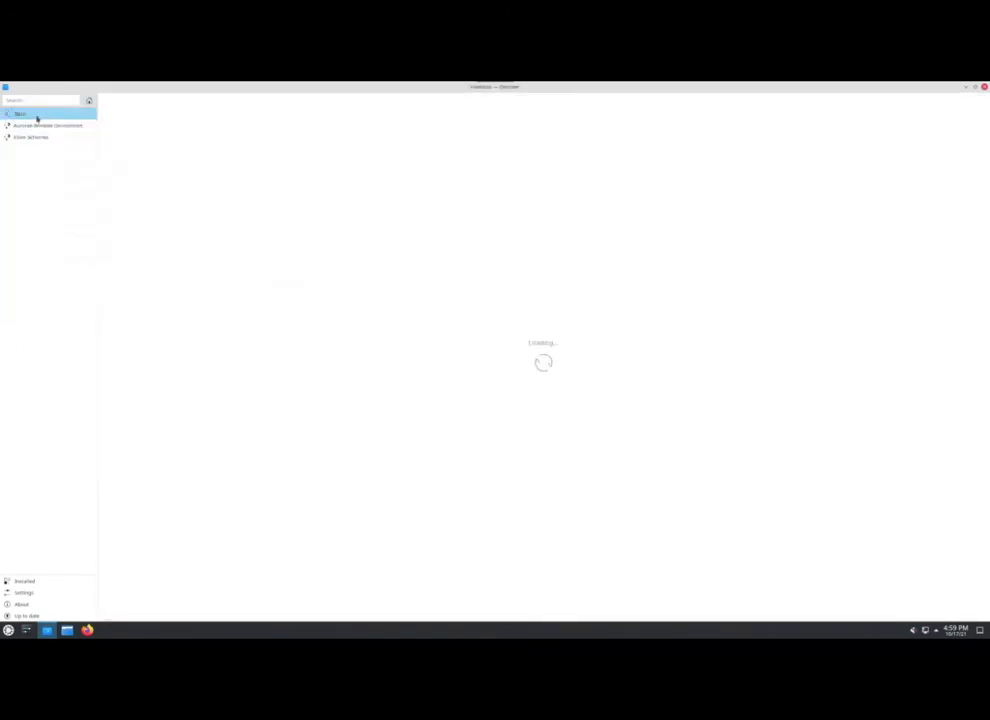
Step: Load the full Applications list and open the Cool Retro Term details page
click(28, 112)
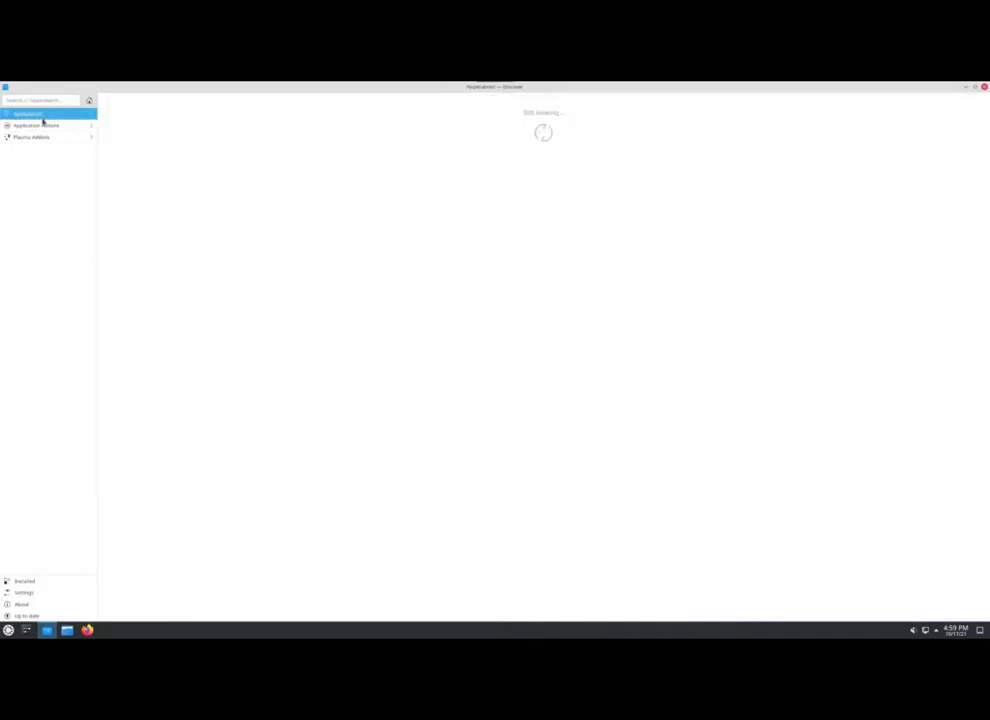
click(28, 112)
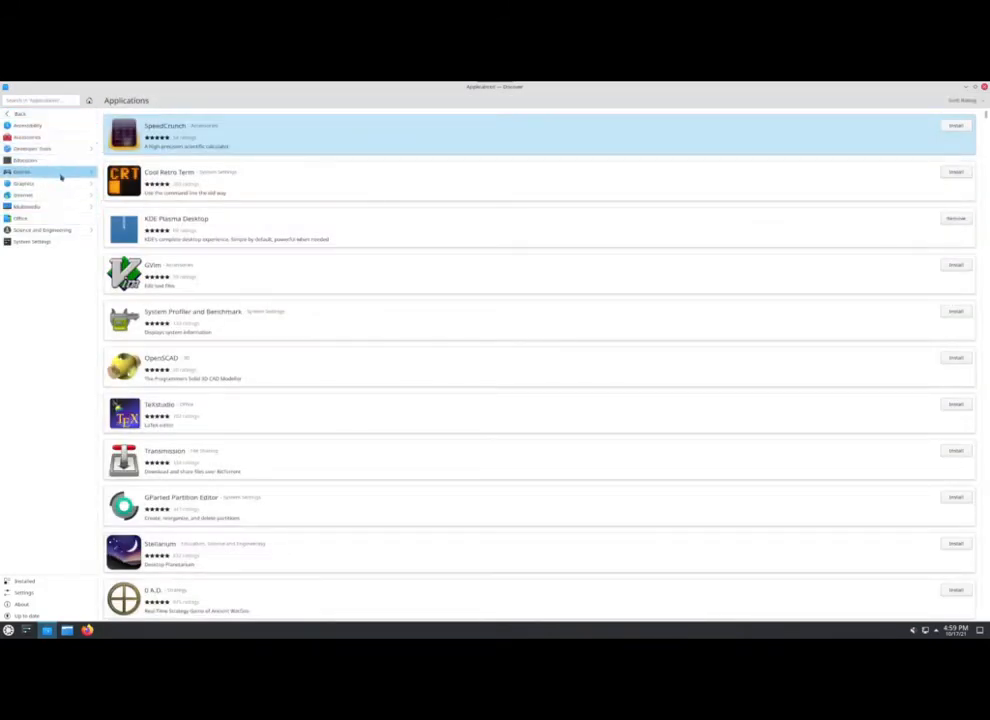
click(22, 172)
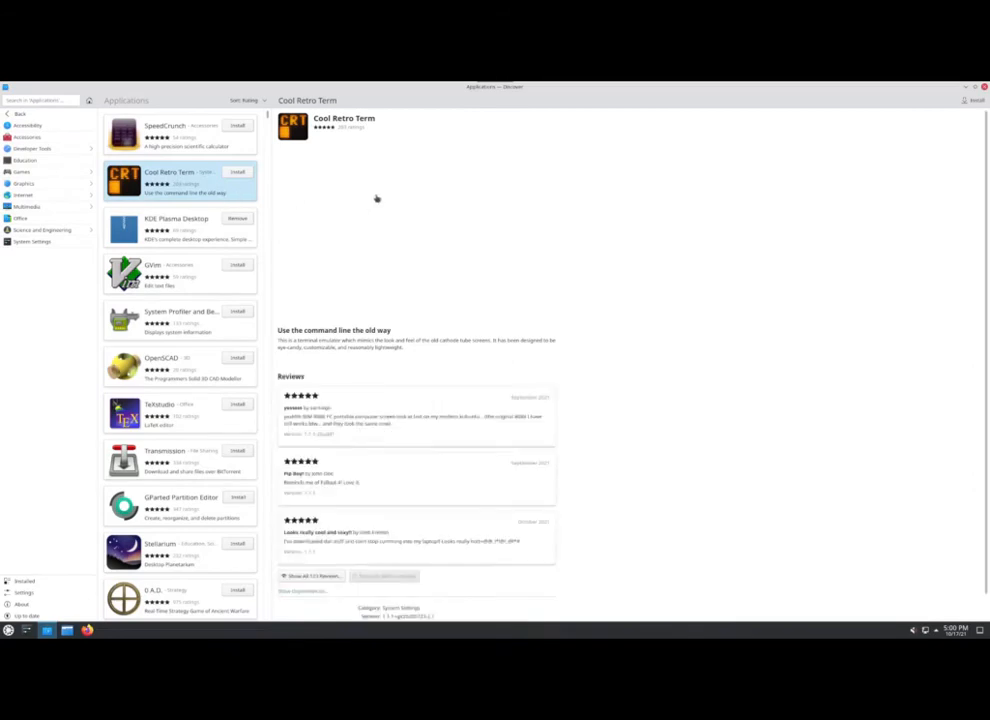
mouse_move(528, 250)
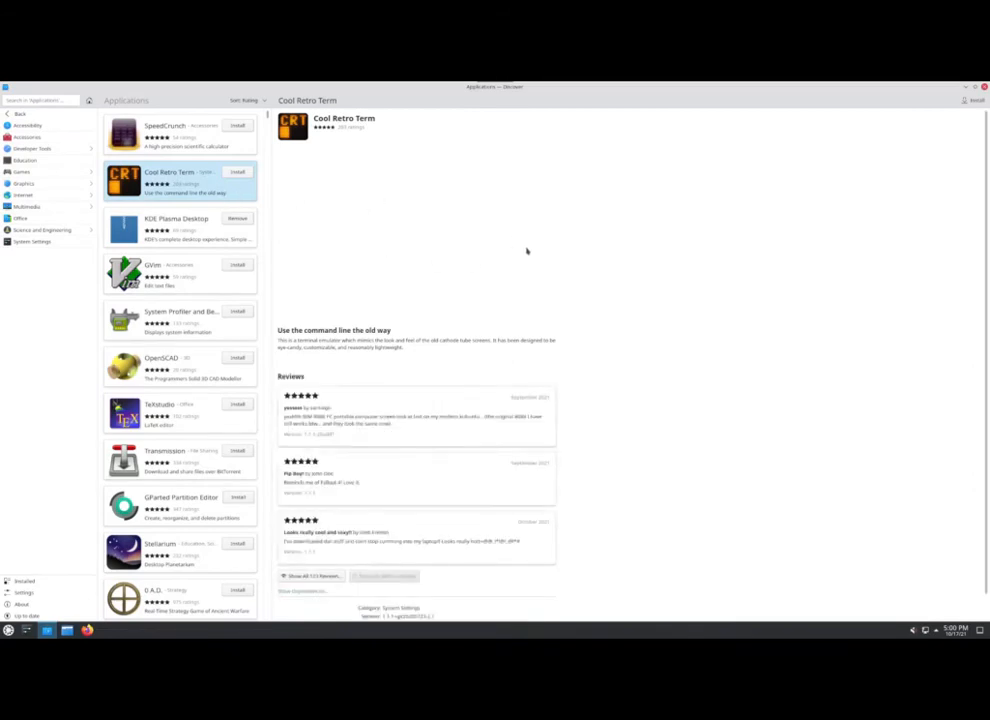
mouse_move(652, 212)
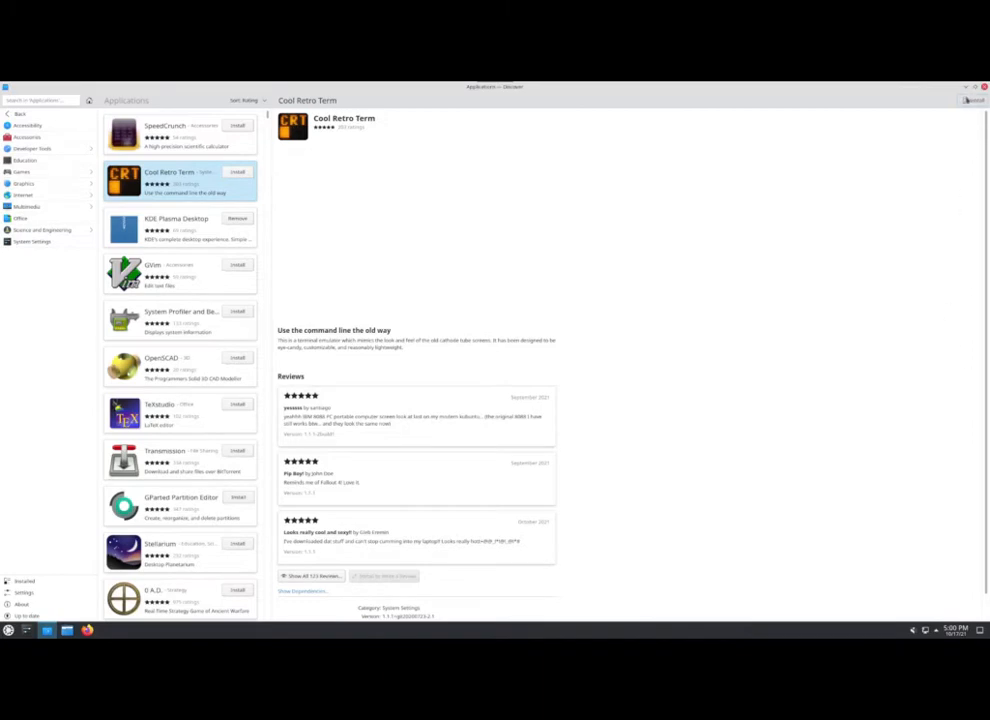
Step: Install Cool Retro Term, entering the password to authorise the change
click(236, 172)
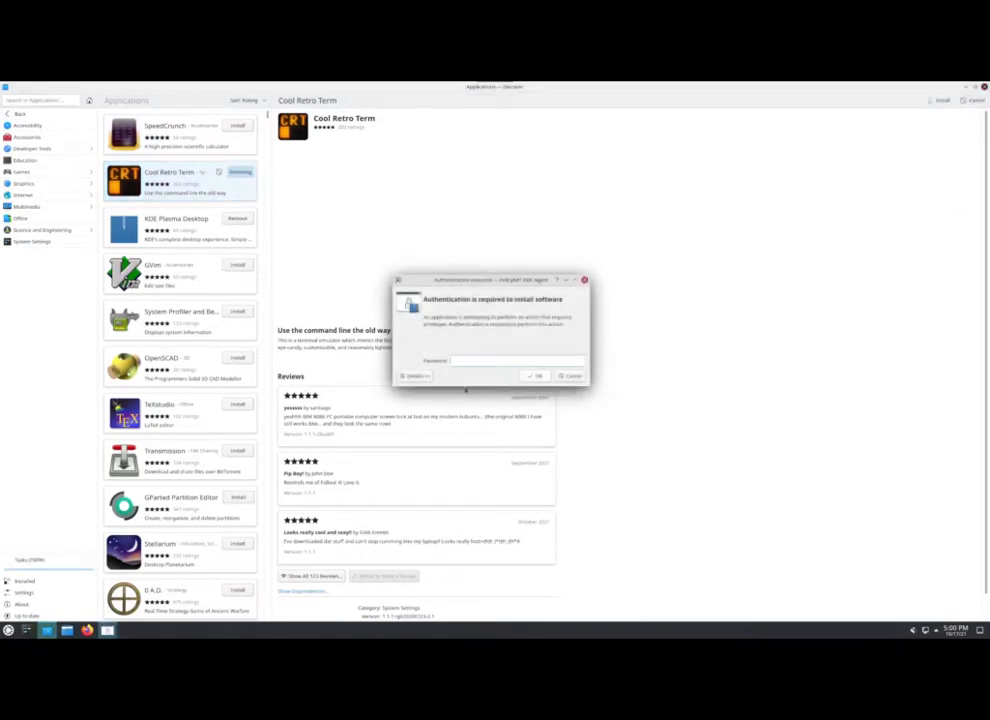
text(password)
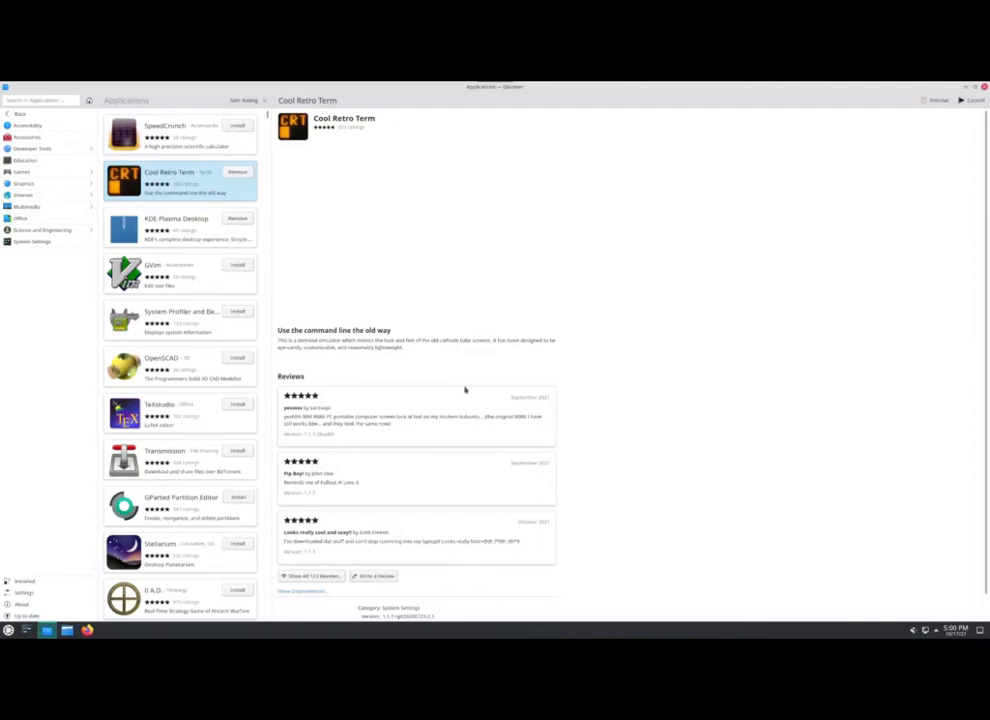
click(936, 100)
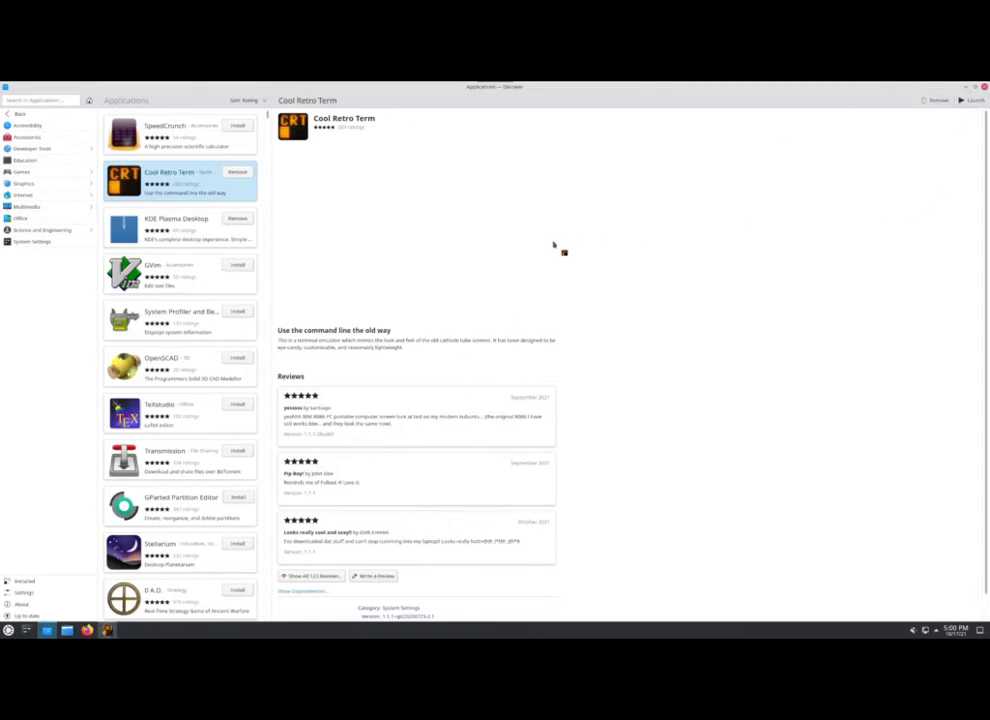
mouse_move(576, 244)
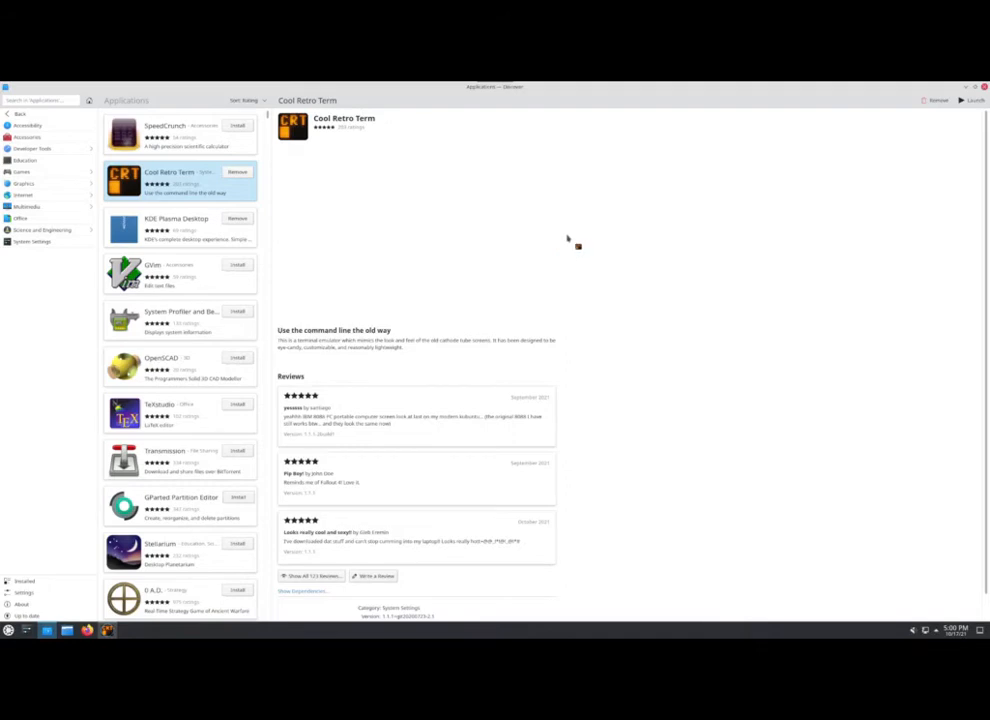
mouse_move(524, 250)
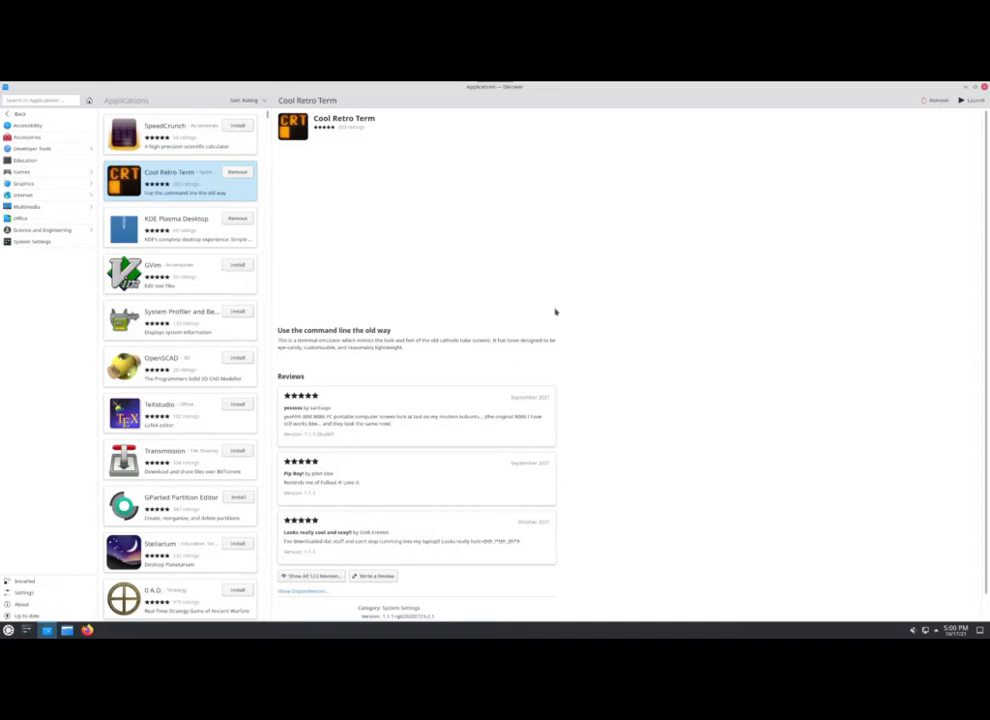
mouse_move(496, 356)
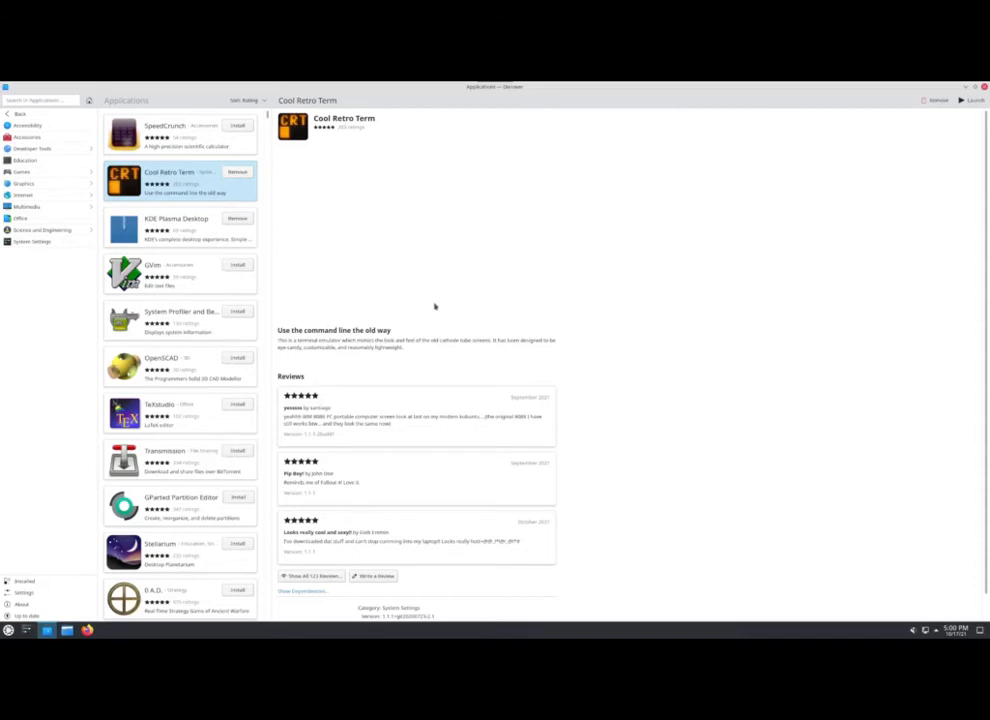
mouse_move(536, 410)
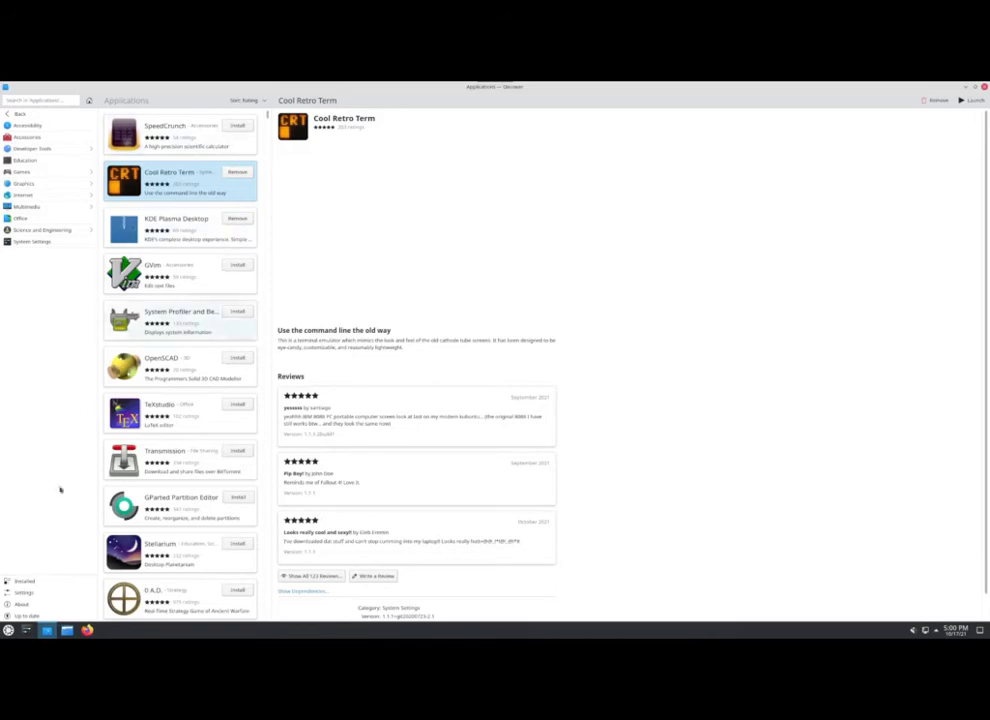
Step: Search the application launcher for 'cool' to find the new terminal
click(8, 630)
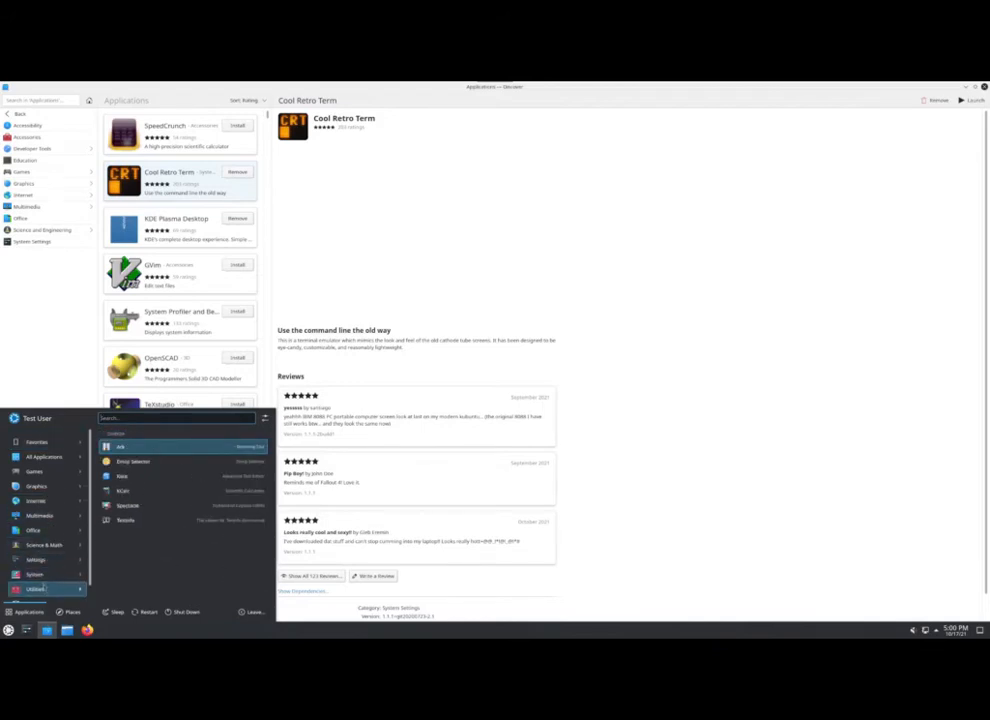
click(36, 574)
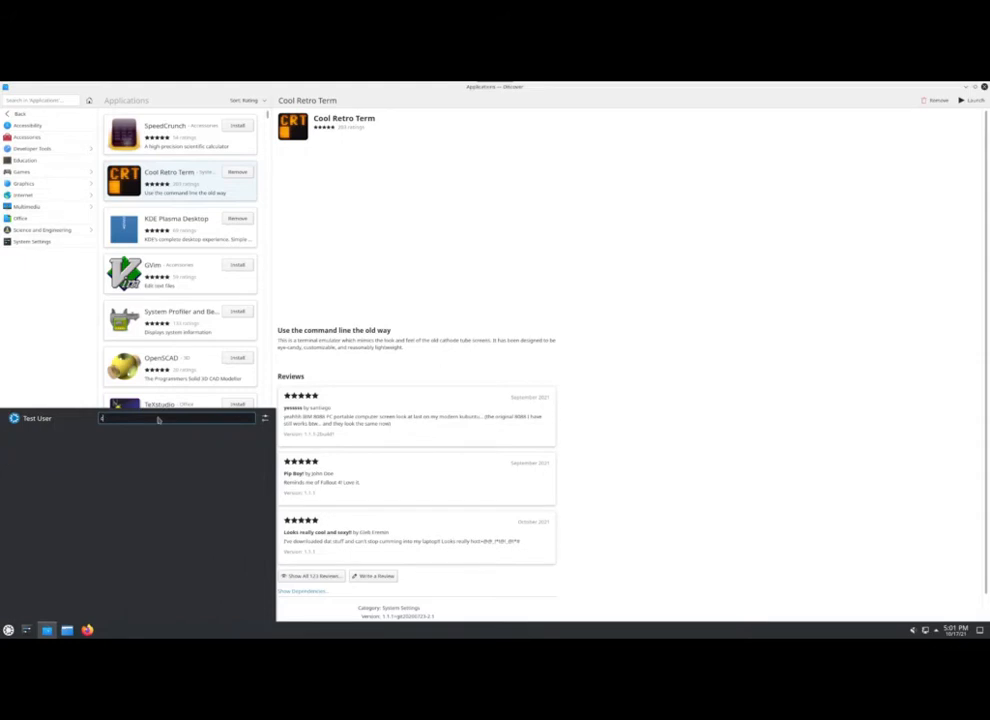
text(cool)
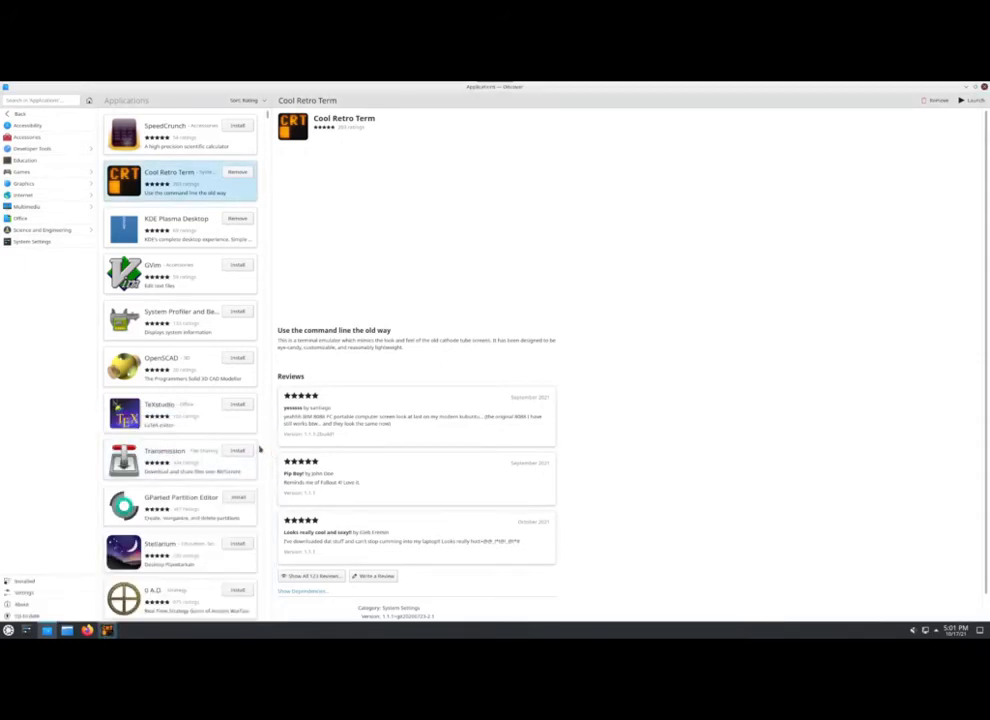
Step: Launch Cool Retro Term, run 'cd Music/', 'cd ..' and 'exit' to quit it
click(972, 100)
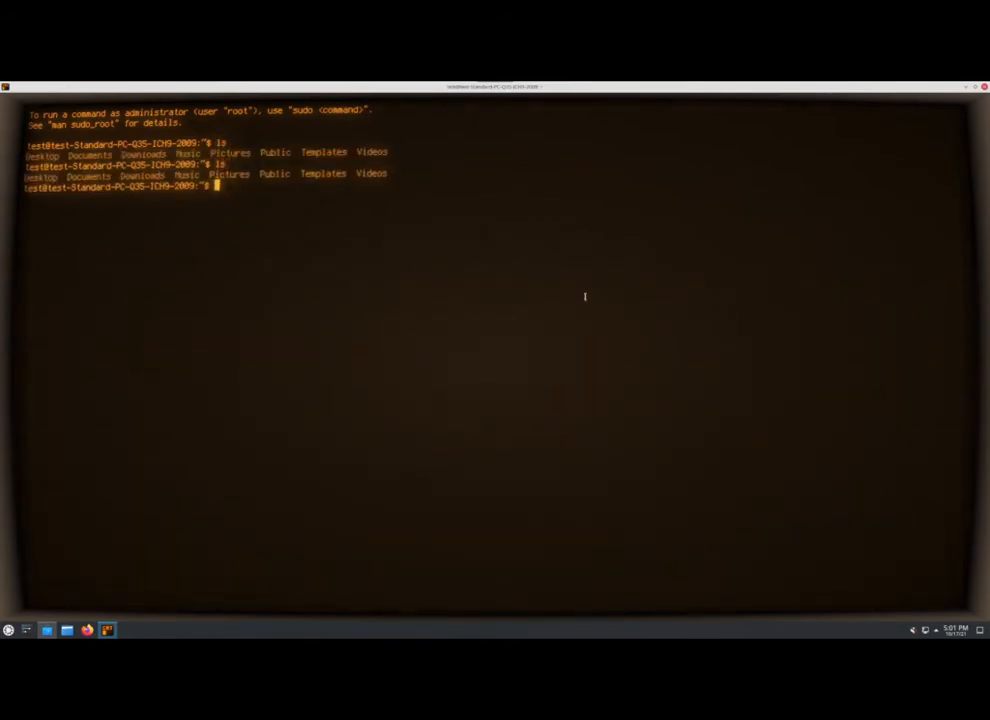
text(cd Music/)
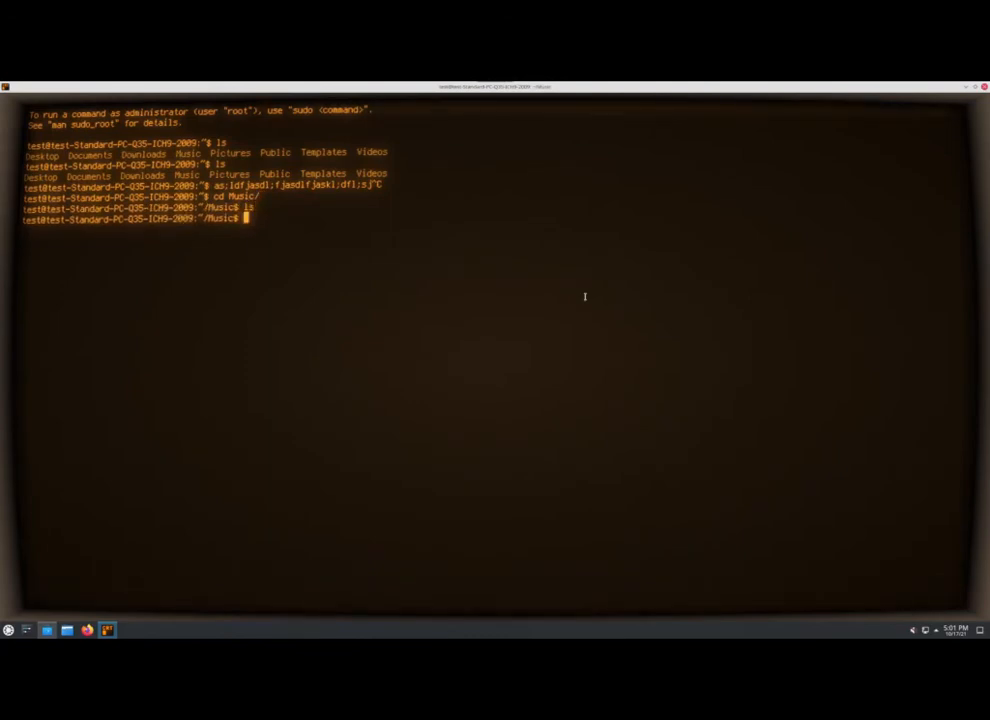
text(cd ../Documents/)
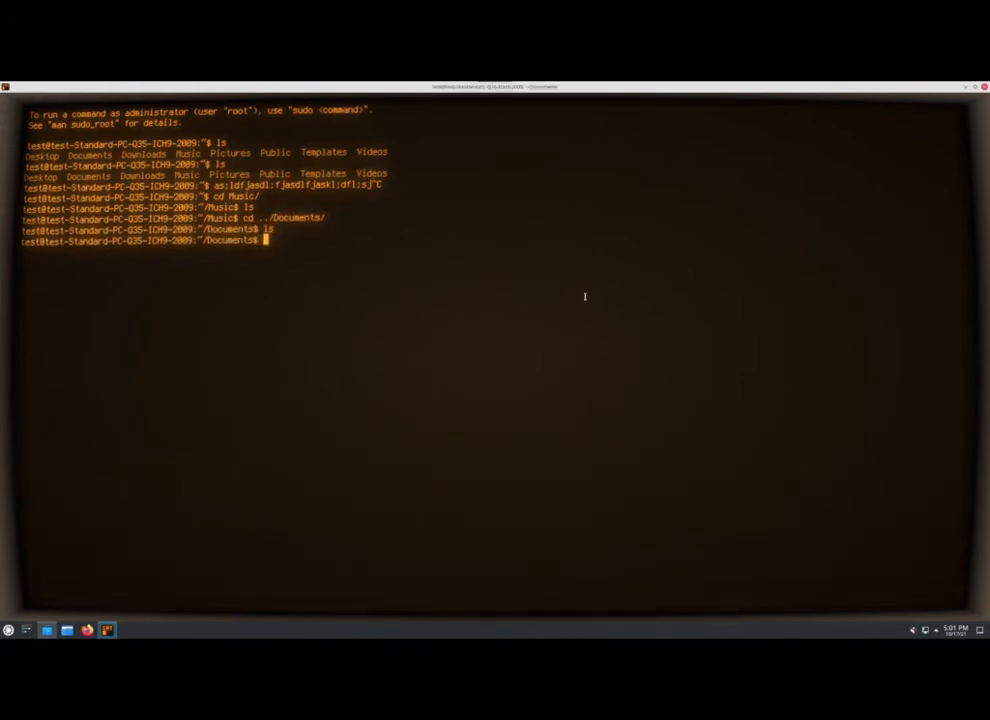
text(exit)
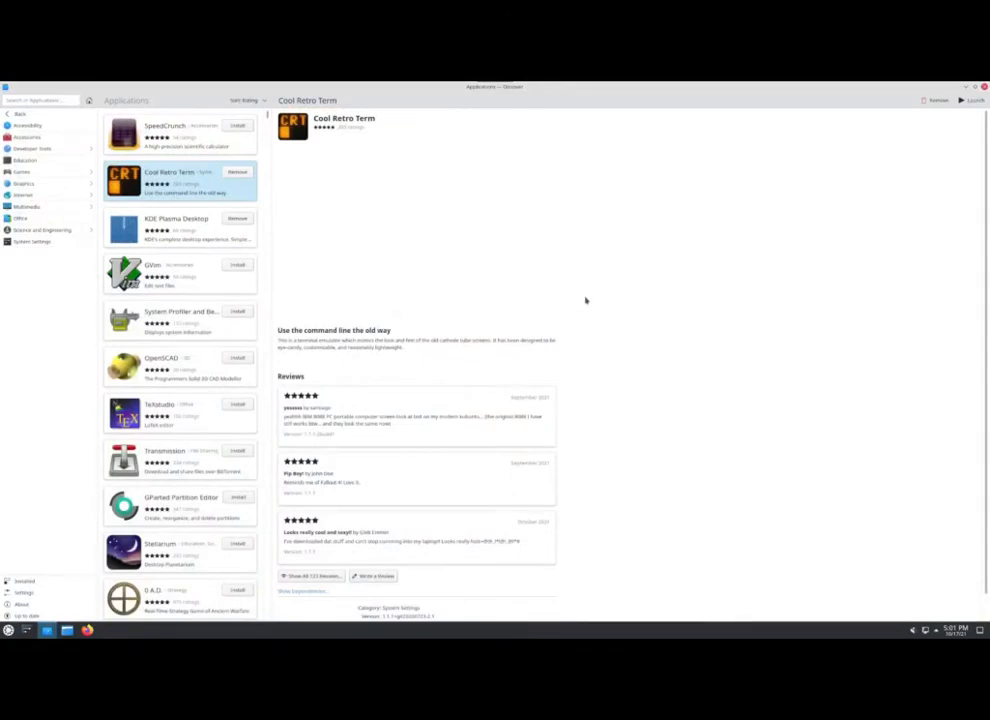
mouse_move(184, 420)
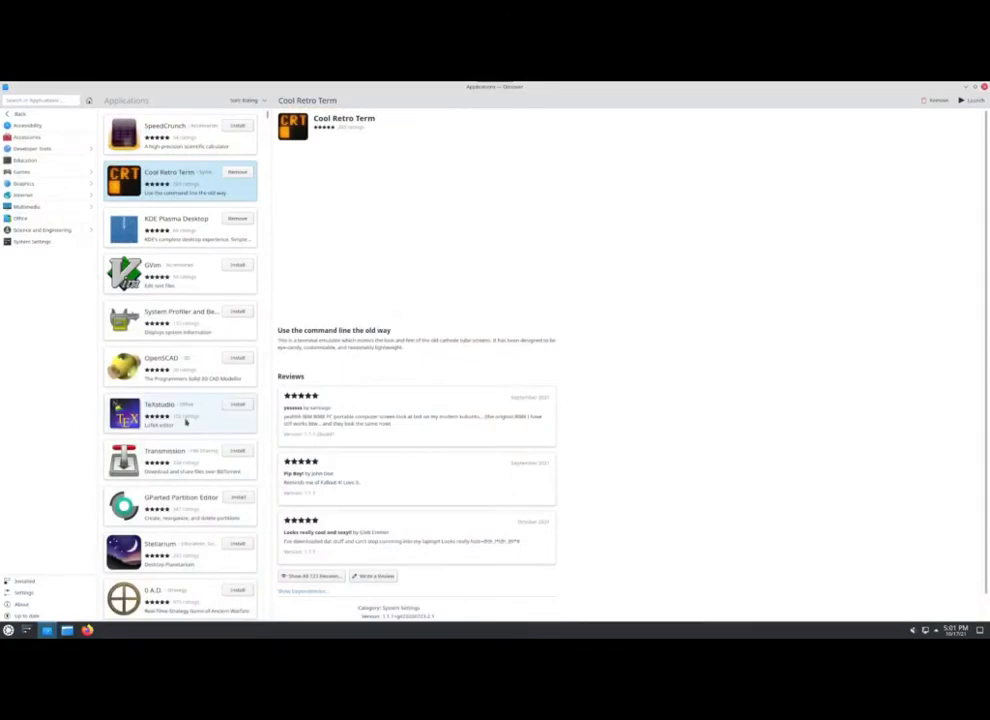
Step: Scroll down the applications list and read the Play it Slowly page
scroll(down, 3)
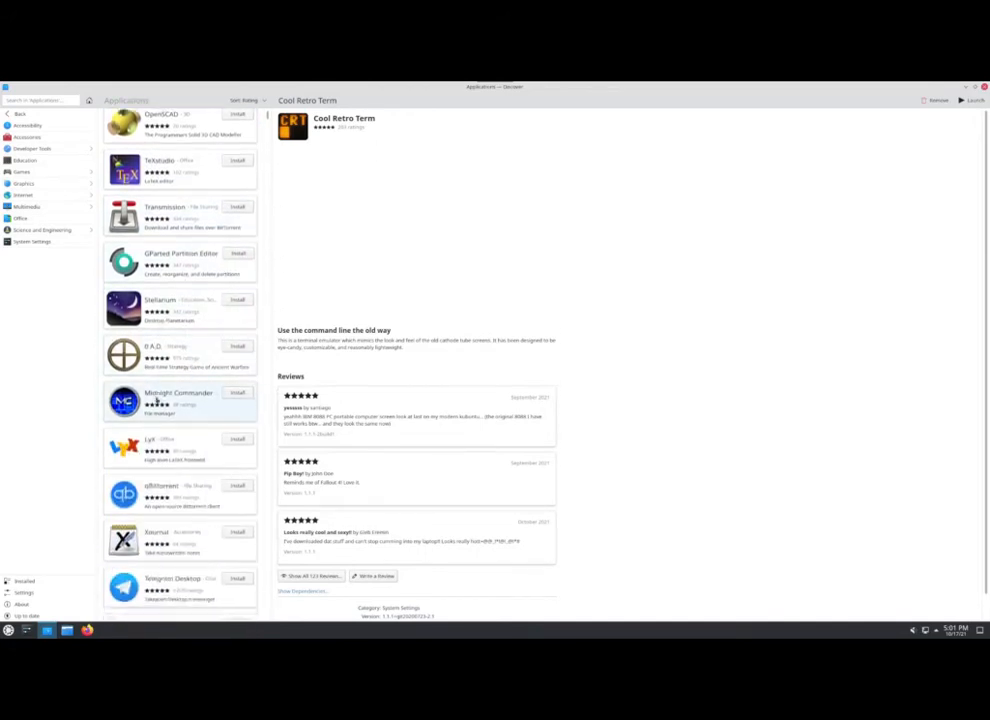
scroll(down, 3)
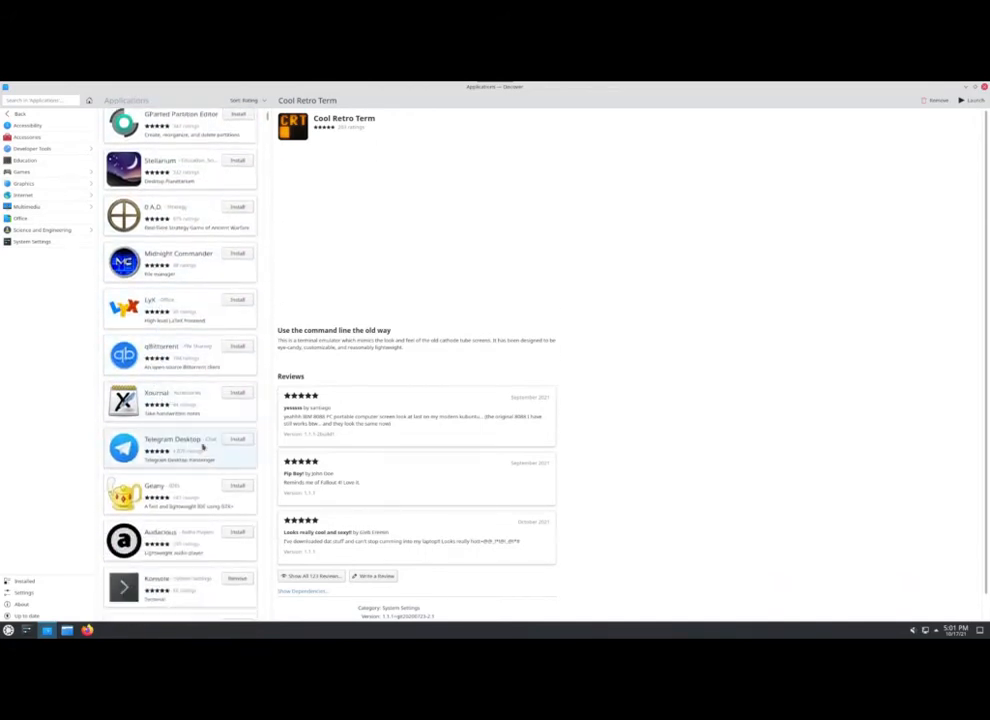
scroll(down, 3)
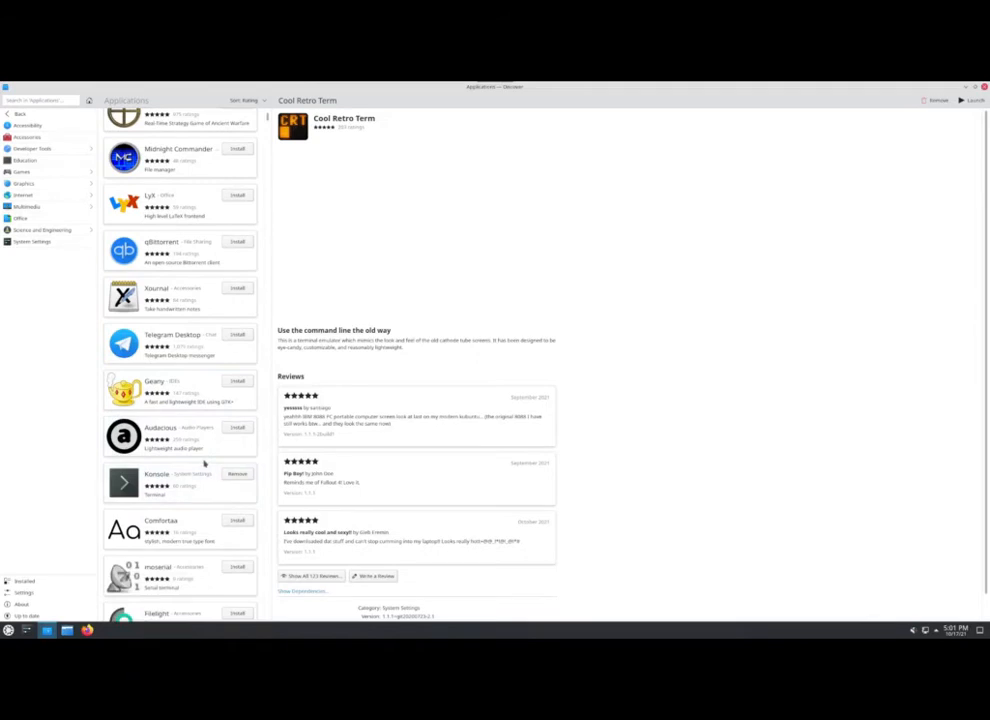
scroll(down, 3)
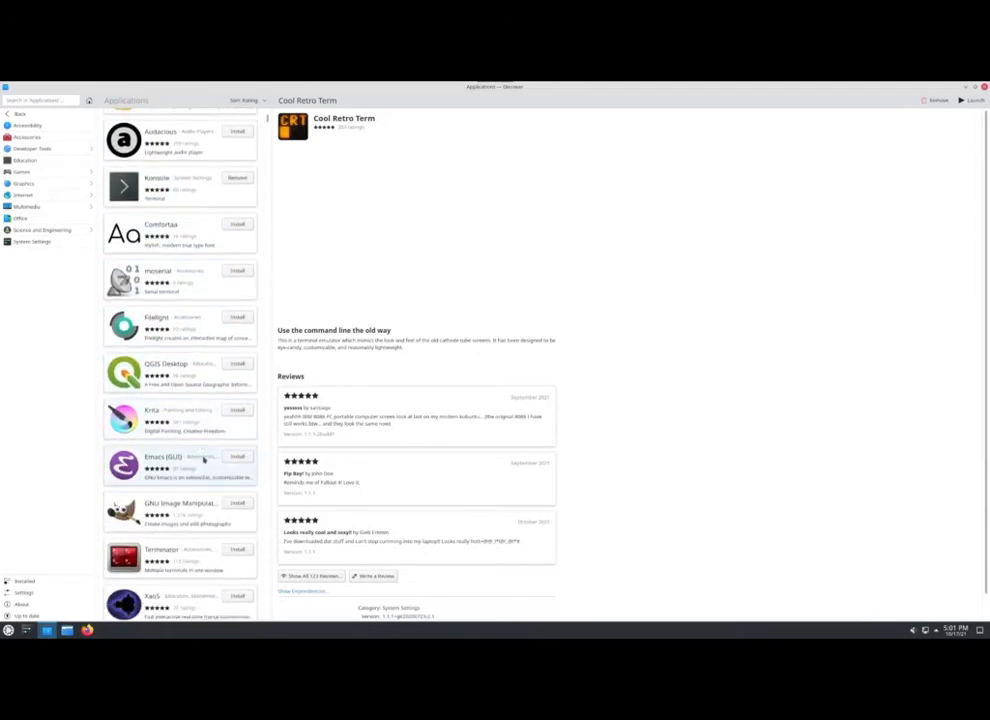
scroll(down, 3)
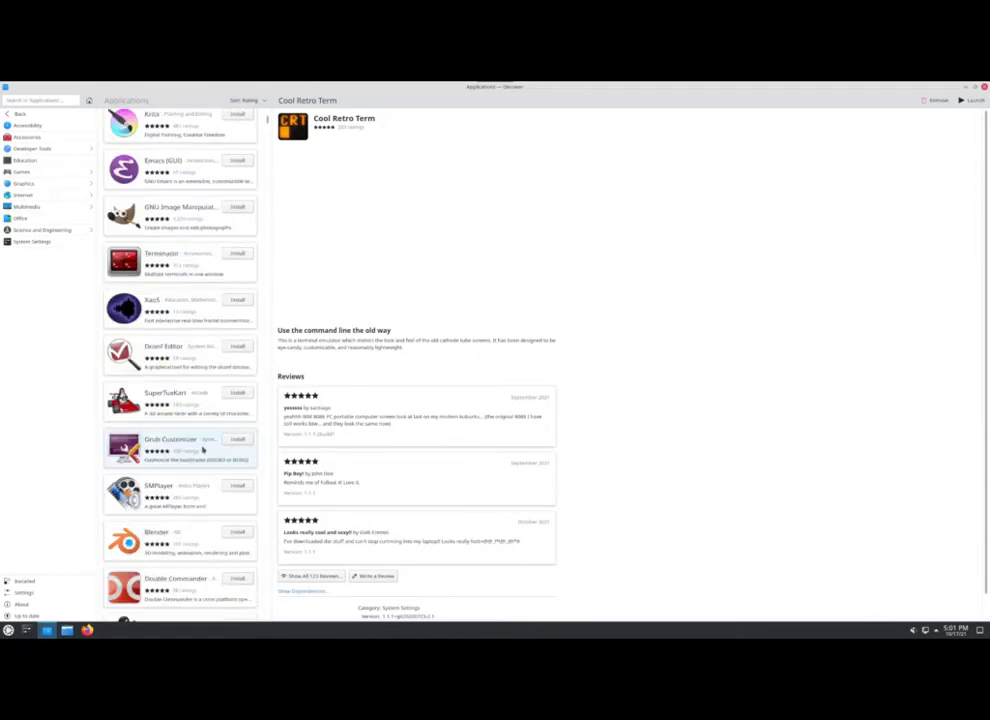
scroll(down, 3)
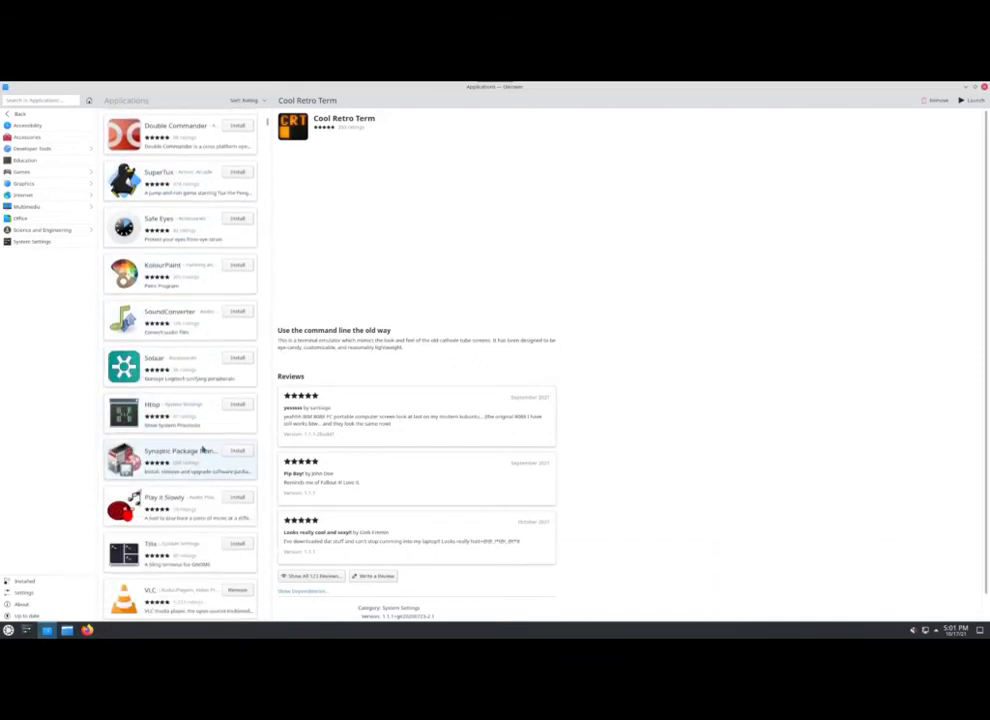
scroll(down, 3)
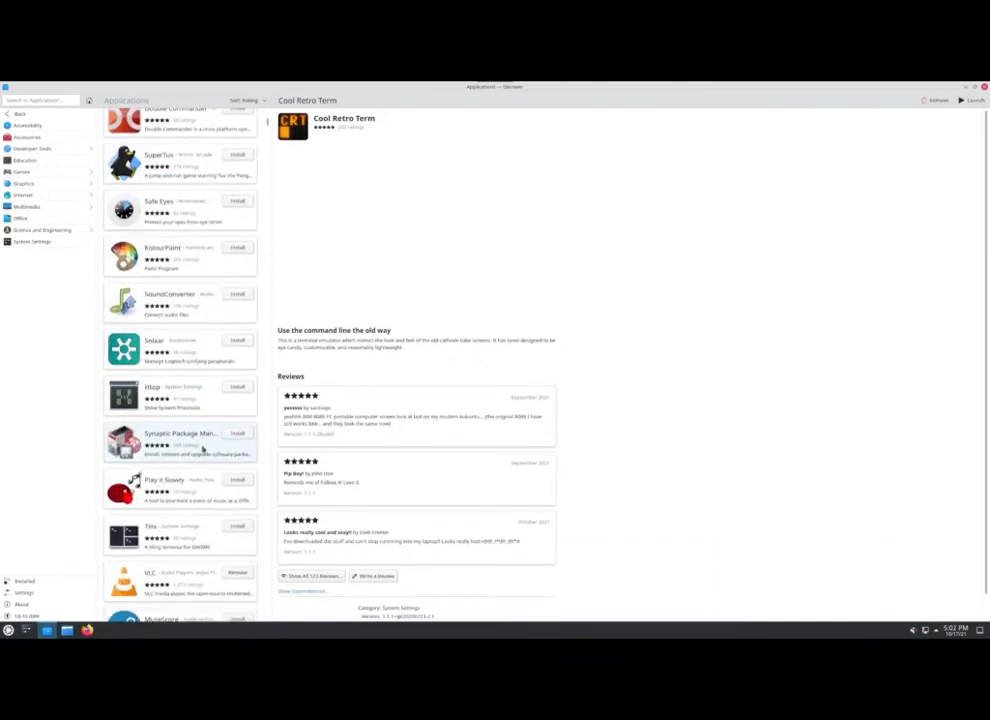
scroll(down, 3)
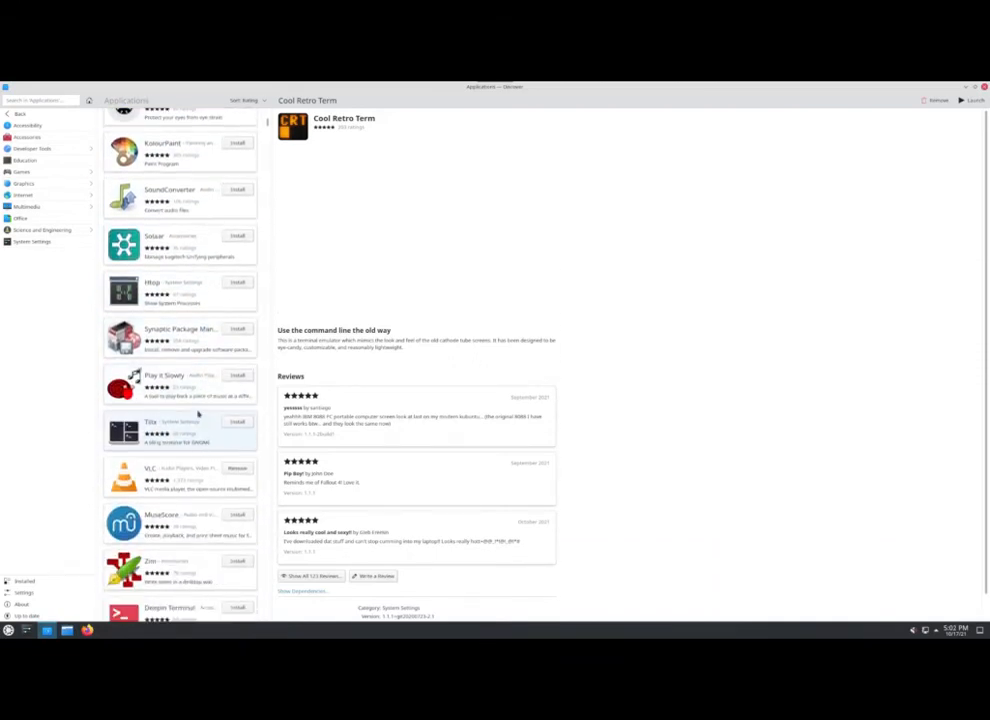
click(164, 384)
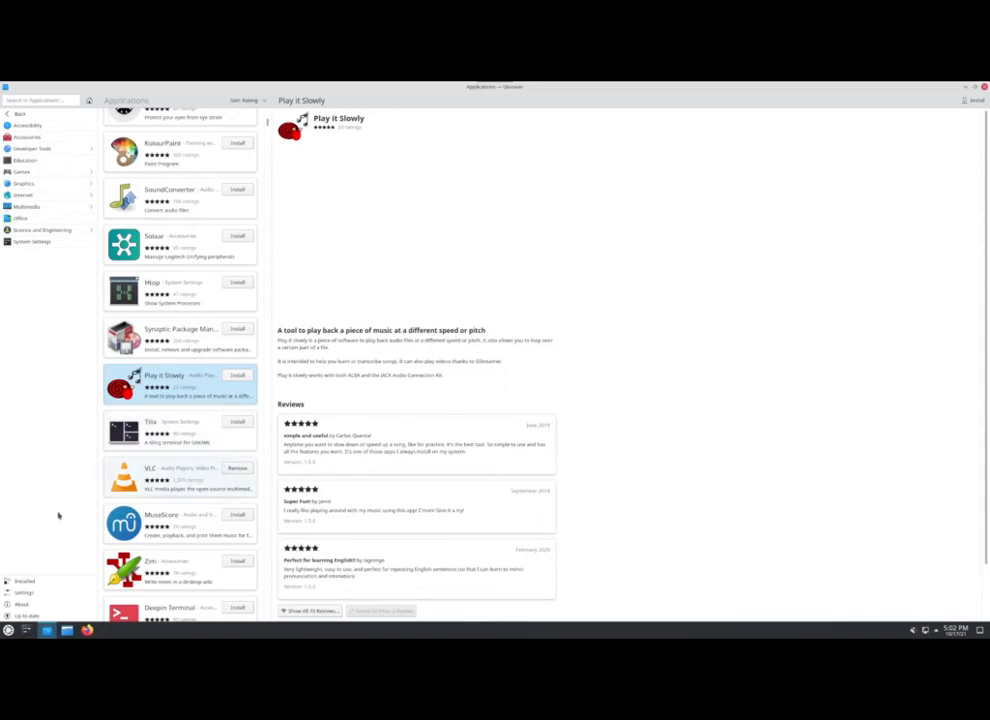
scroll(down, 3)
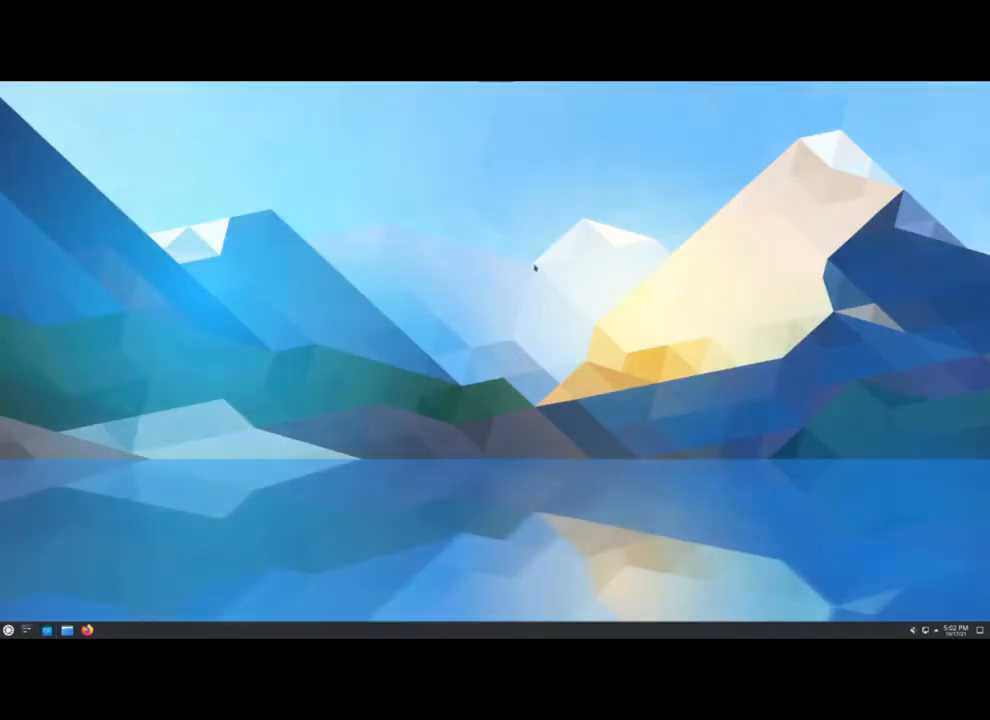
mouse_move(556, 312)
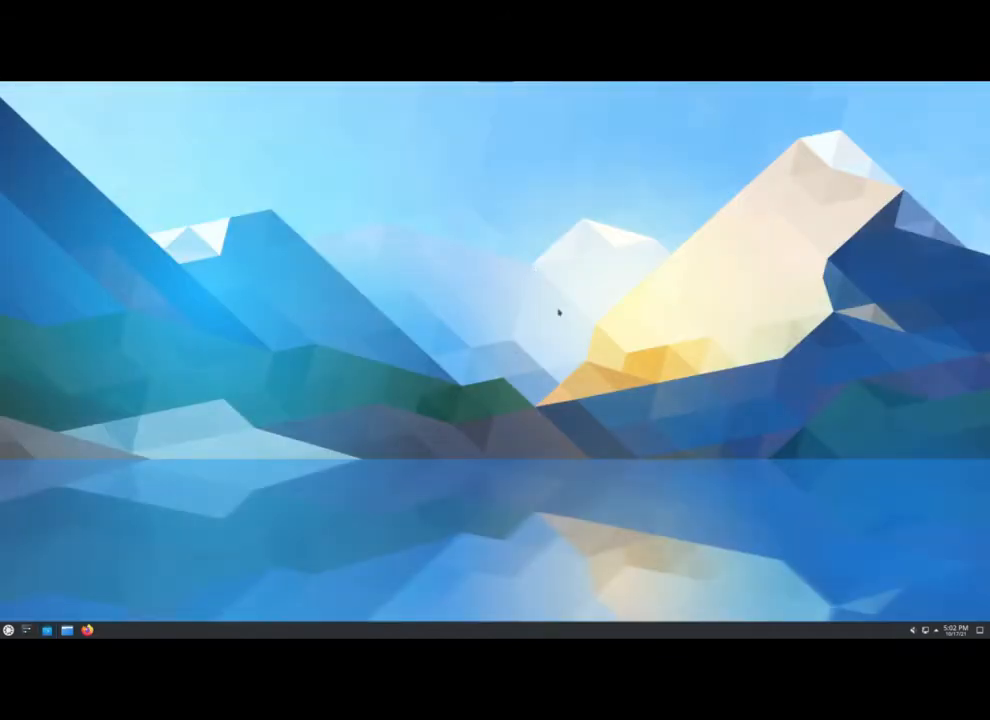
Step: Launch Konsole from the desktop menu and split it into one top pane and two side-by-side lower panes
right_click(556, 312)
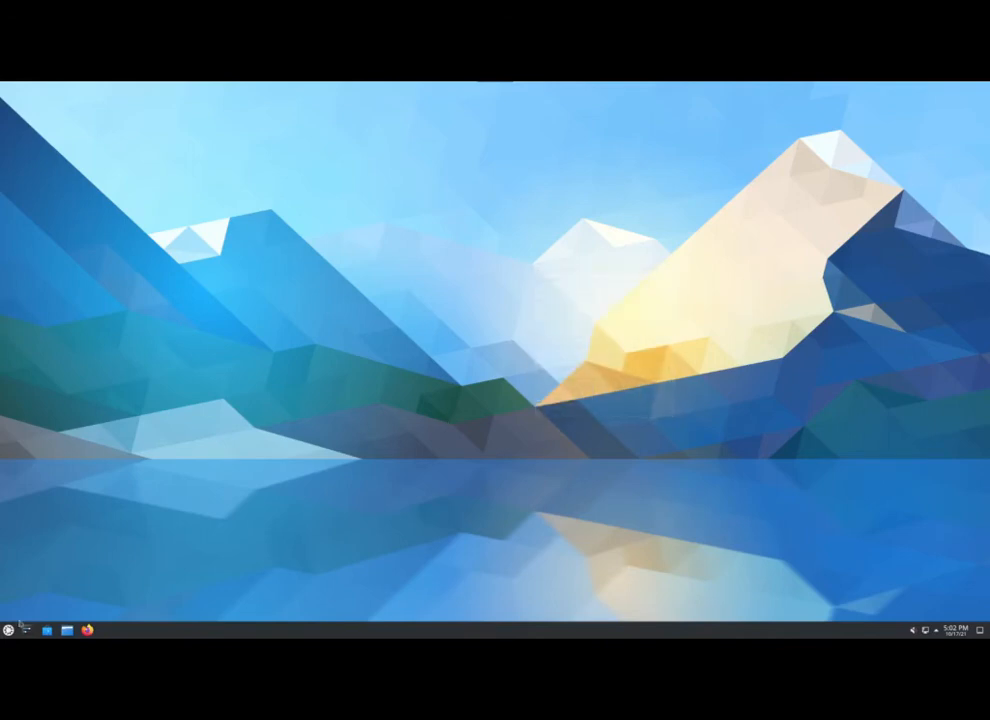
click(8, 632)
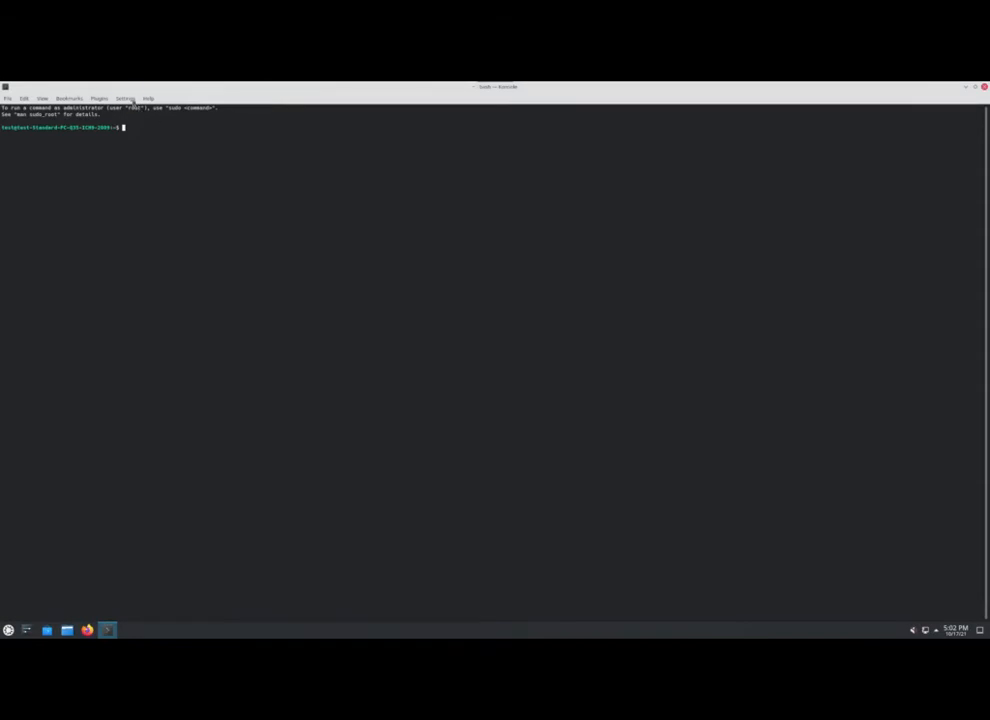
click(8, 98)
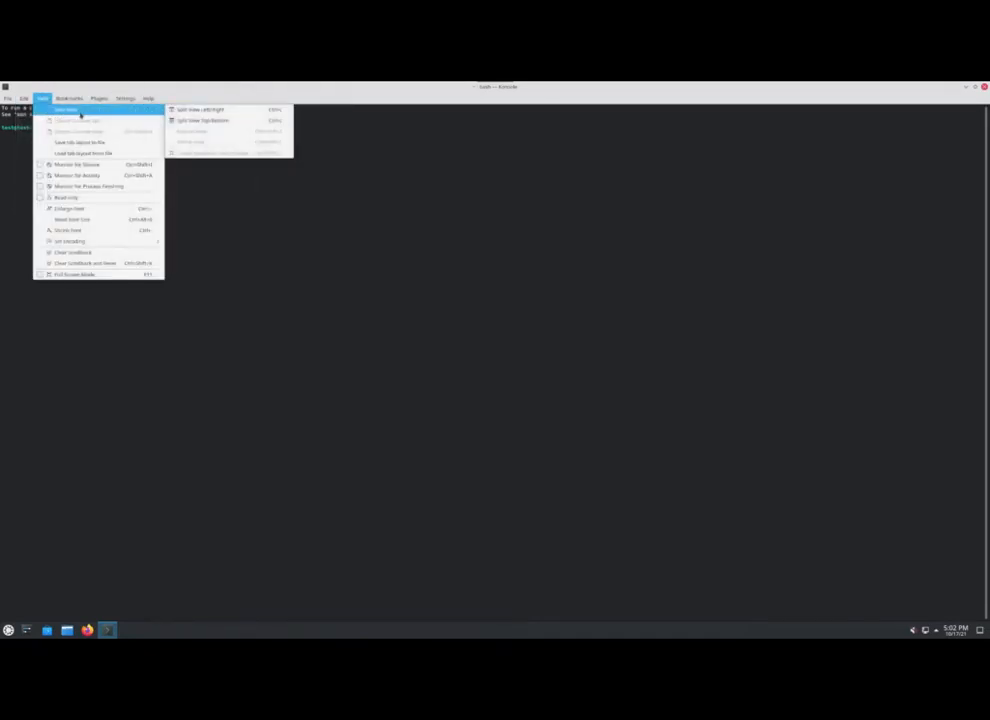
click(204, 120)
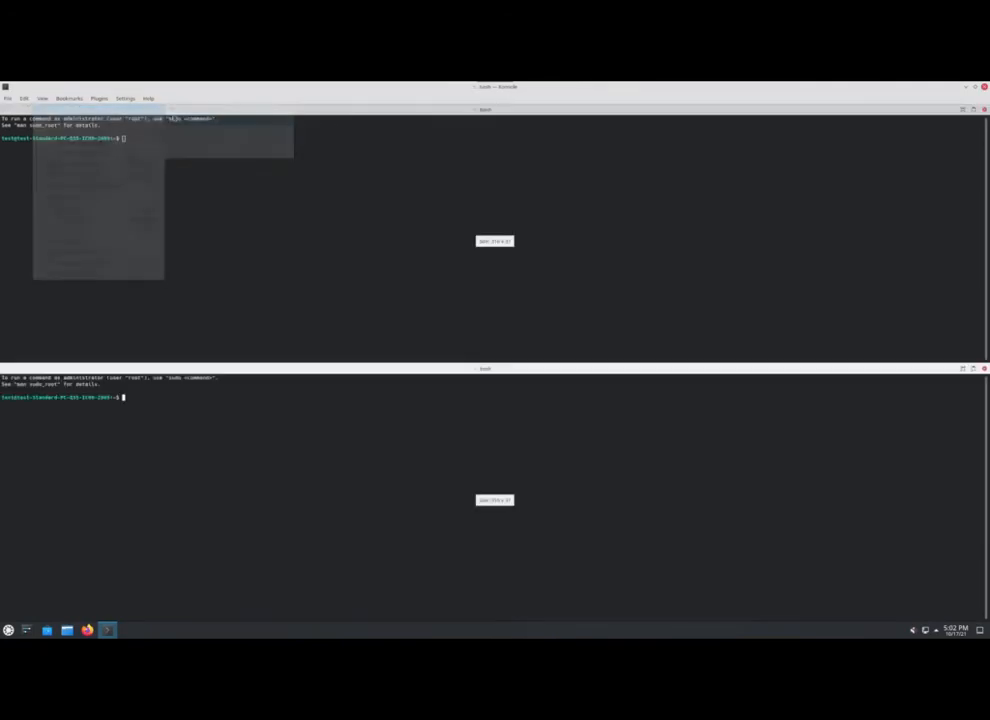
click(42, 98)
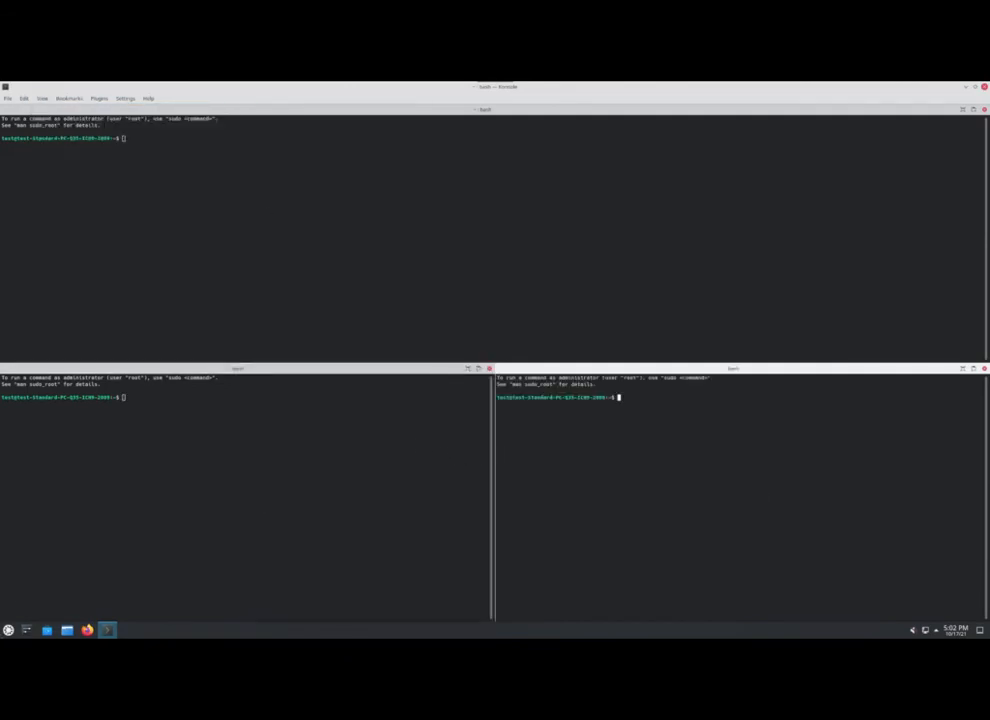
Step: Search the launcher for 'info' to find Info Center
click(8, 628)
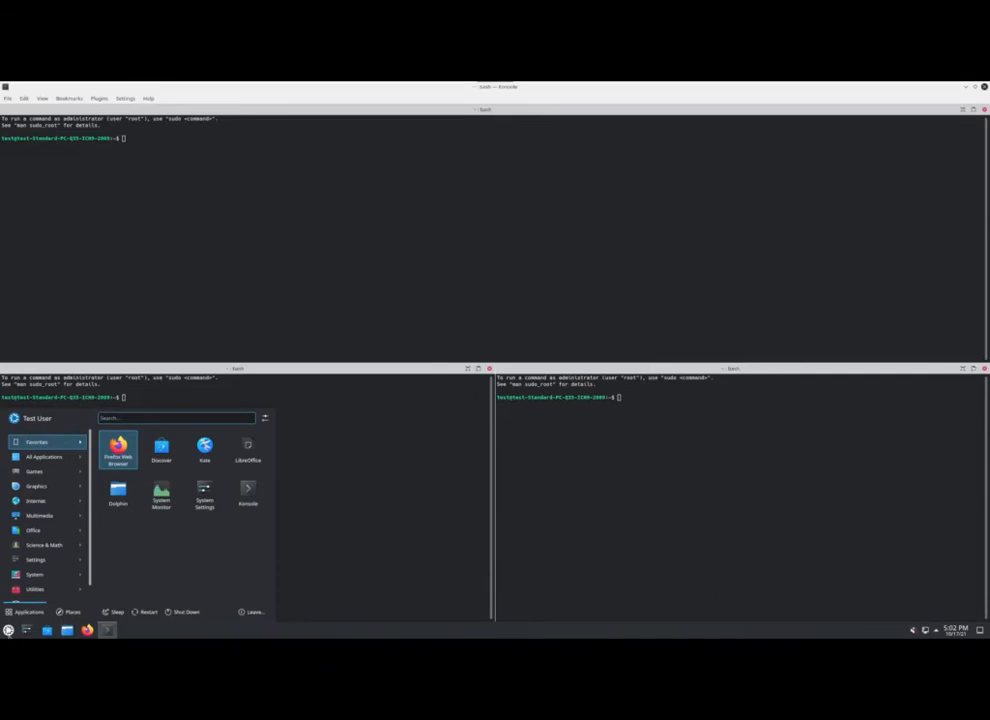
text(info)
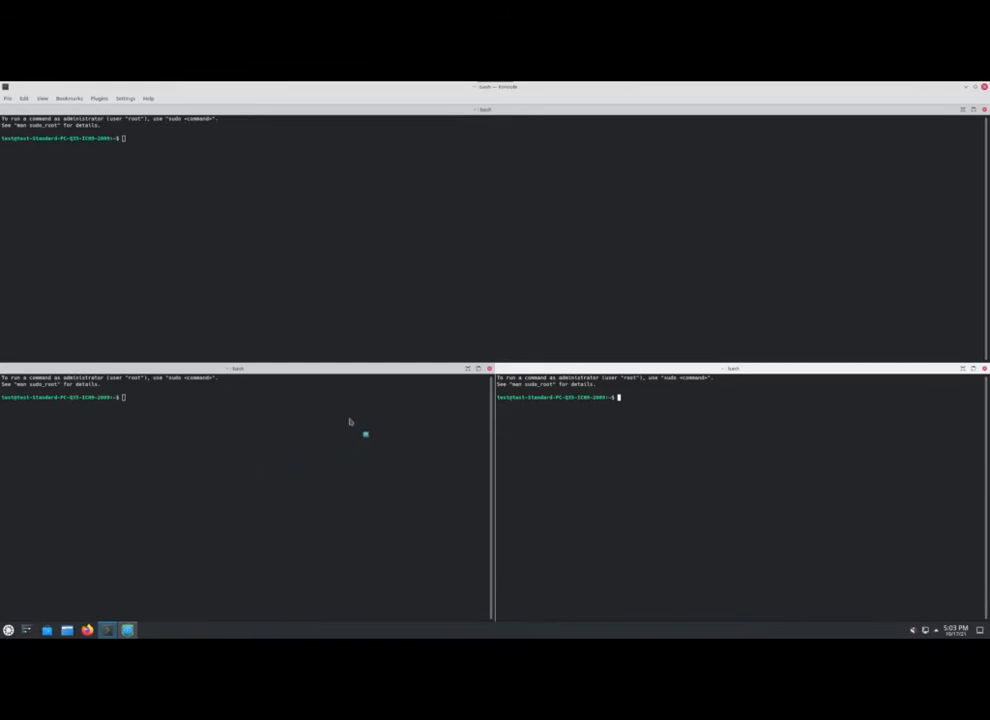
mouse_move(364, 418)
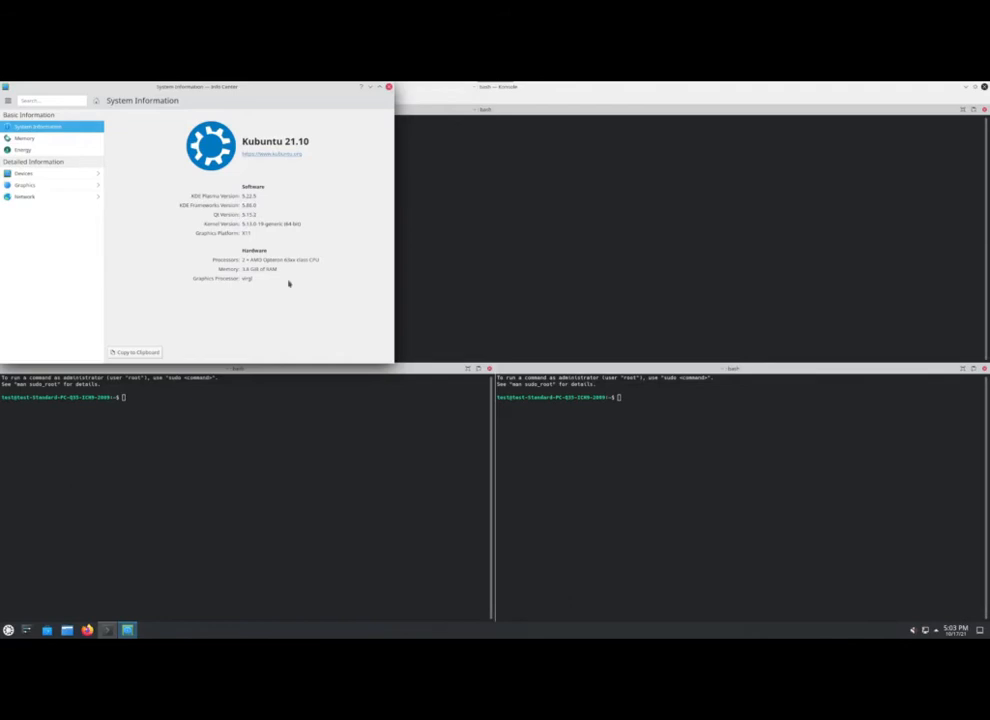
Step: Position the KInfoCenter window beside the Fedora 34 system information window
drag(196, 86, 384, 150)
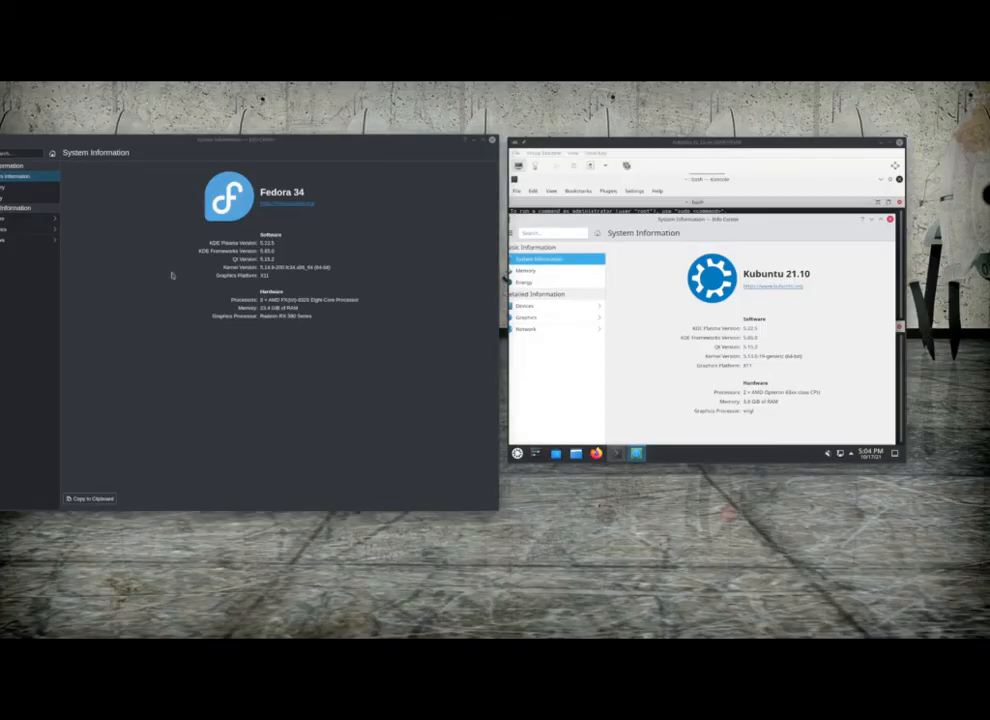
mouse_move(844, 270)
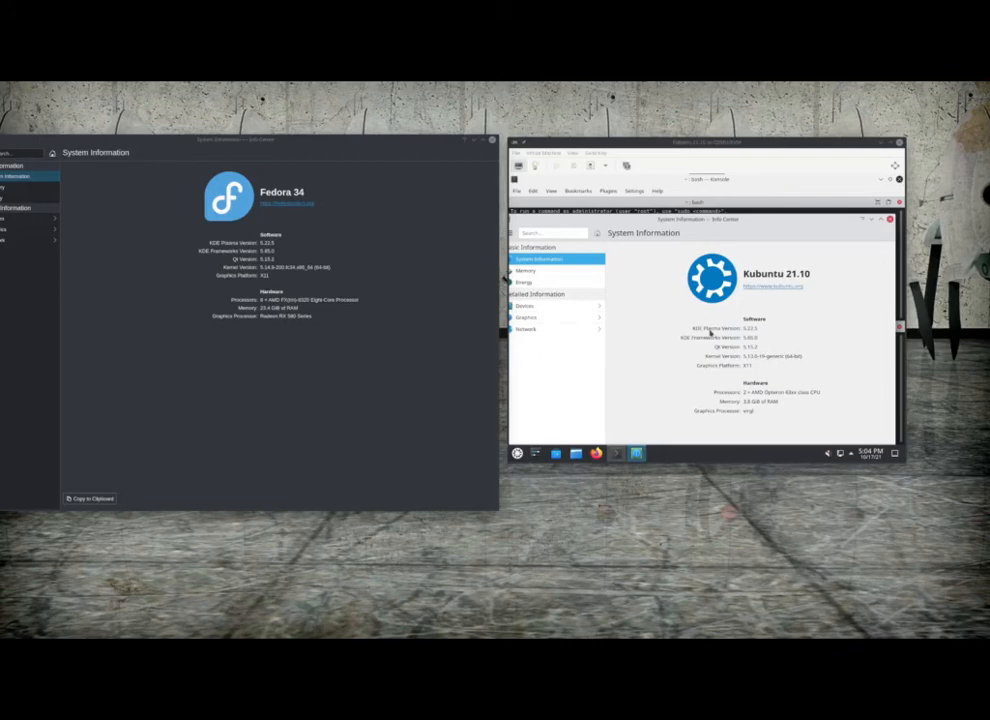
mouse_move(630, 308)
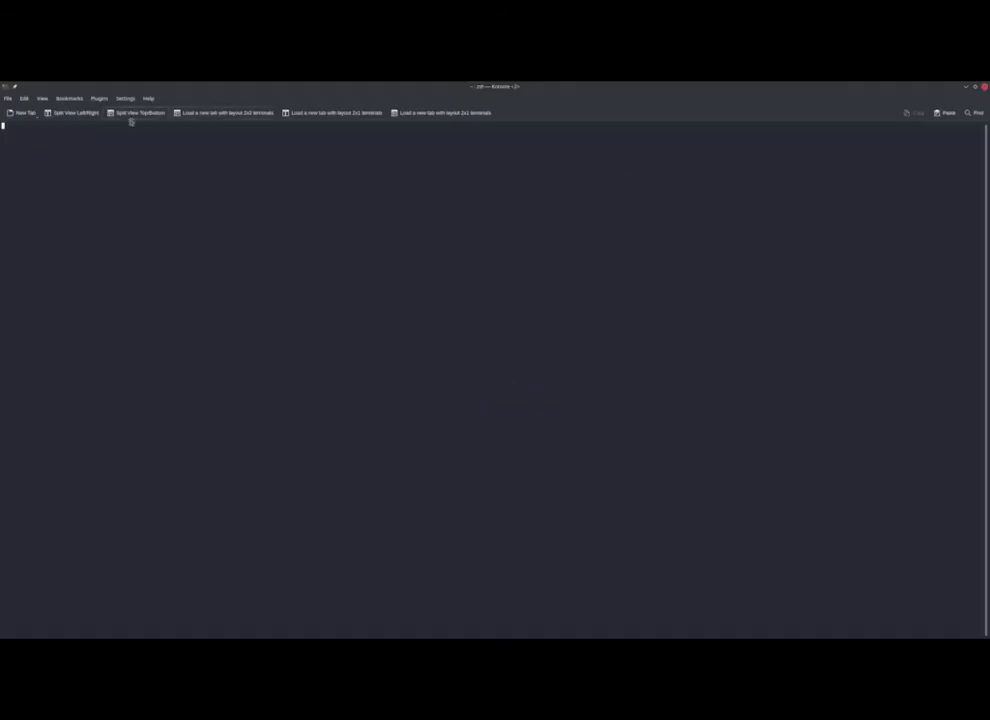
Step: Apply the 2x1 three-terminal layout from the Konsole toolbar's load-layout button
click(138, 112)
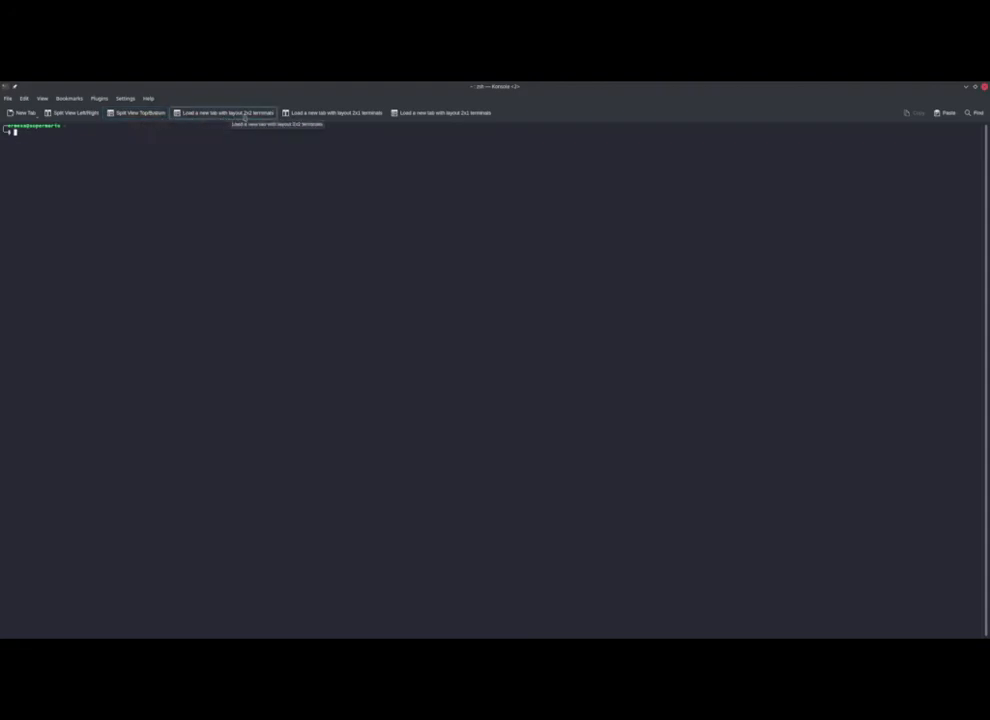
click(226, 112)
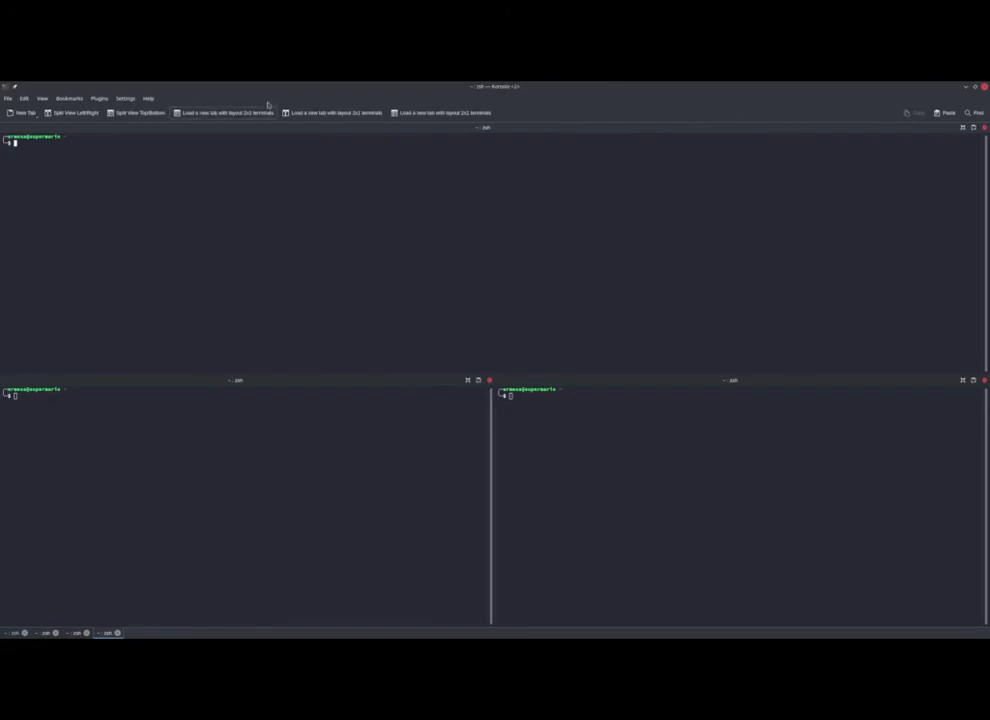
mouse_move(44, 576)
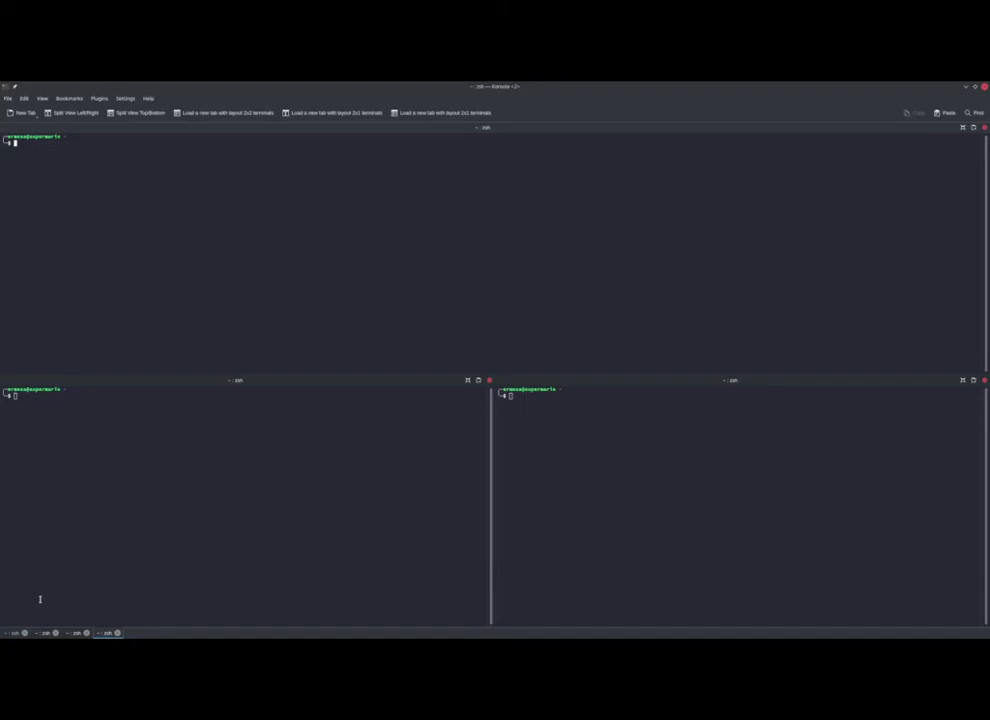
mouse_move(956, 96)
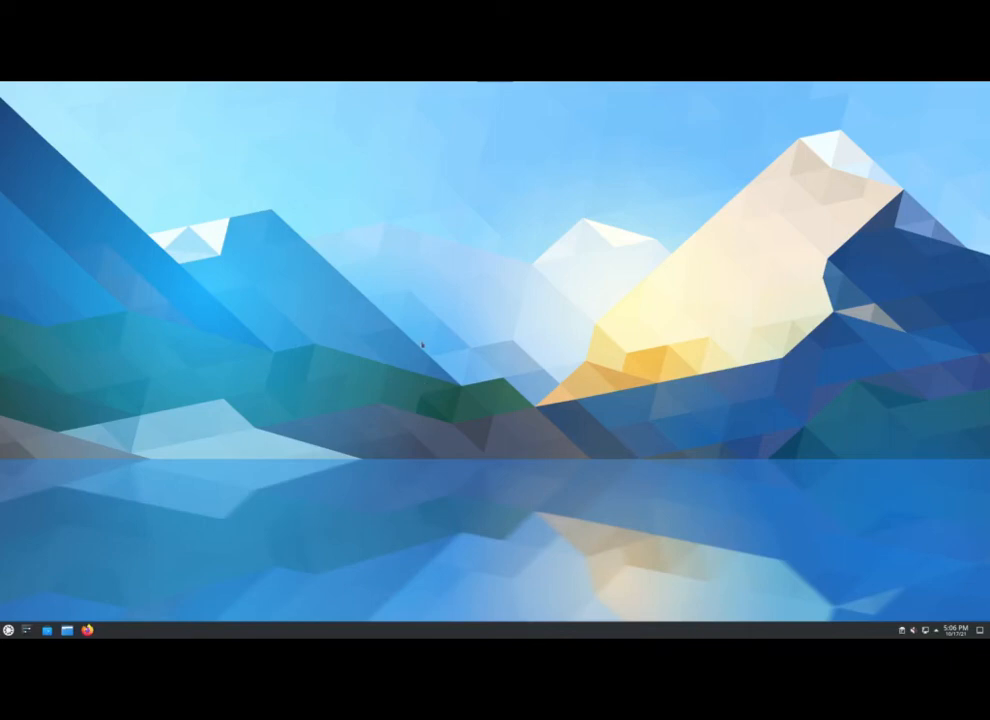
Step: Bring up the desktop context menu to reach Configure Desktop and Wallpaper
right_click(490, 350)
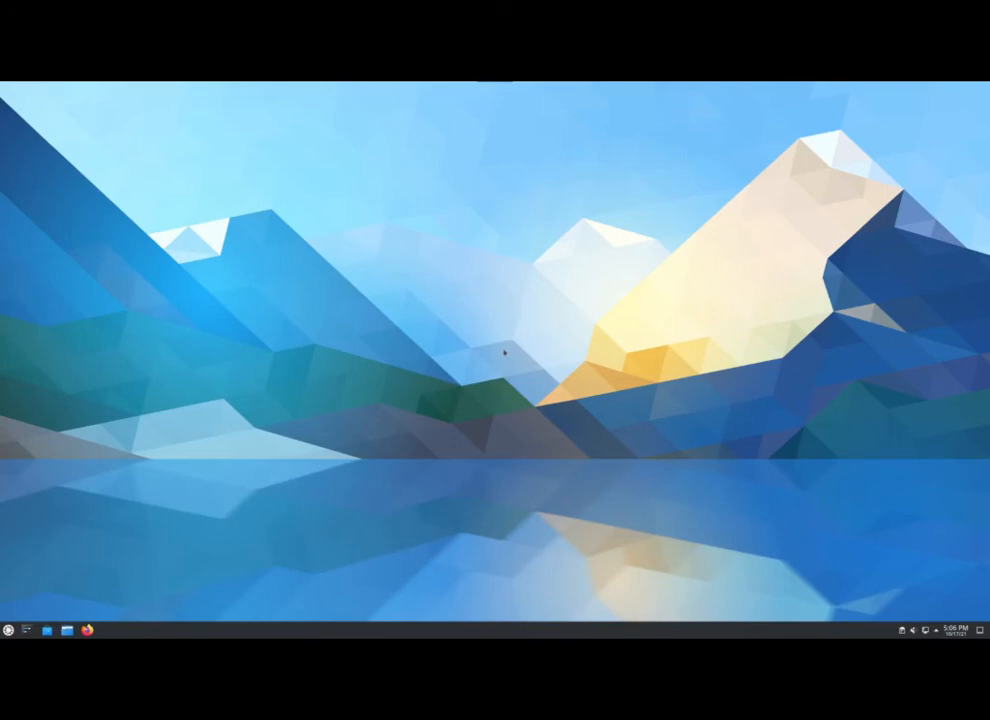
mouse_move(500, 330)
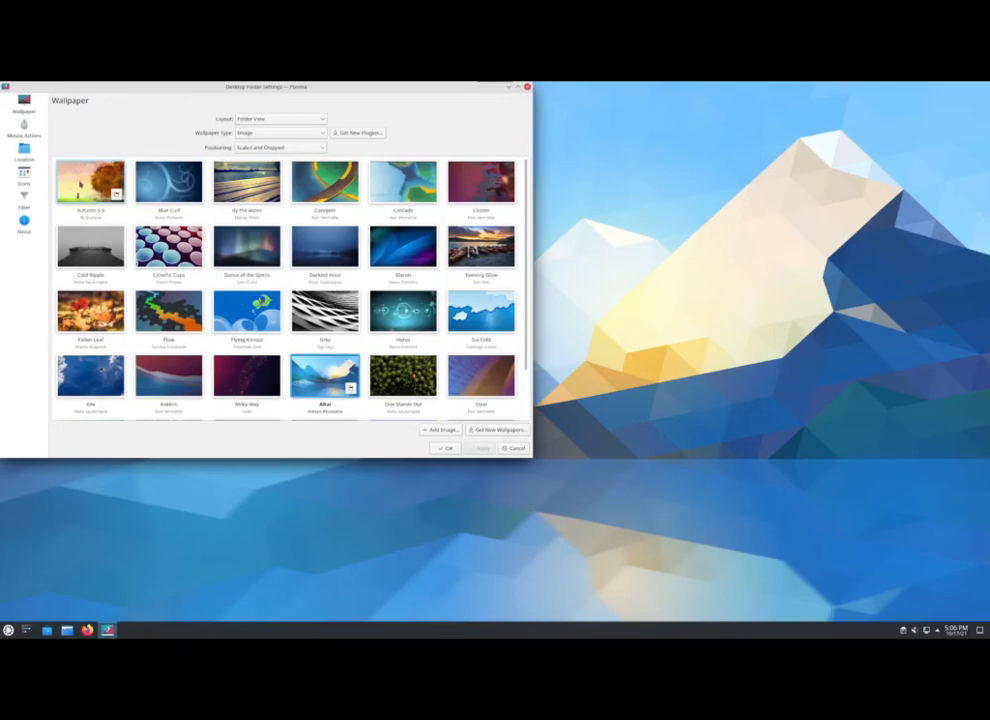
Step: Preview the orange autumn painting, then choose and apply the red-tree landscape wallpaper
click(90, 180)
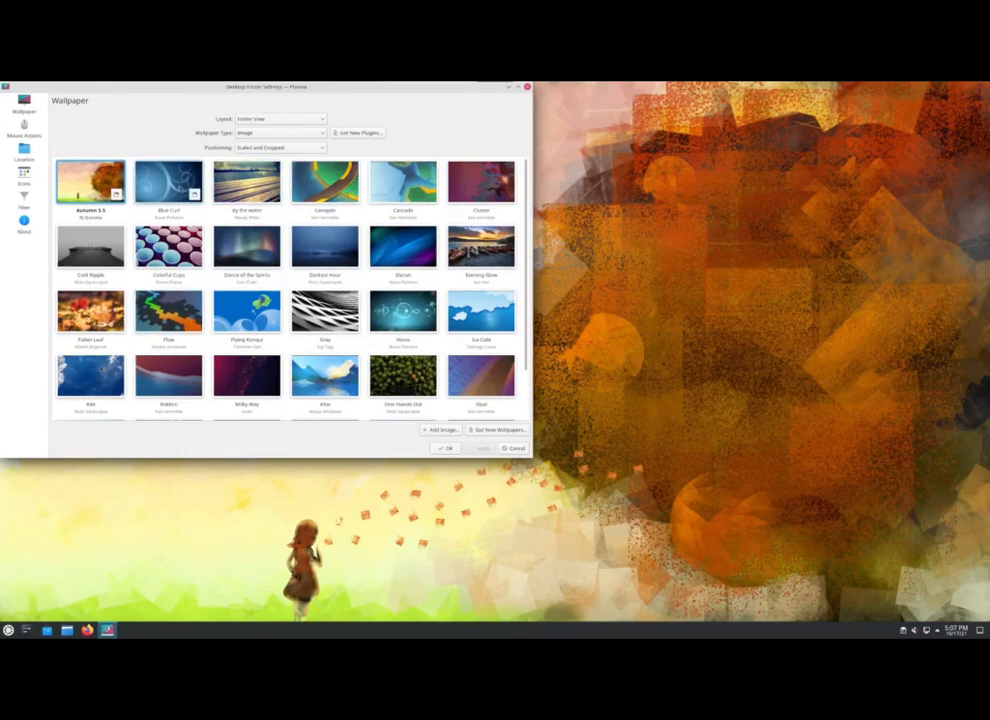
mouse_move(480, 248)
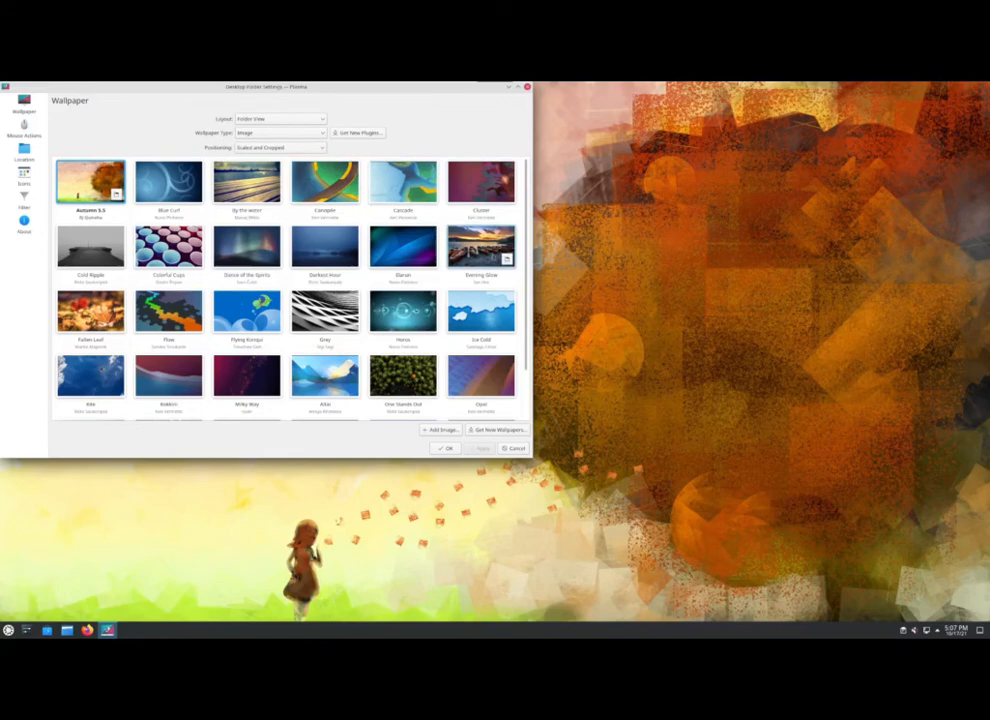
scroll(down, 3)
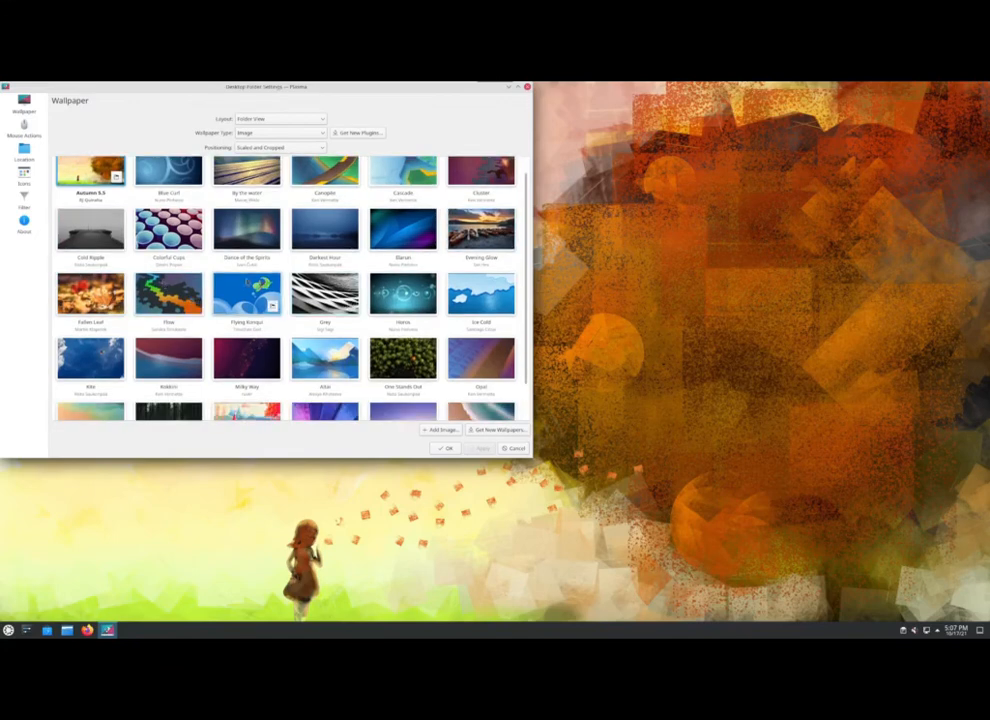
click(248, 292)
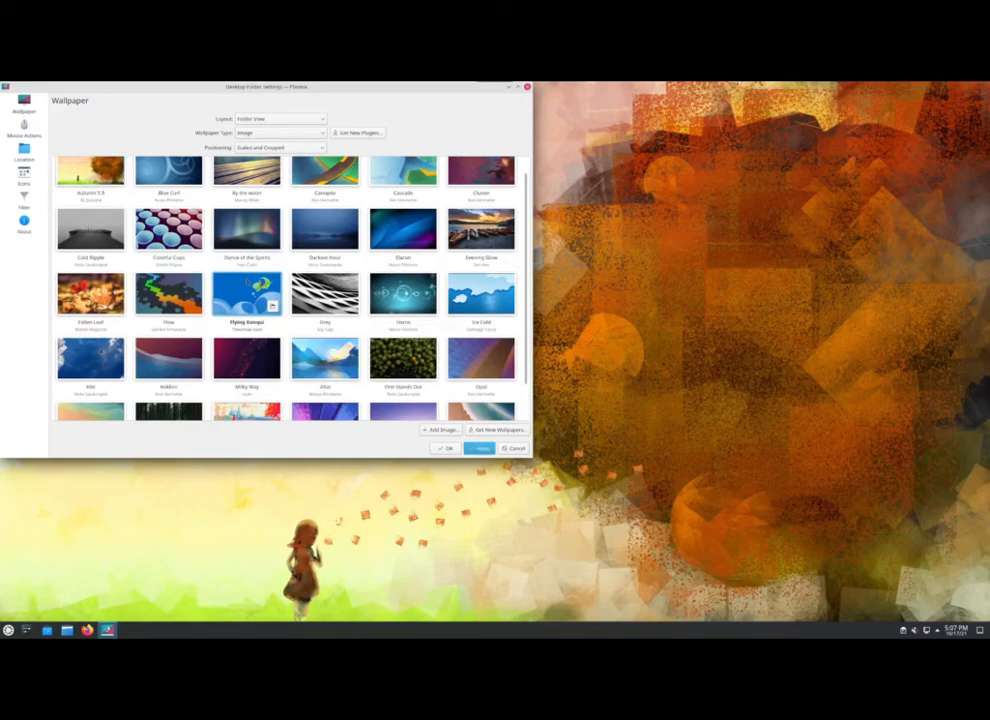
click(480, 448)
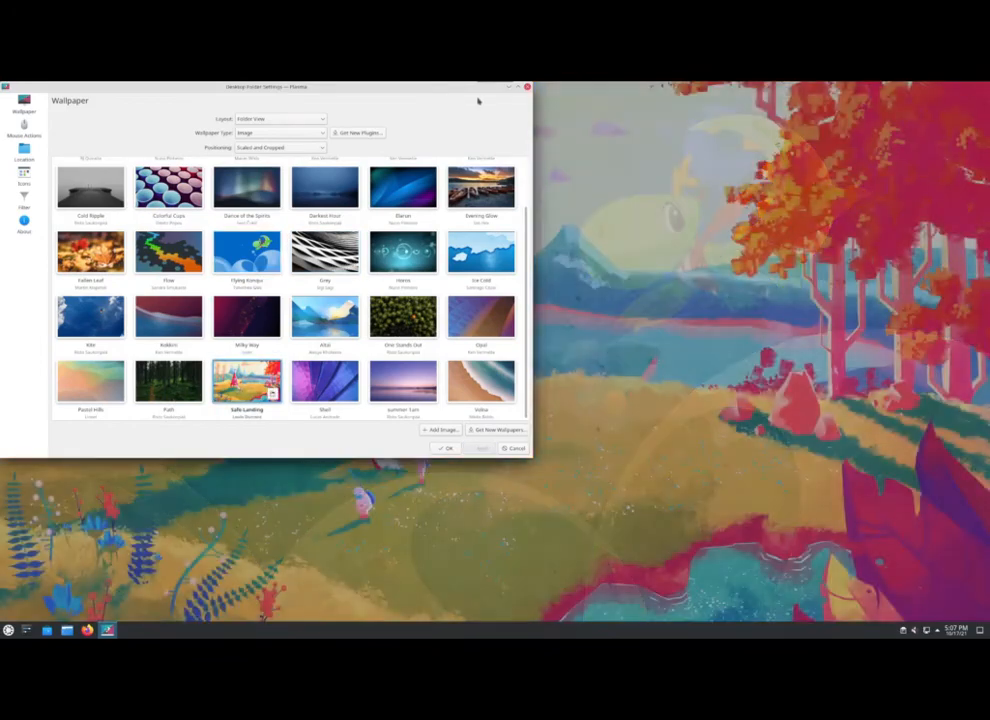
Step: Maximize the Desktop Folder Settings window and confirm the new wallpaper
click(516, 86)
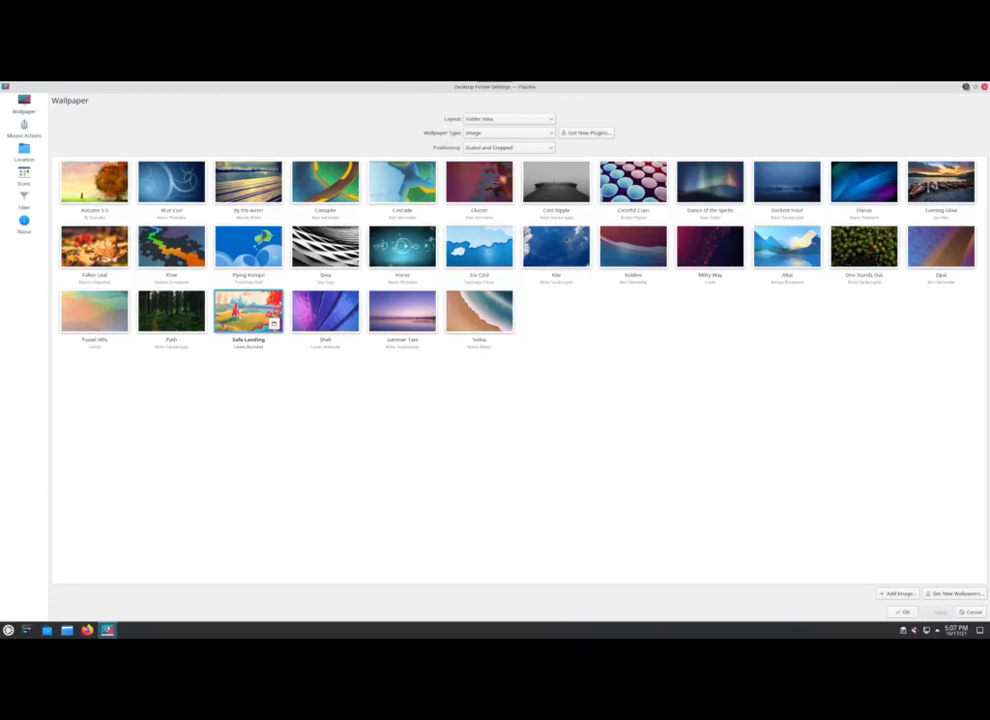
click(904, 612)
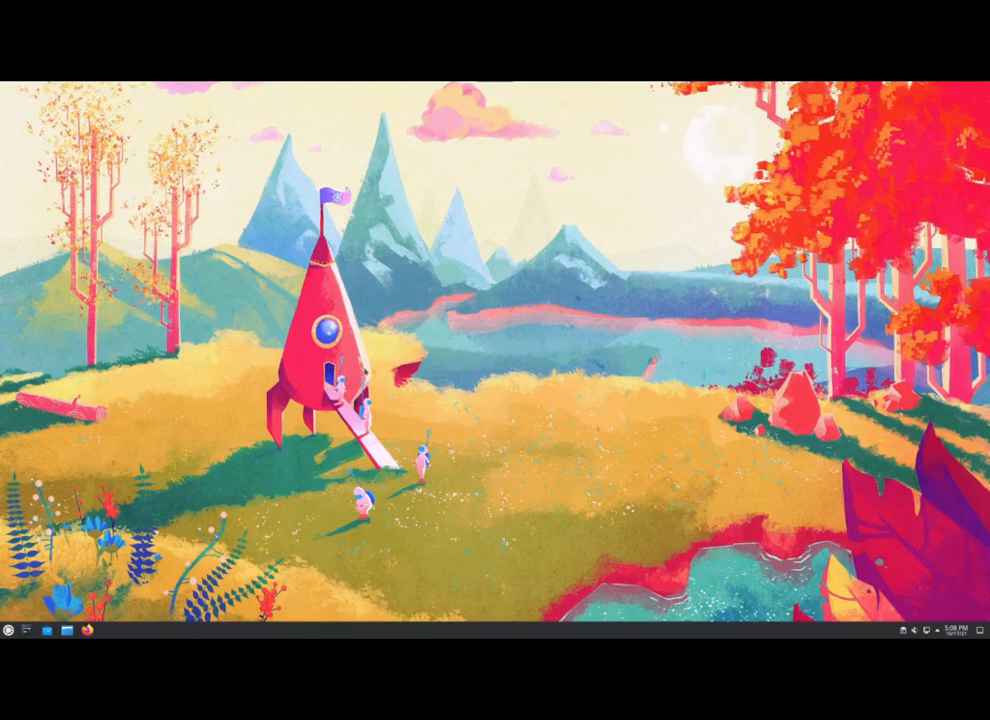
mouse_move(364, 372)
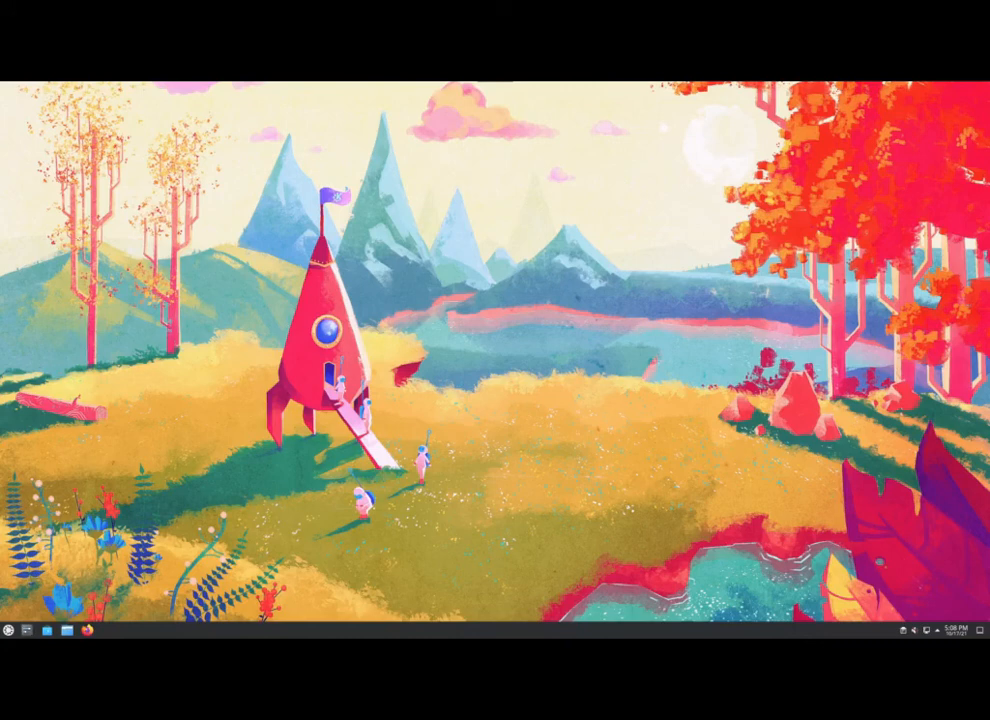
Step: Browse the launcher's app categories and start a Konsole terminal
click(10, 632)
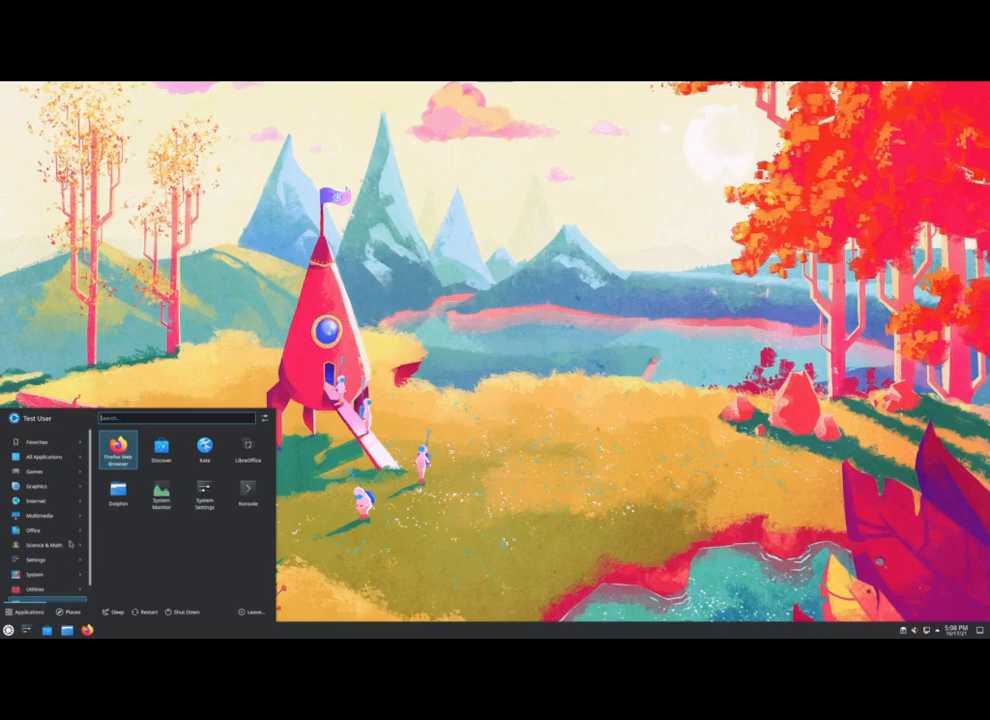
click(50, 544)
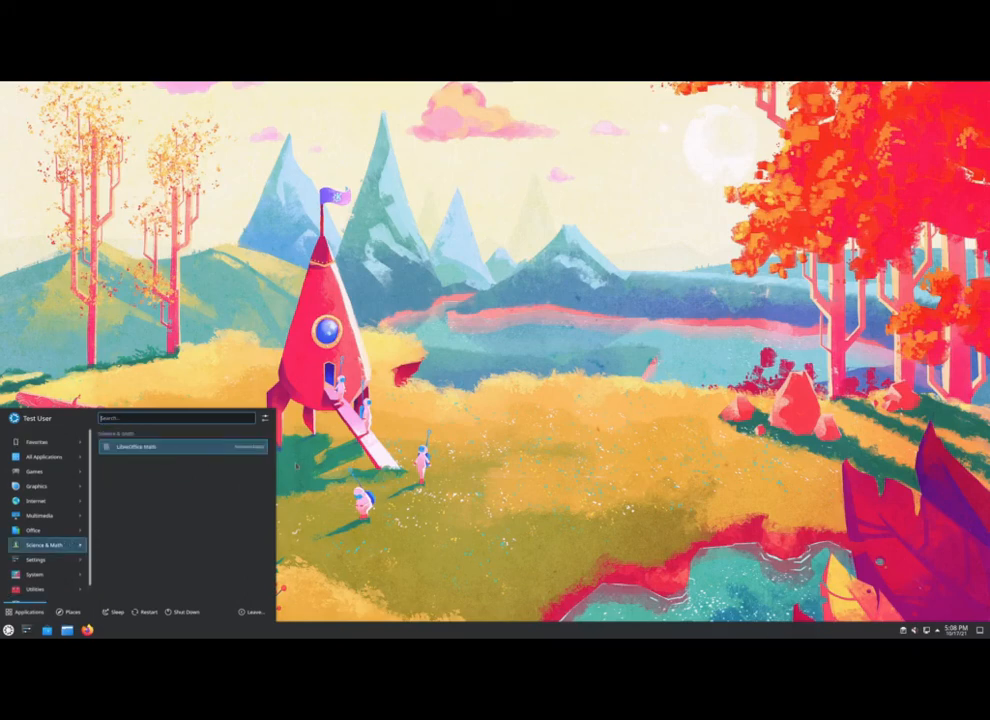
click(36, 472)
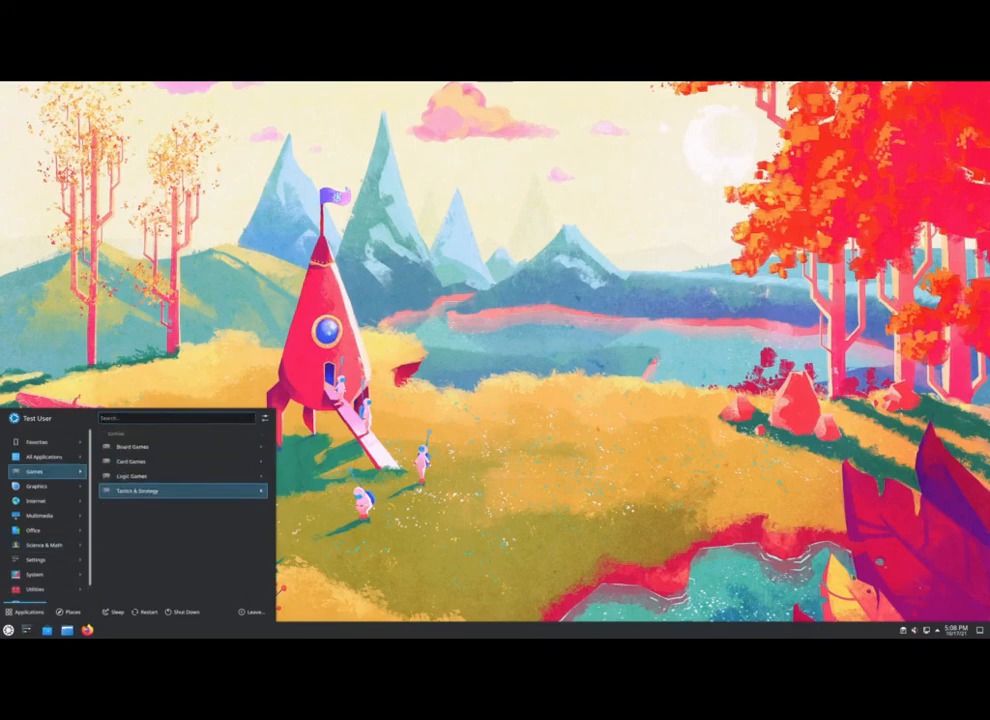
click(36, 486)
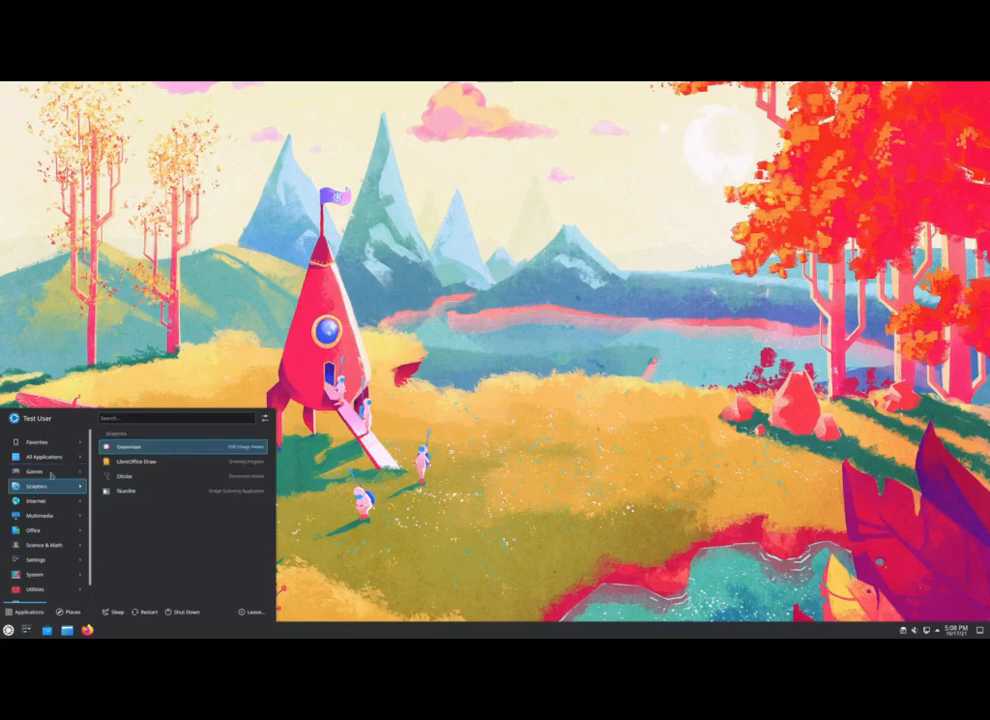
click(36, 442)
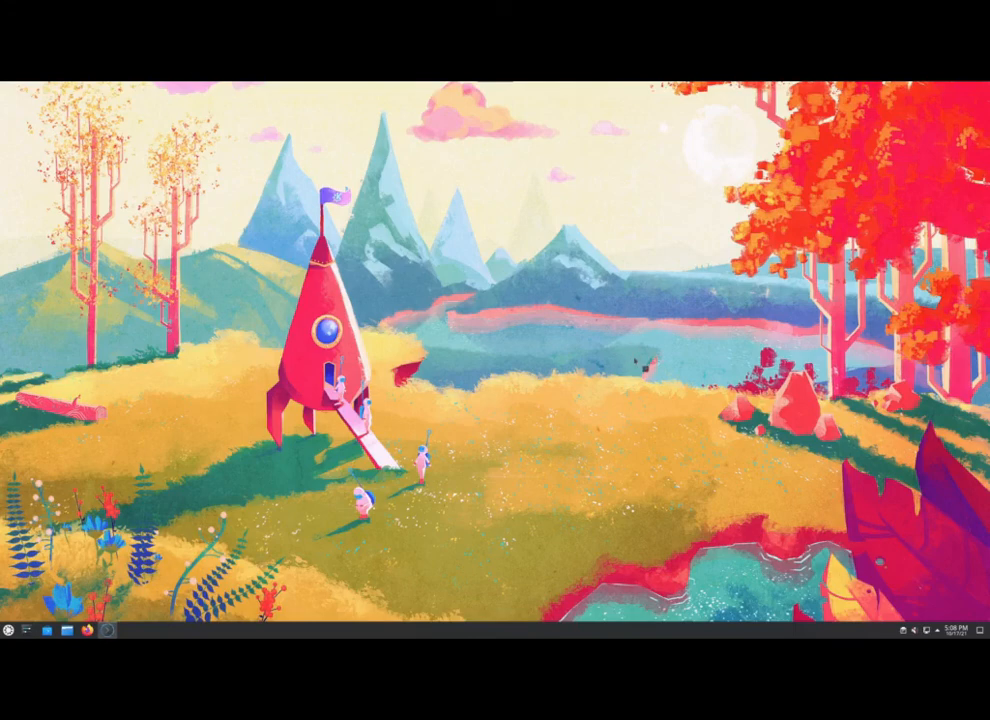
click(108, 628)
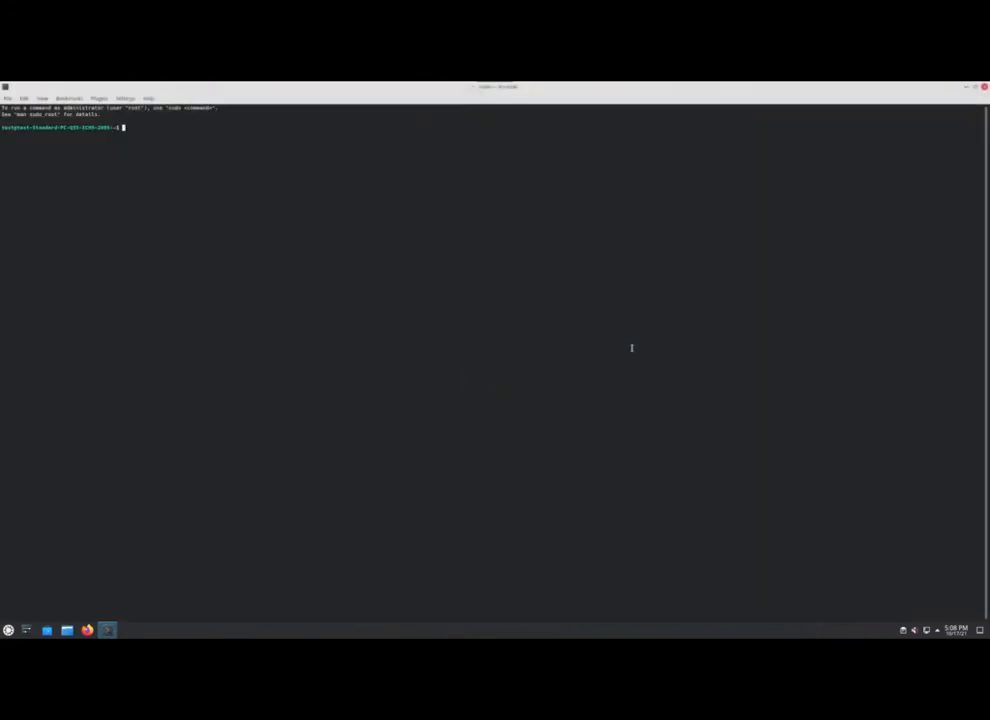
Step: Run 'sudo apt update' to refresh the package lists
text(sudo apt update)
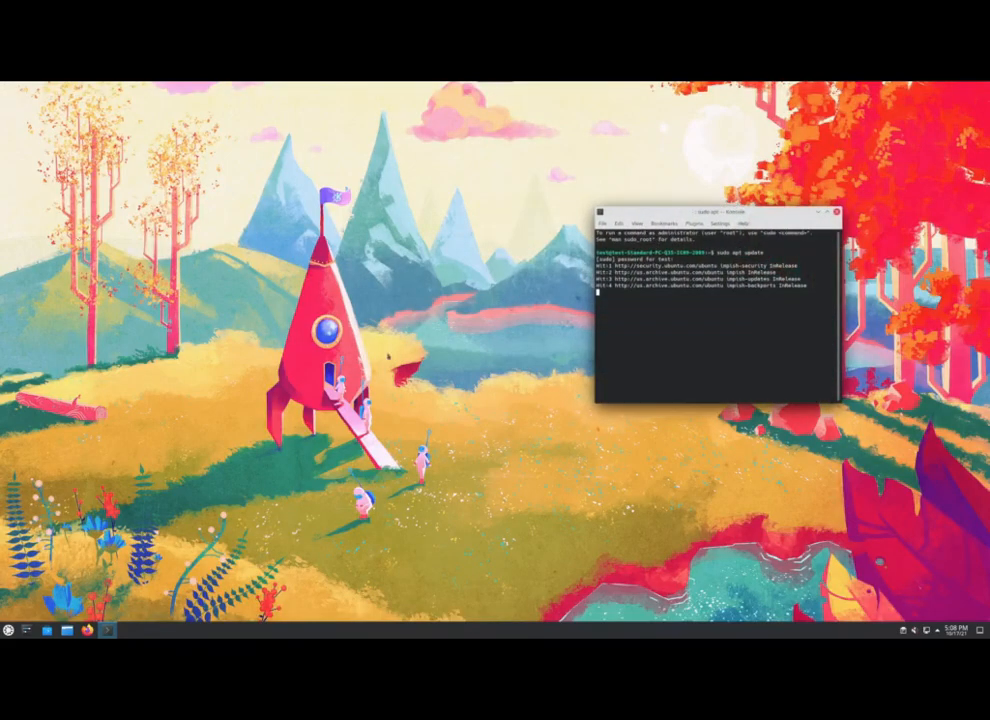
Step: Launch System Settings from the Settings category and show the Global Theme page
click(8, 636)
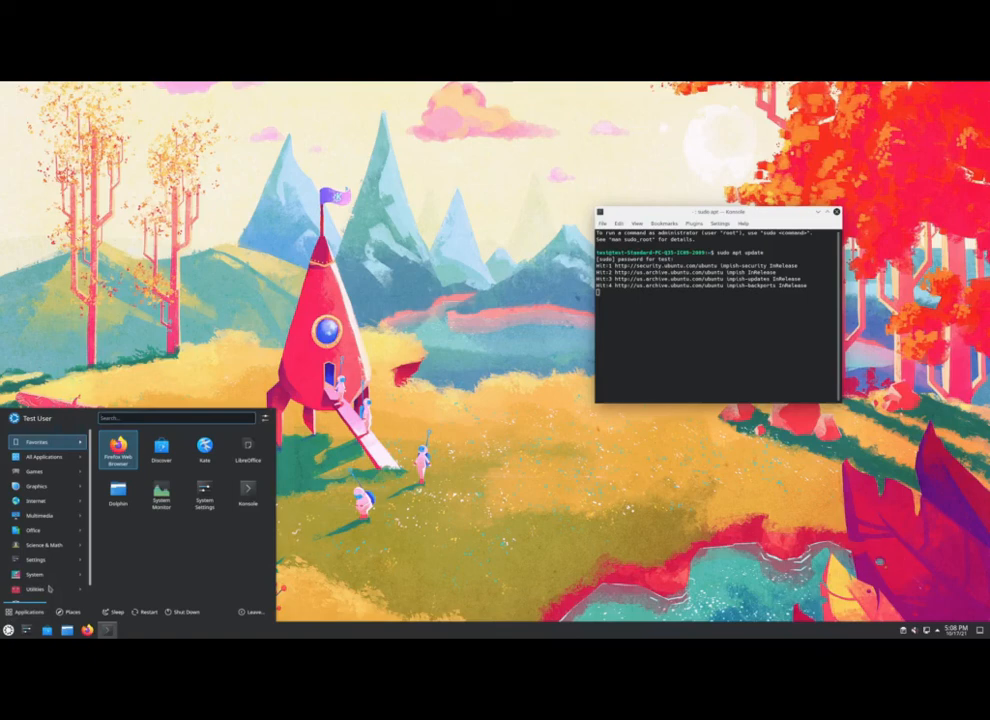
click(36, 588)
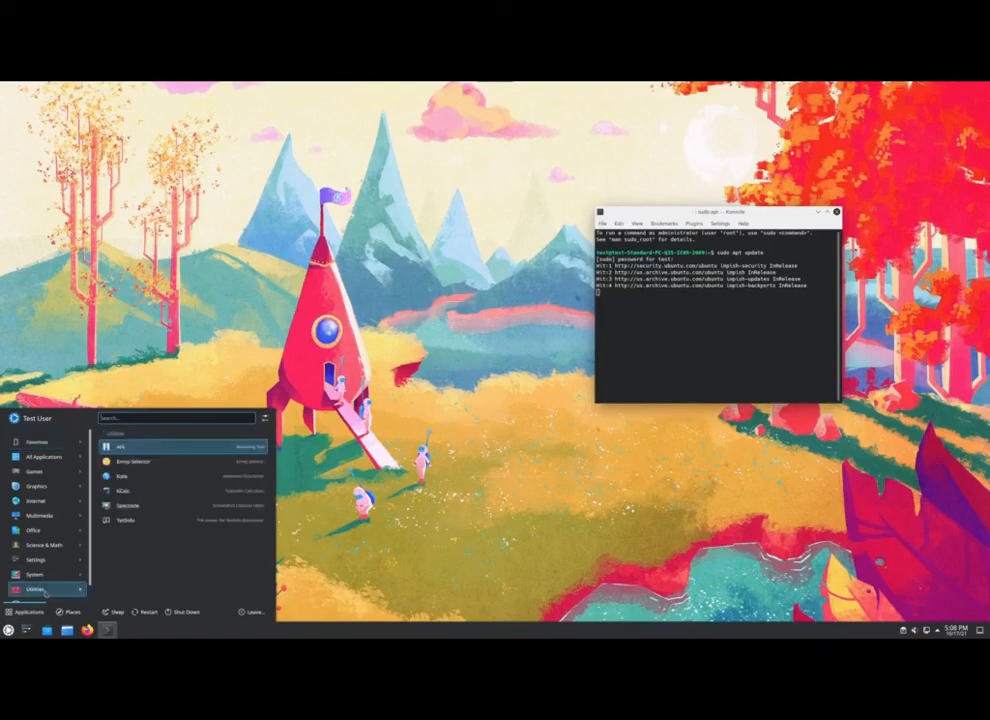
click(36, 574)
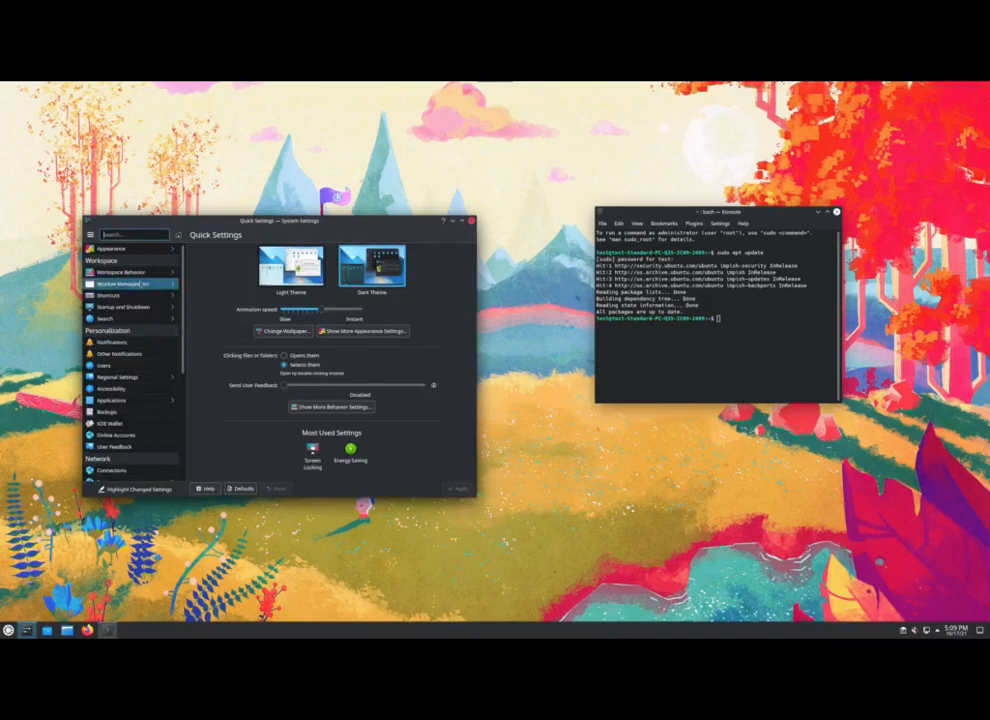
click(112, 248)
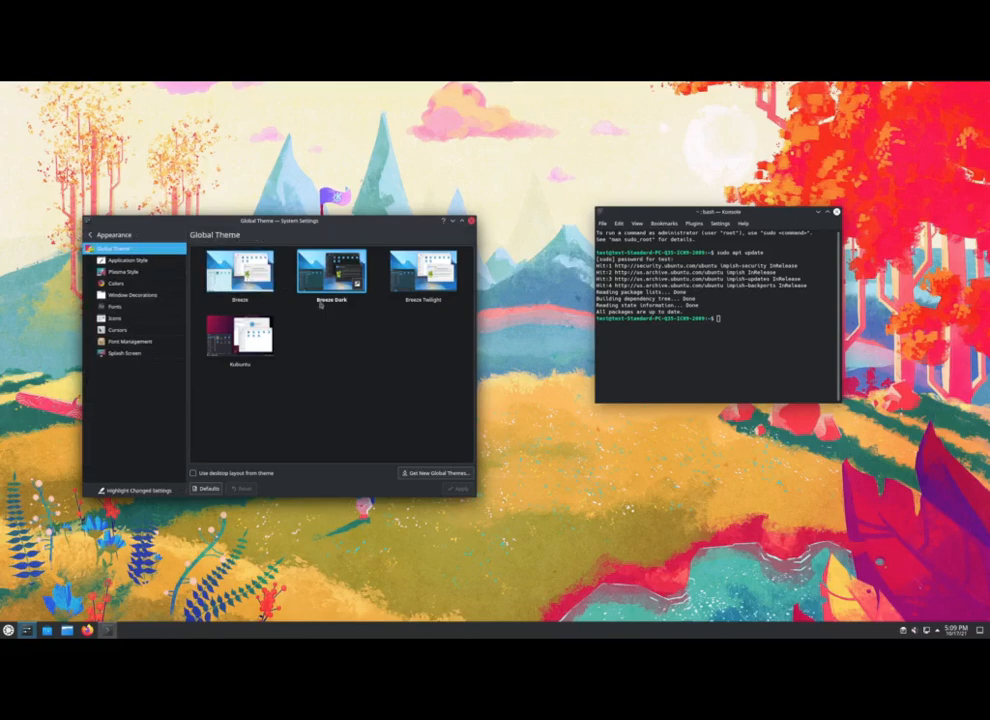
Step: Peek at the colour scheme page, then select and apply the Breeze Twilight global theme
click(422, 272)
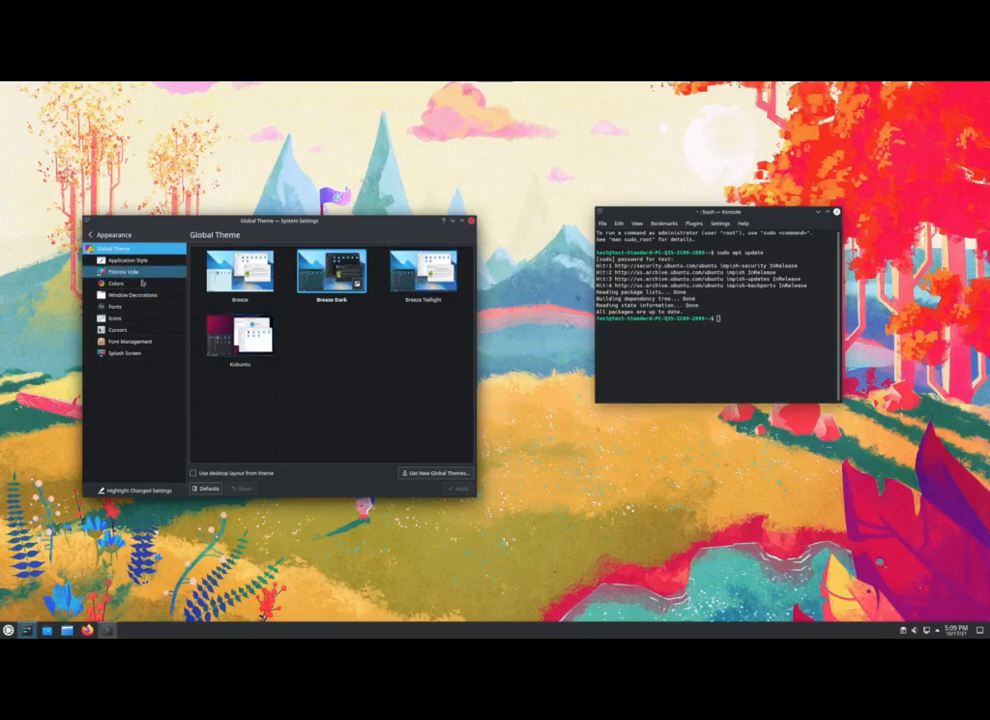
click(116, 284)
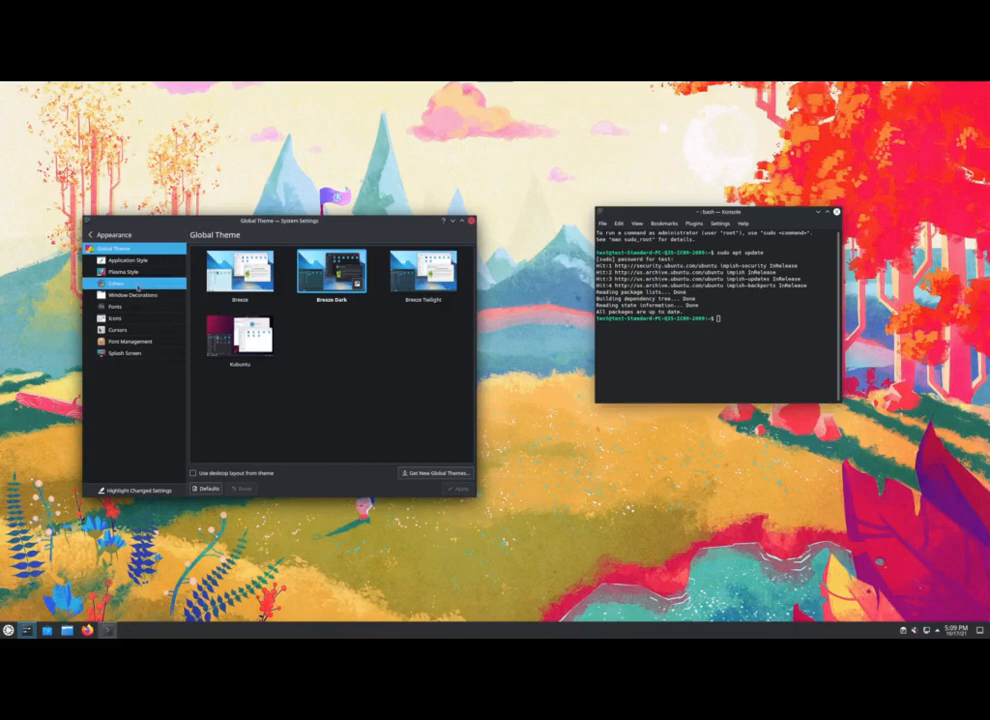
click(116, 284)
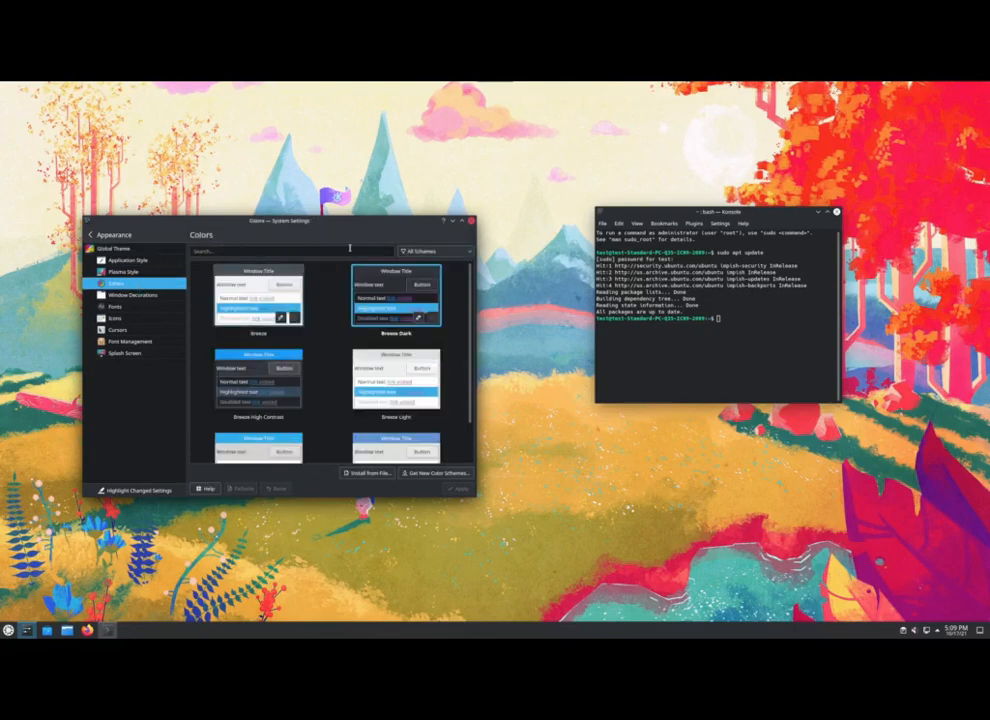
click(112, 248)
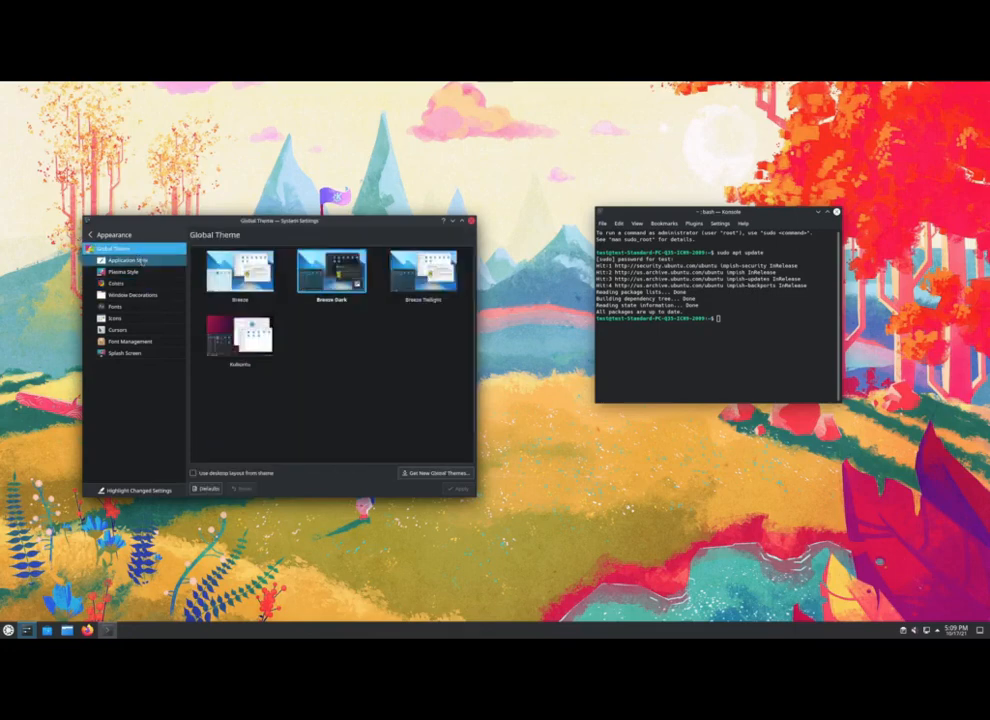
click(422, 270)
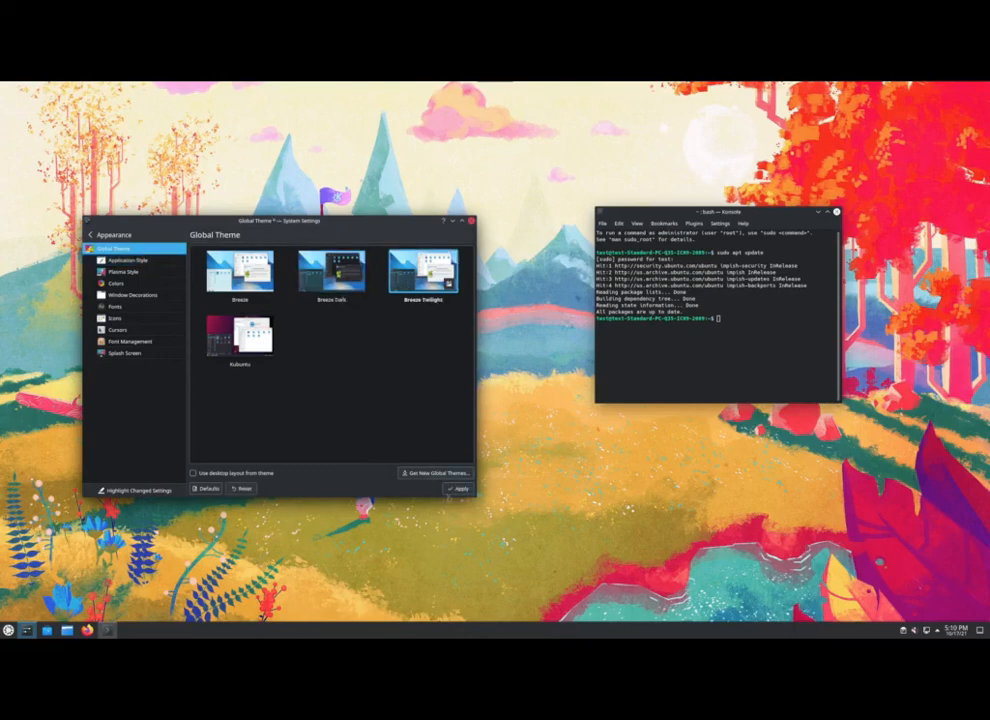
click(458, 488)
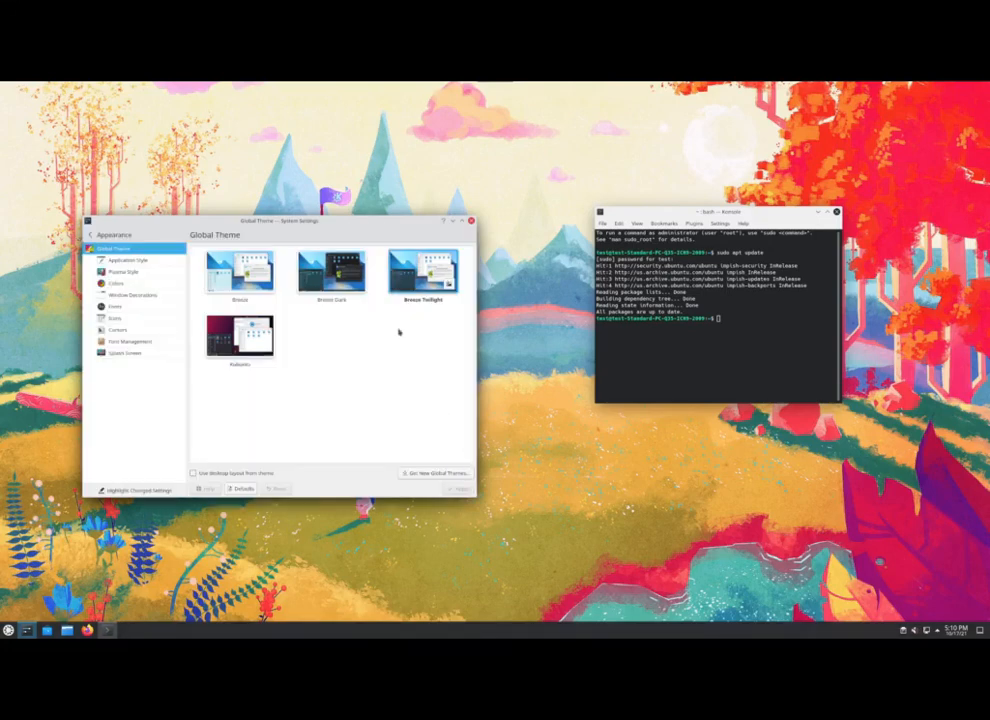
mouse_move(366, 370)
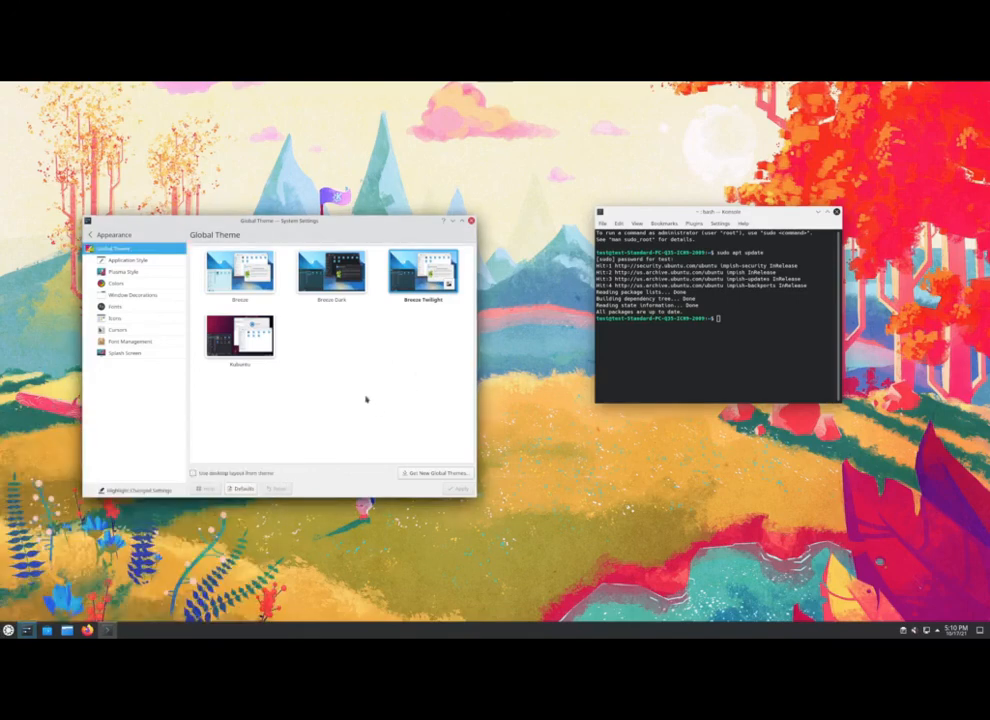
Step: Switch to the Breeze Dark theme, glance at Splash Screen, and return to the settings list
click(240, 336)
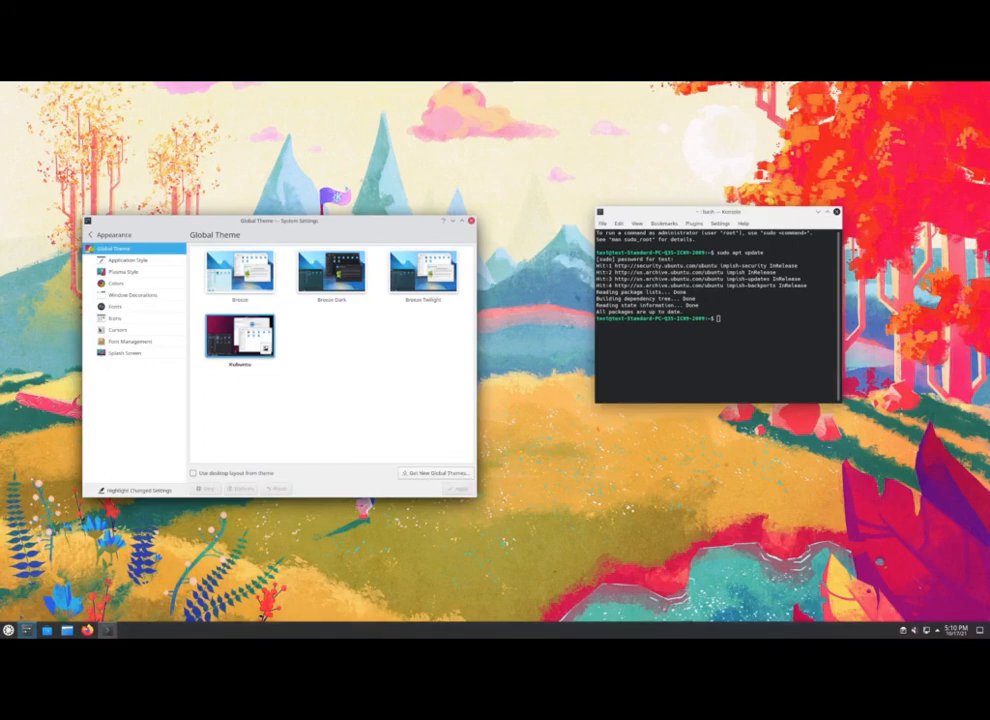
click(10, 628)
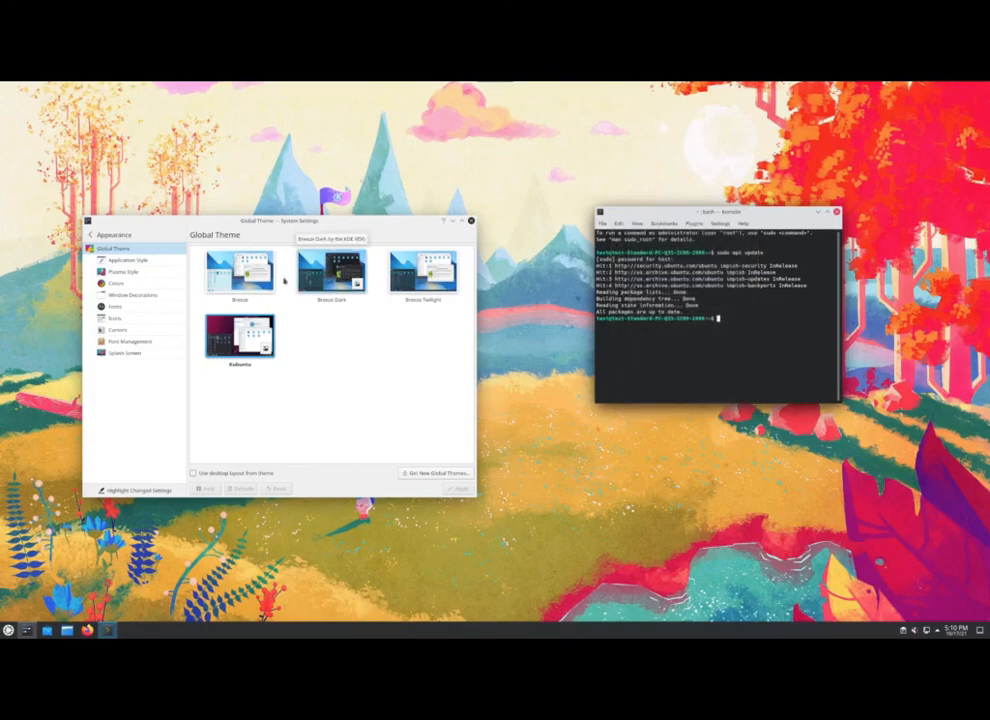
click(332, 270)
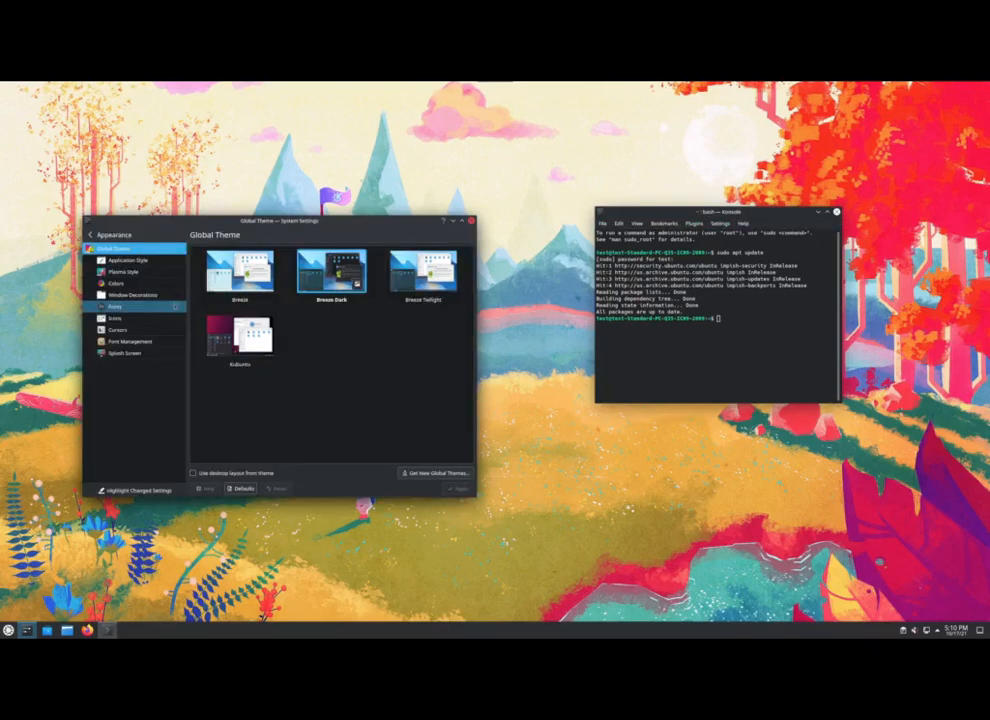
click(126, 352)
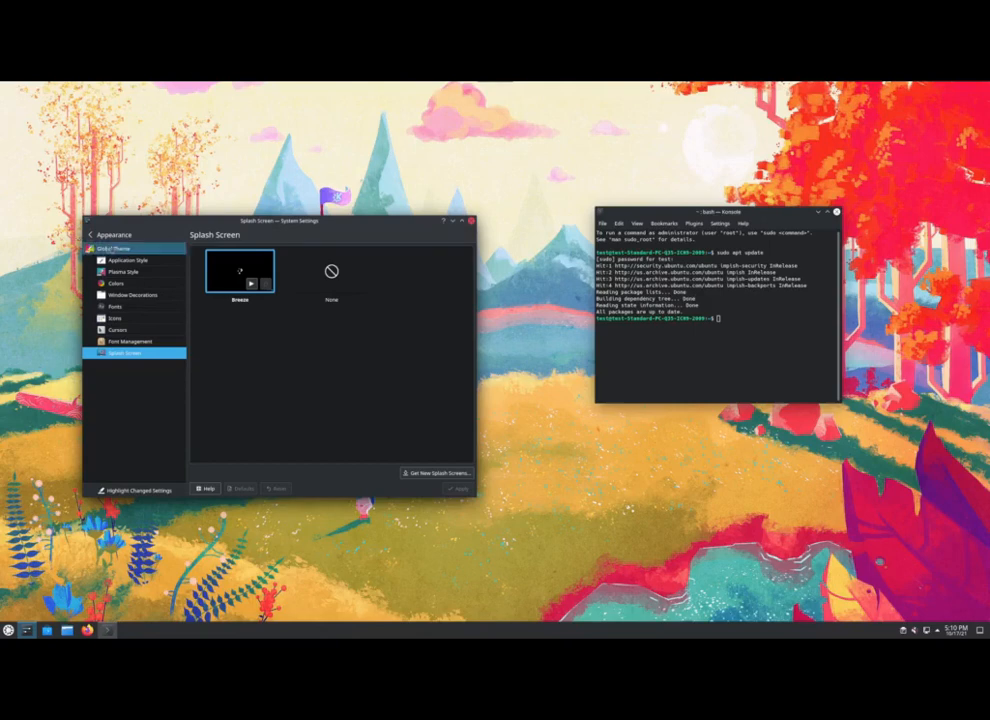
click(92, 234)
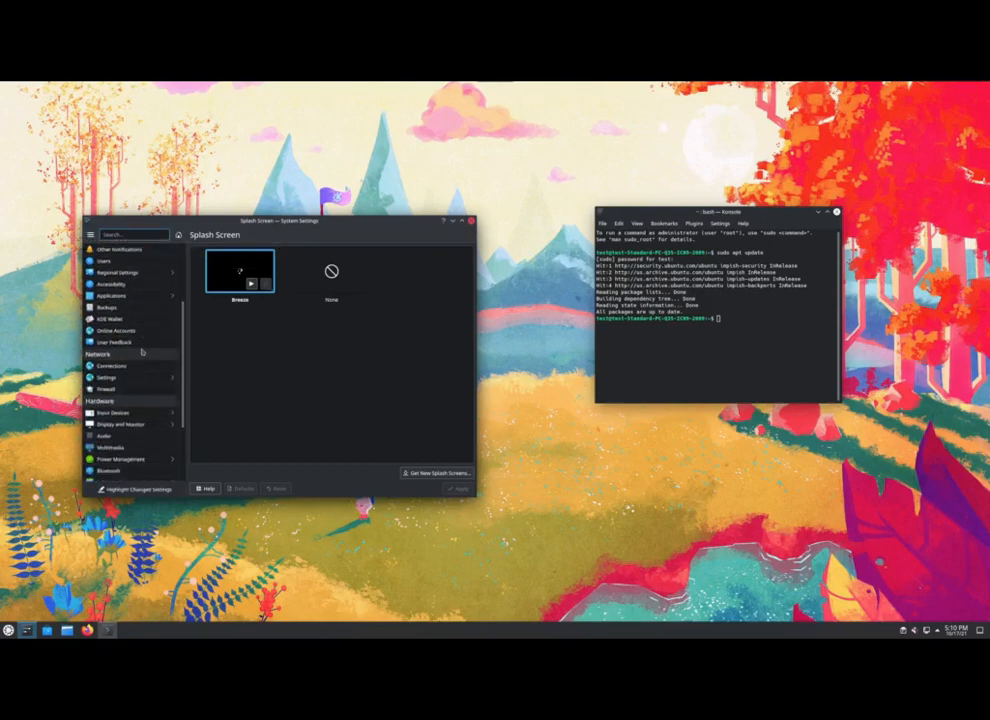
Step: Close System Settings and the Konsole terminal, leaving the bare desktop
scroll(down, 3)
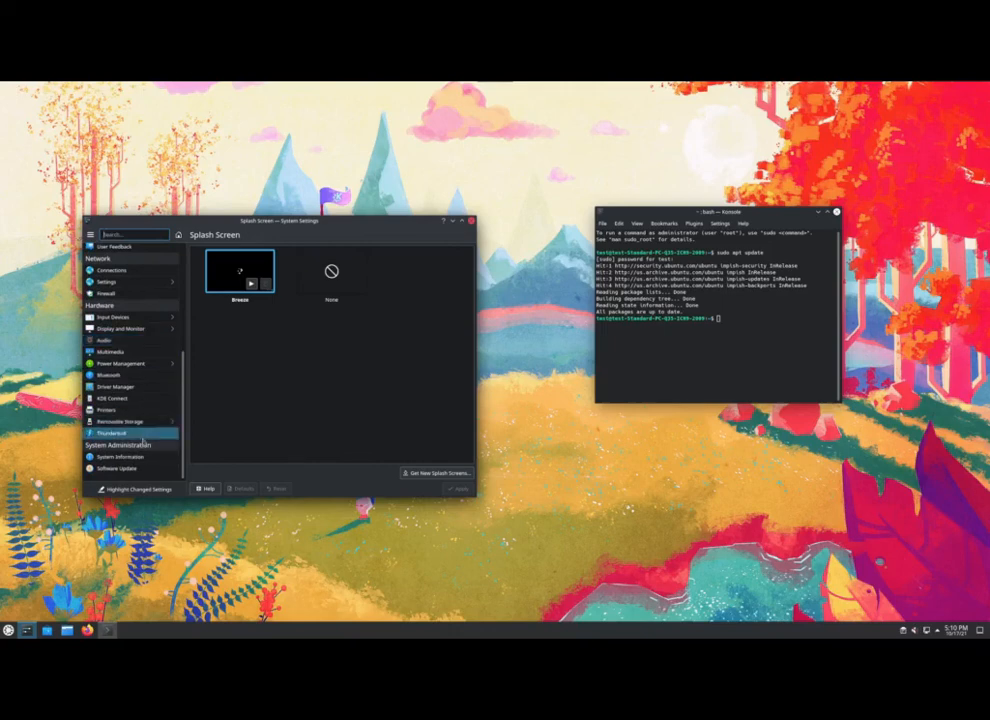
click(112, 432)
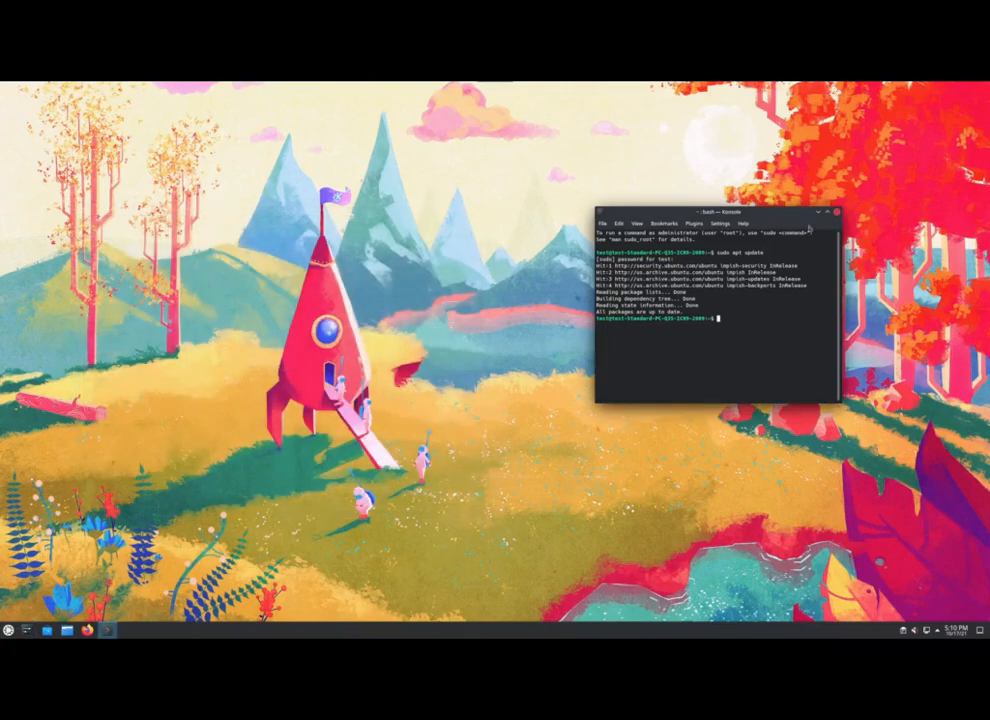
click(832, 212)
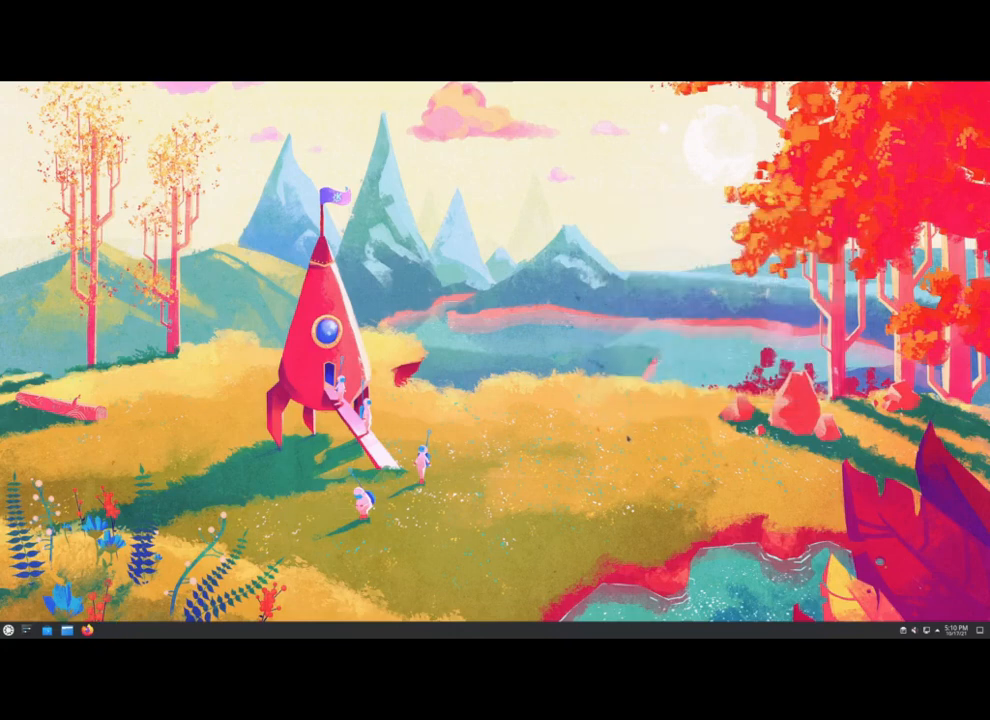